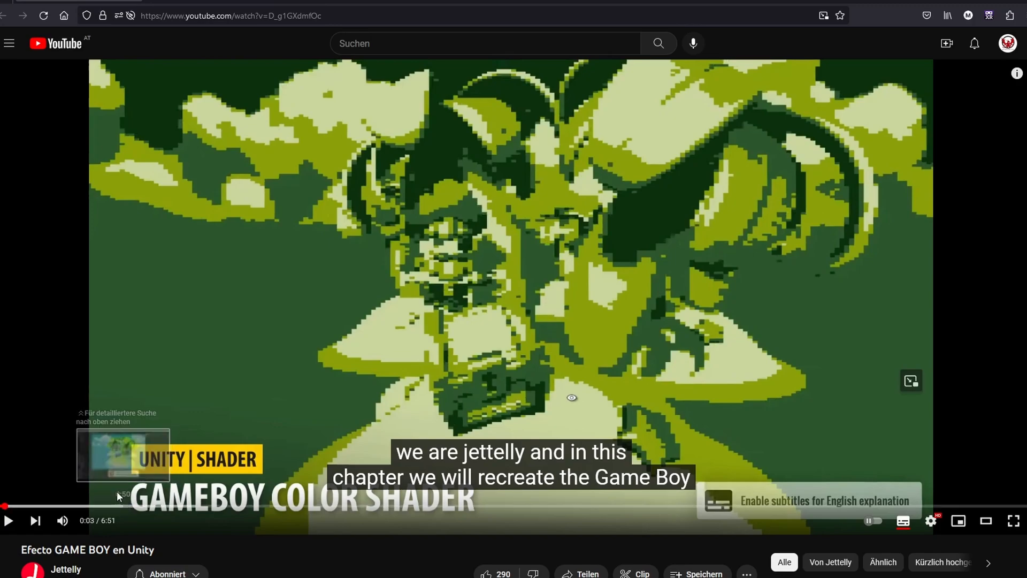
{"action": "mouse_move", "coordinate": [131, 510]}
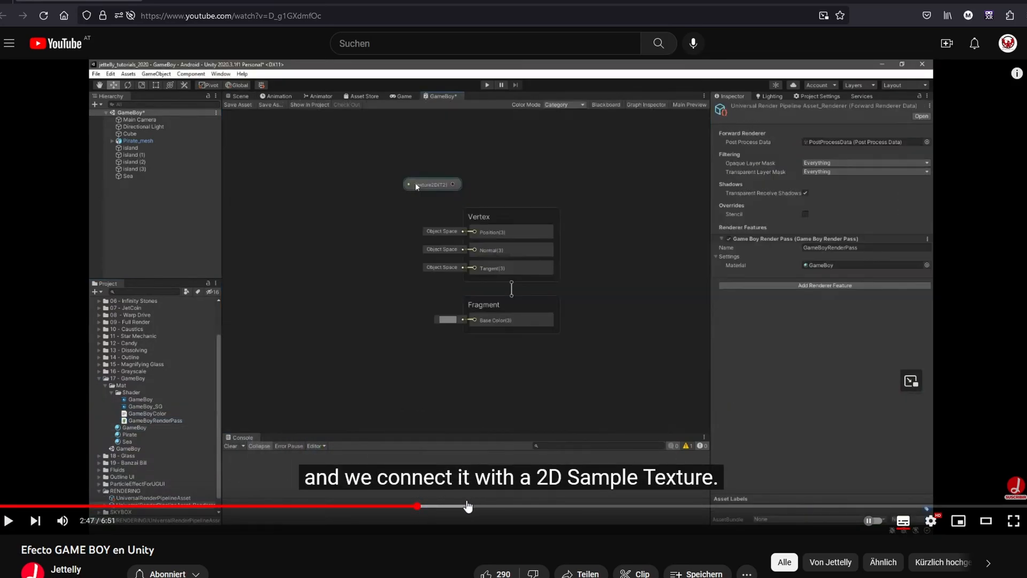
- Scrub the Game Boy shader tutorial ahead from about 2:47 to the custom function setup near 5:14
{"action": "left_click_drag", "start_coordinate": [419, 505], "coordinate": [501, 505]}
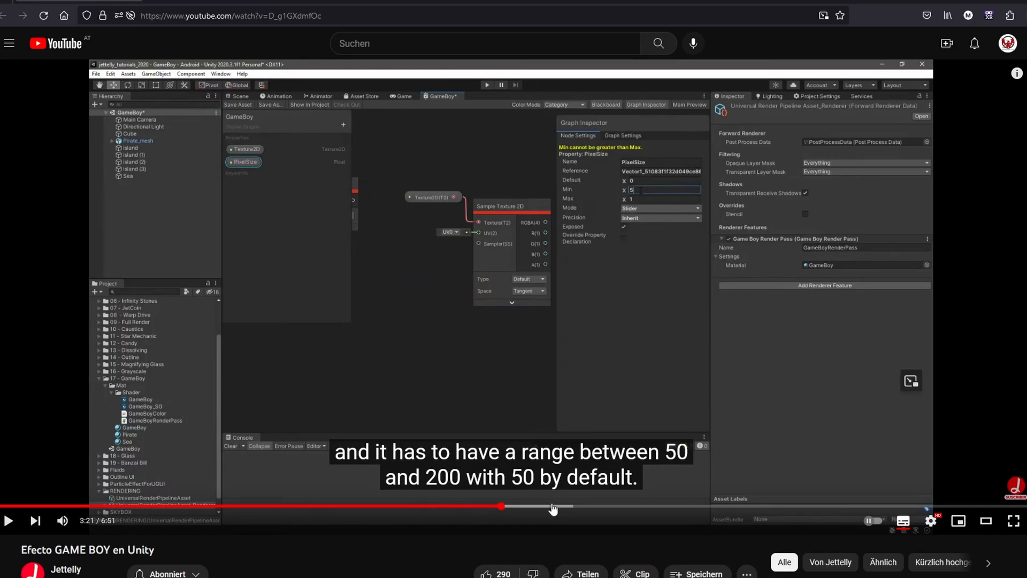
{"action": "mouse_move", "coordinate": [566, 522]}
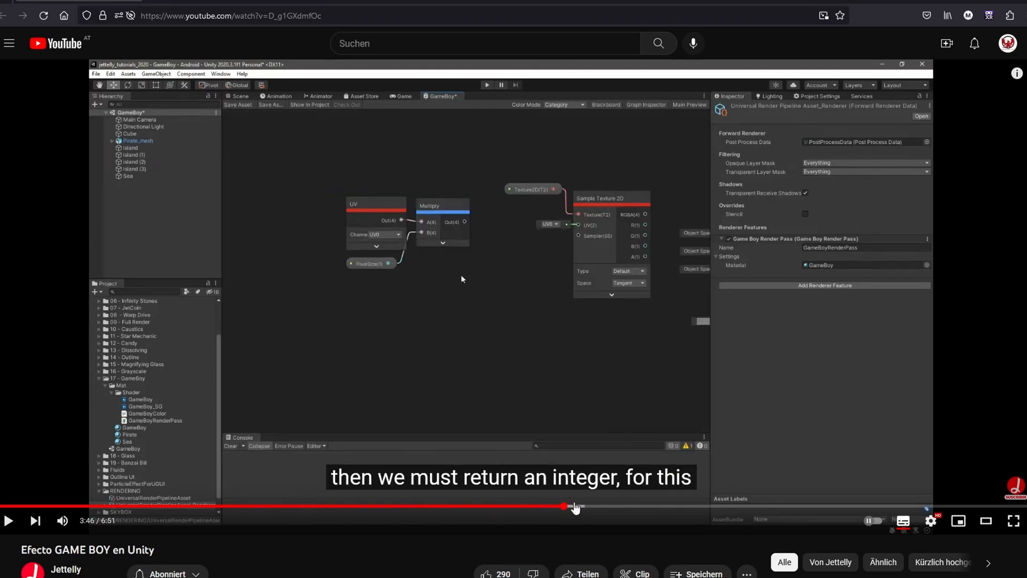
{"action": "left_click_drag", "start_coordinate": [573, 506], "coordinate": [663, 506]}
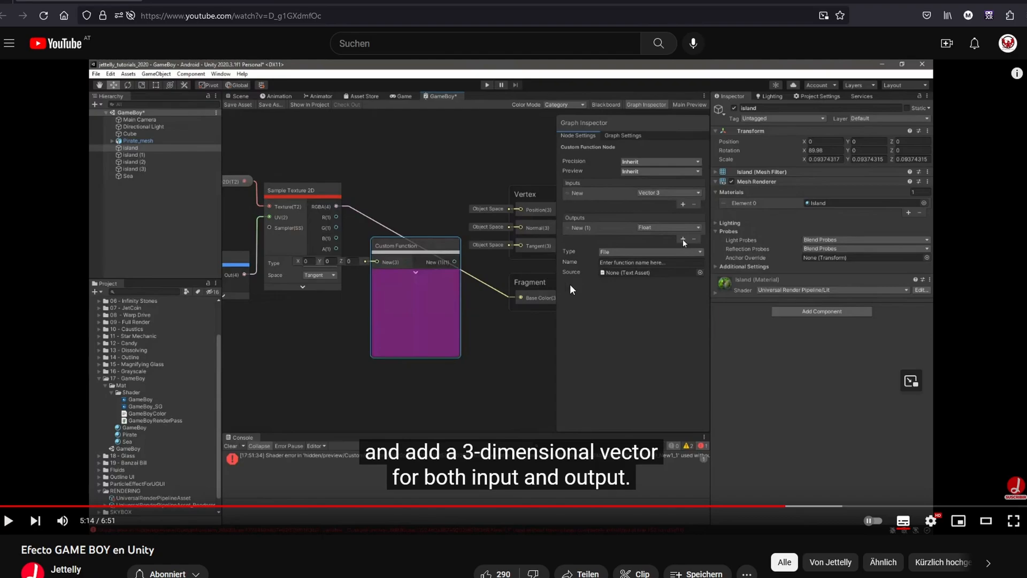
{"action": "mouse_move", "coordinate": [506, 506]}
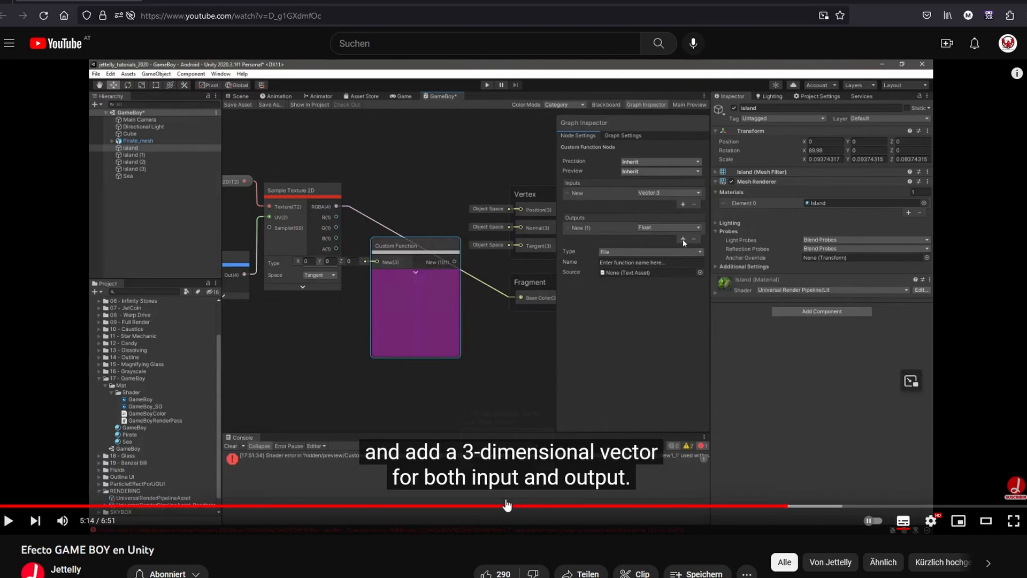
{"action": "mouse_move", "coordinate": [329, 505]}
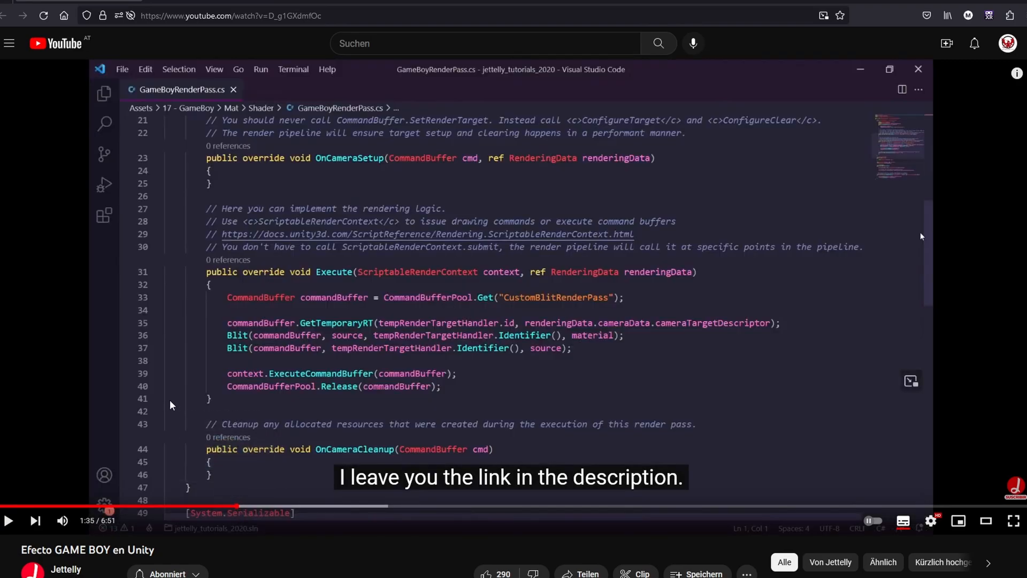
{"action": "mouse_move", "coordinate": [475, 341]}
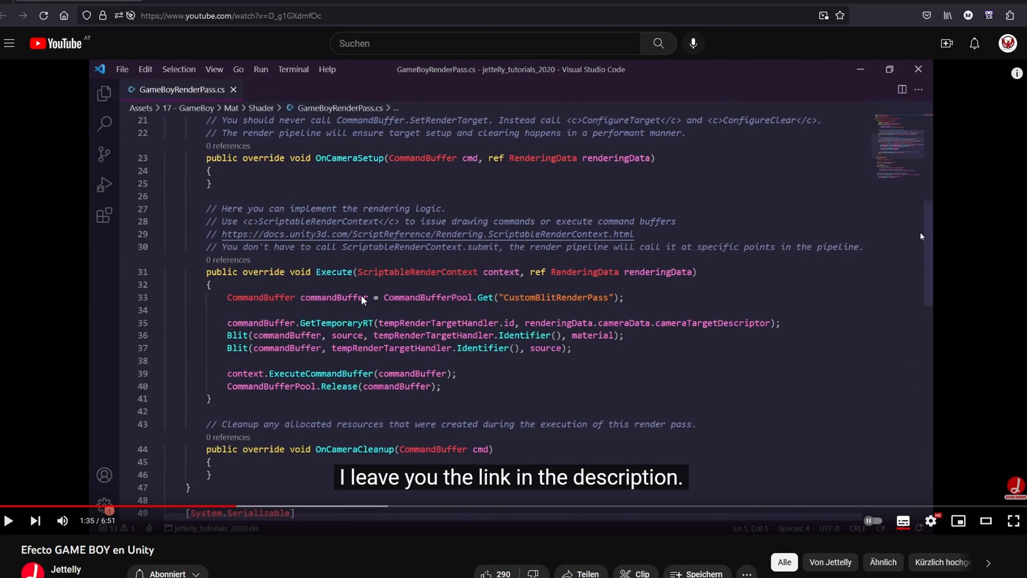
{"action": "mouse_move", "coordinate": [423, 375]}
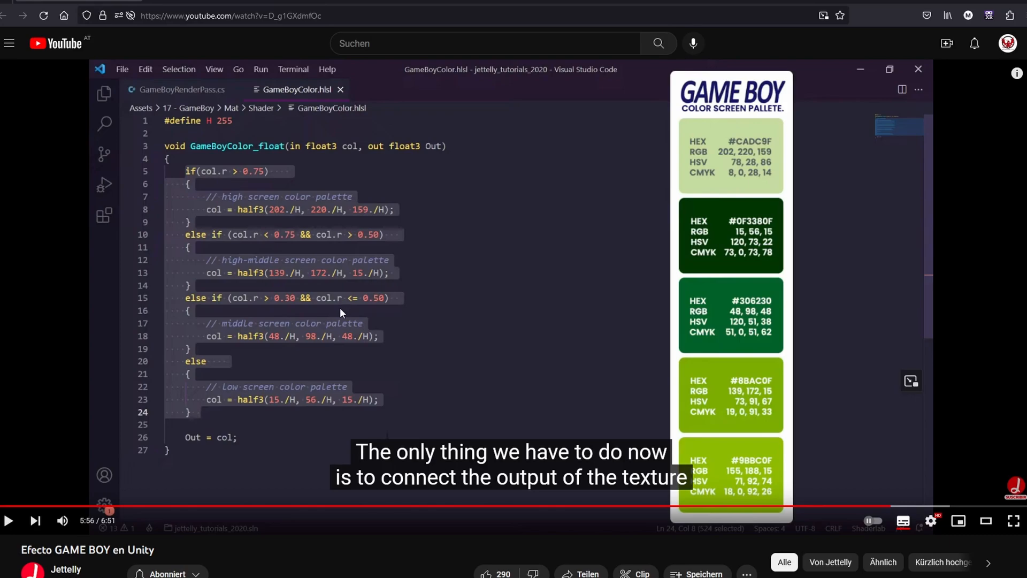
{"action": "mouse_move", "coordinate": [268, 266]}
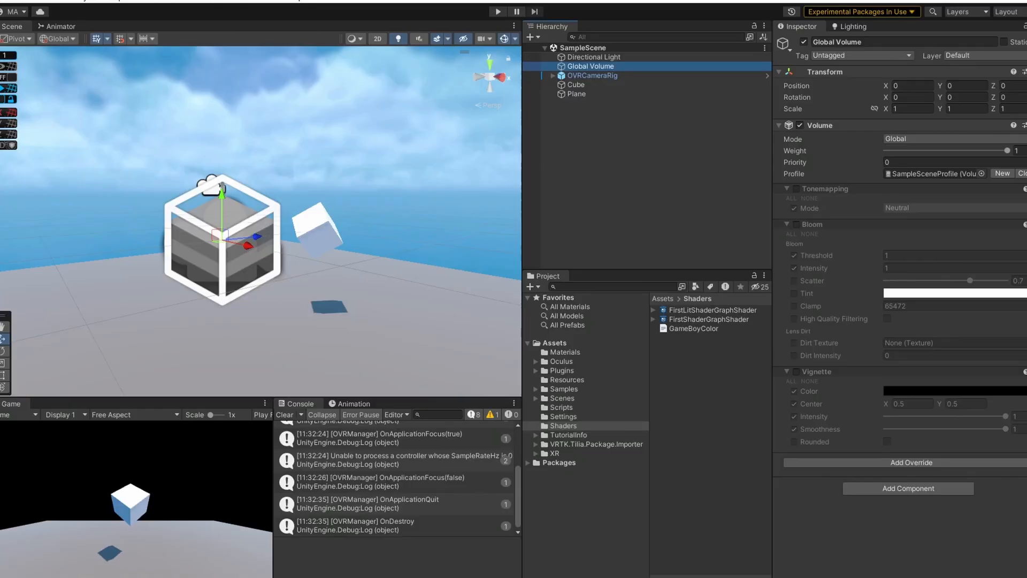
{"action": "mouse_move", "coordinate": [447, 191]}
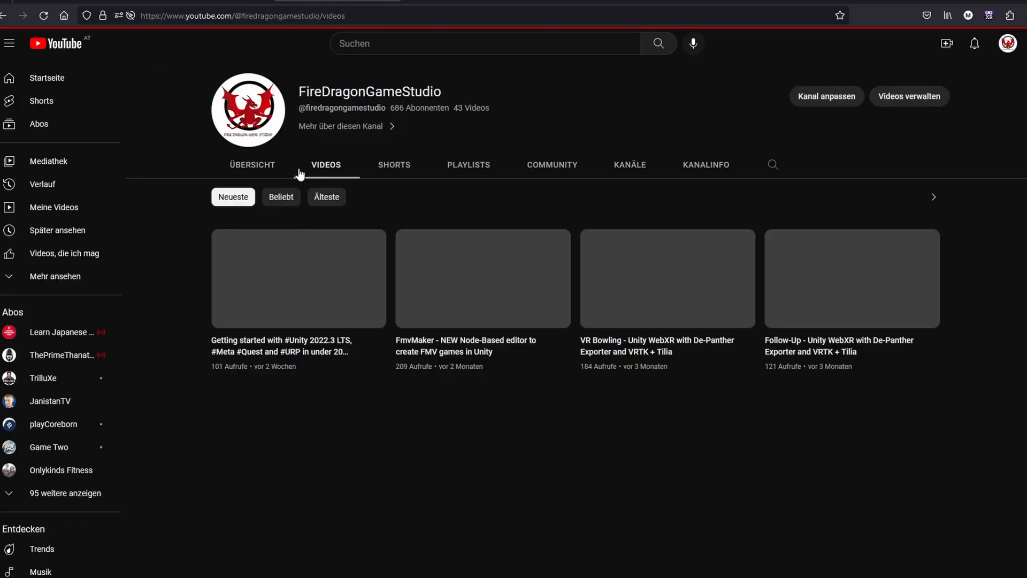
- Start the Unity 2022.3 LTS Quest and URP getting-started video
{"action": "left_click", "coordinate": [299, 278]}
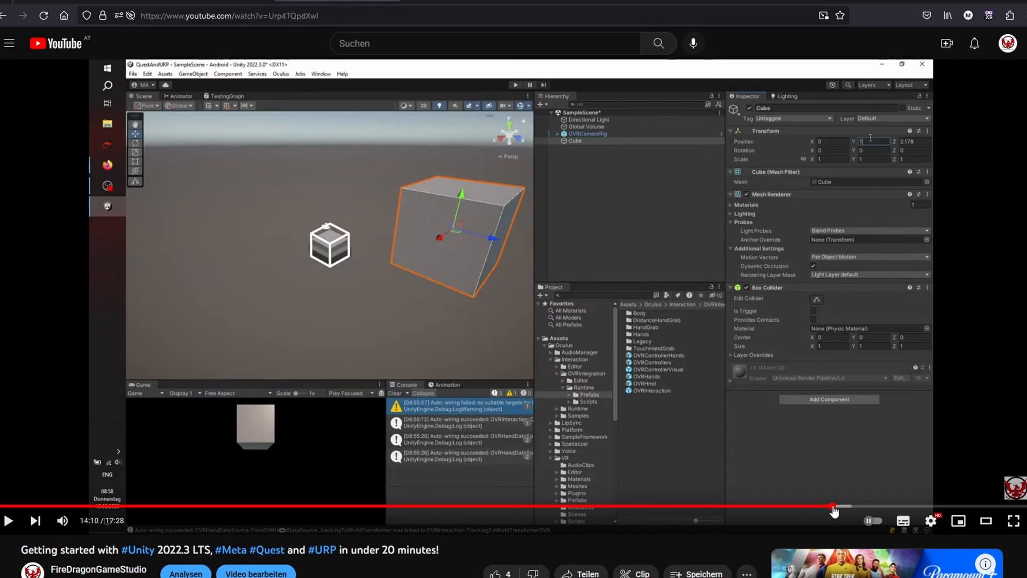
{"action": "mouse_move", "coordinate": [879, 507]}
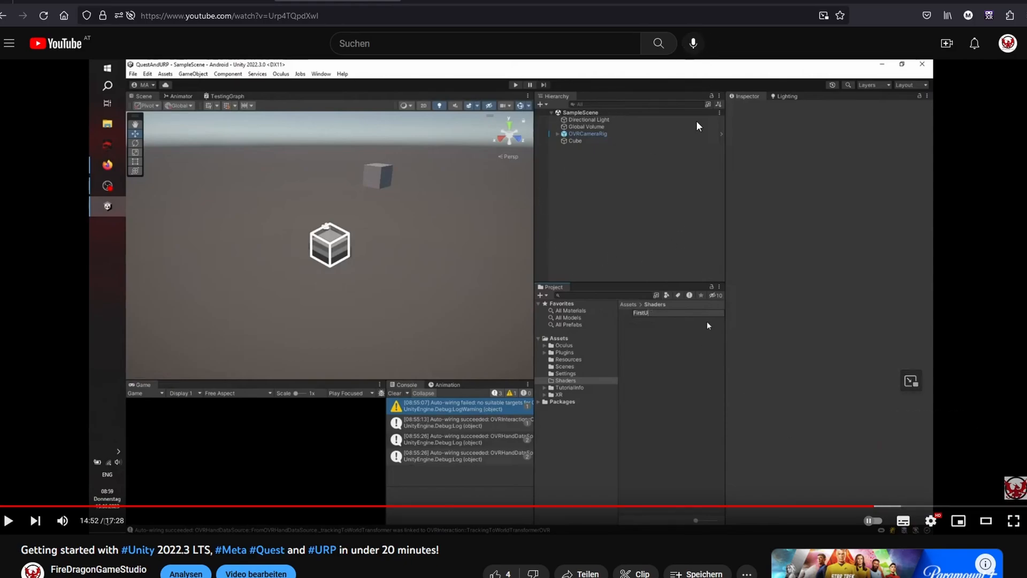
{"action": "mouse_move", "coordinate": [652, 197]}
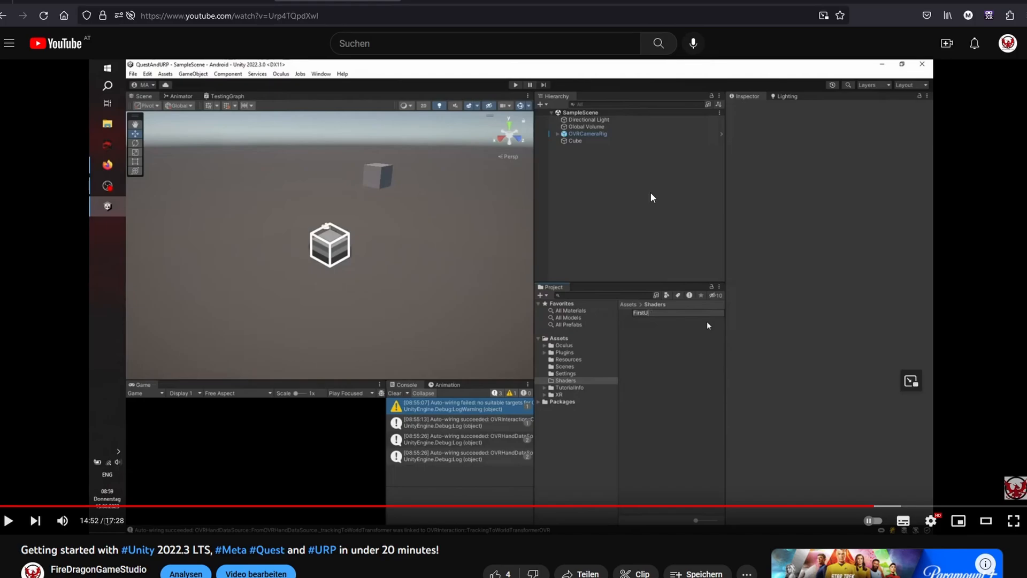
{"action": "mouse_move", "coordinate": [541, 303]}
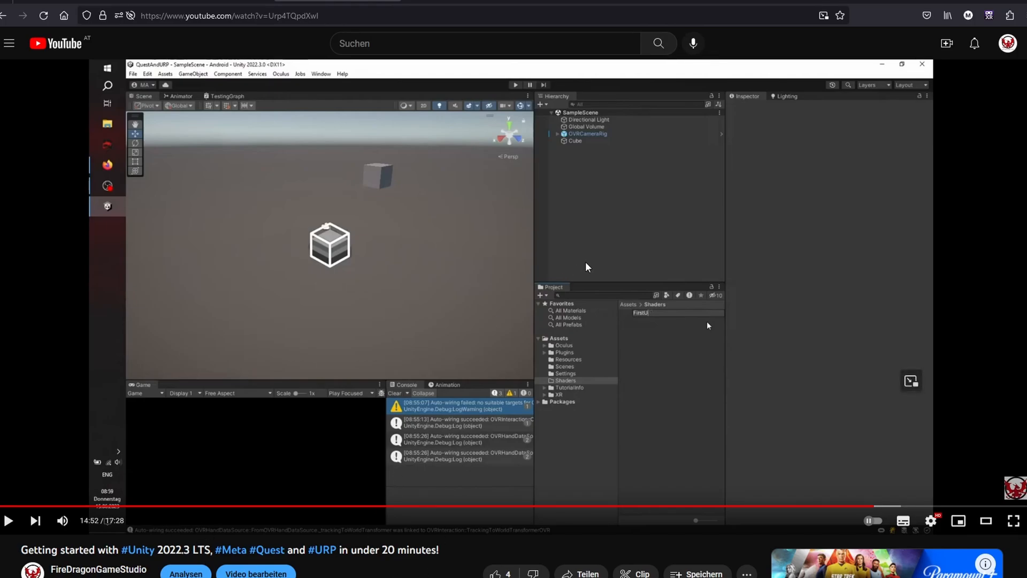
{"action": "mouse_move", "coordinate": [381, 311]}
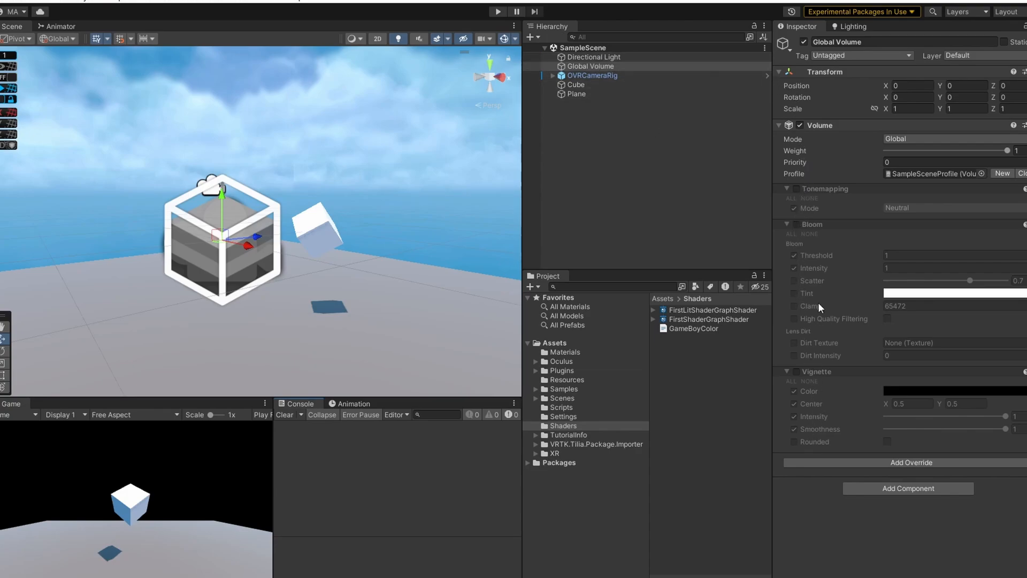
{"action": "mouse_move", "coordinate": [725, 173]}
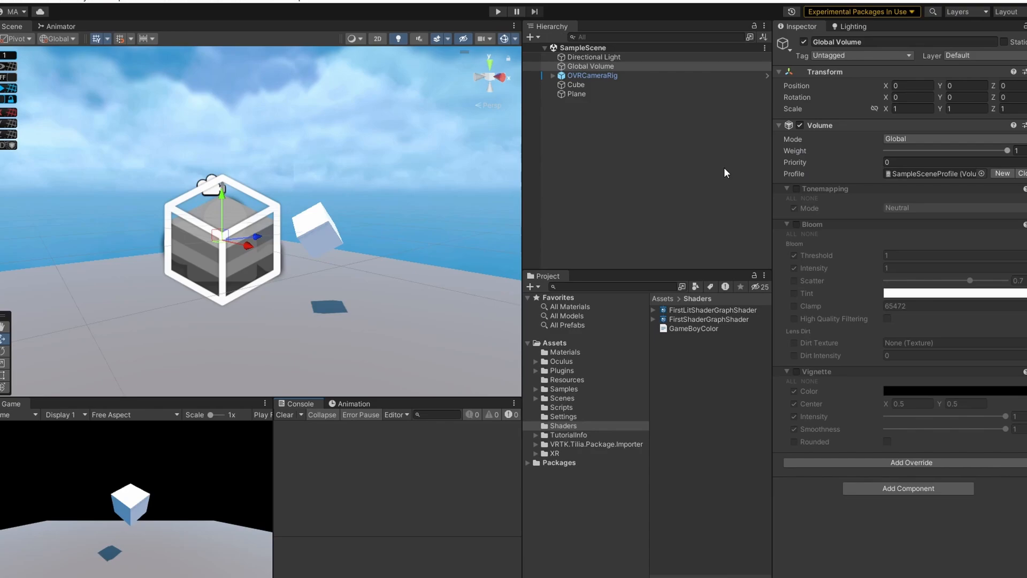
{"action": "left_click", "coordinate": [794, 224]}
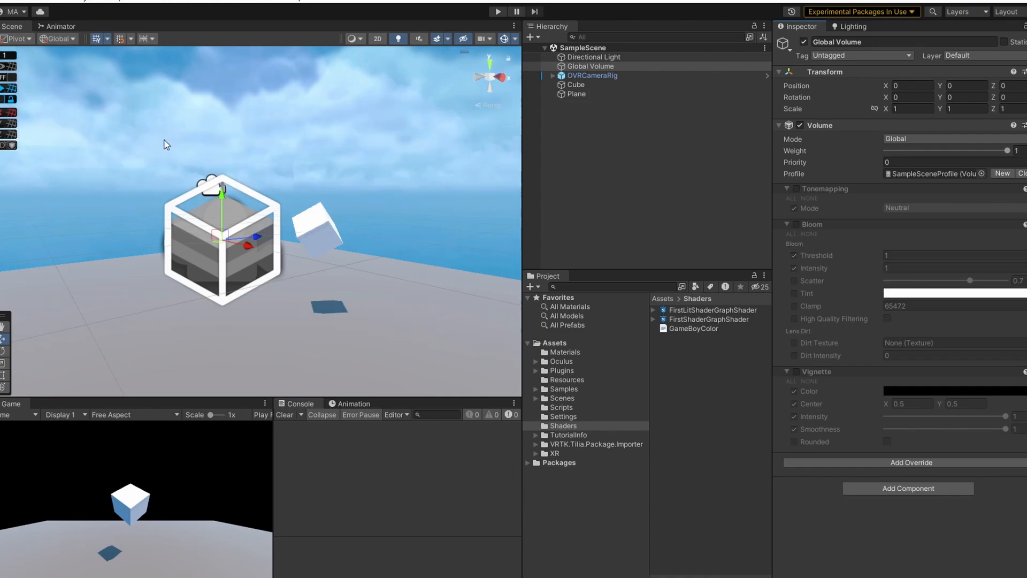
{"action": "mouse_move", "coordinate": [386, 184]}
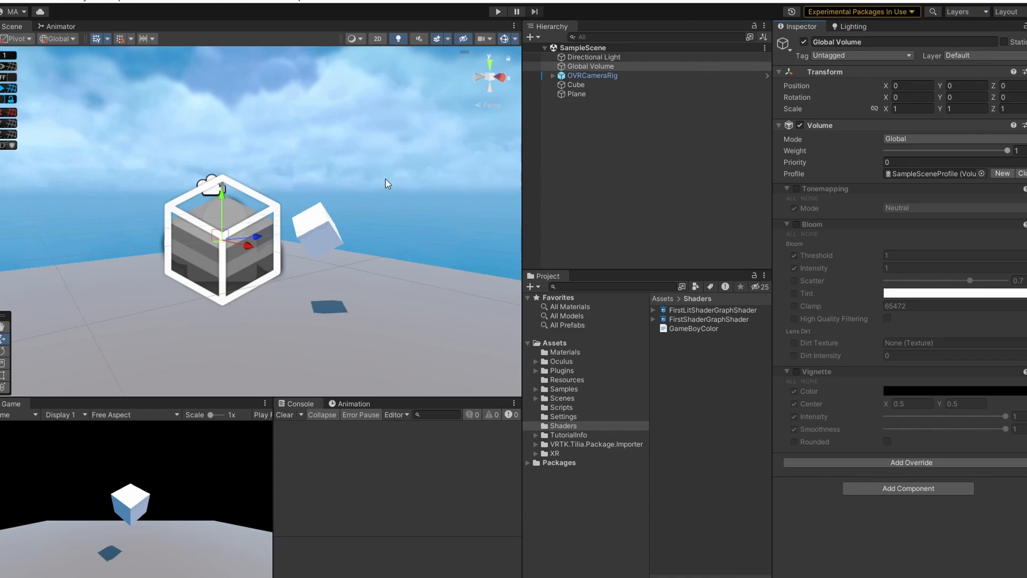
{"action": "mouse_move", "coordinate": [381, 191]}
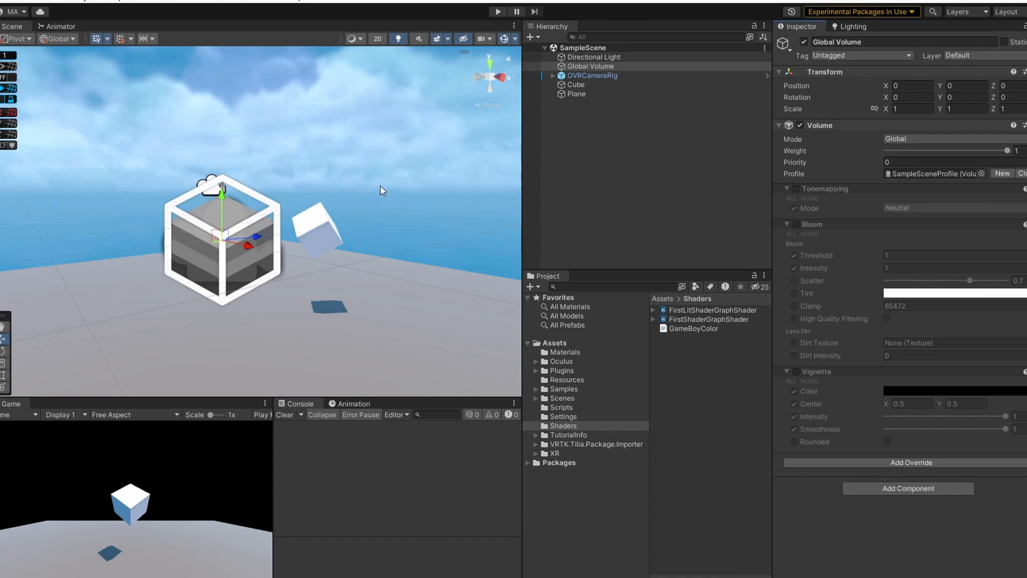
{"action": "mouse_move", "coordinate": [698, 337]}
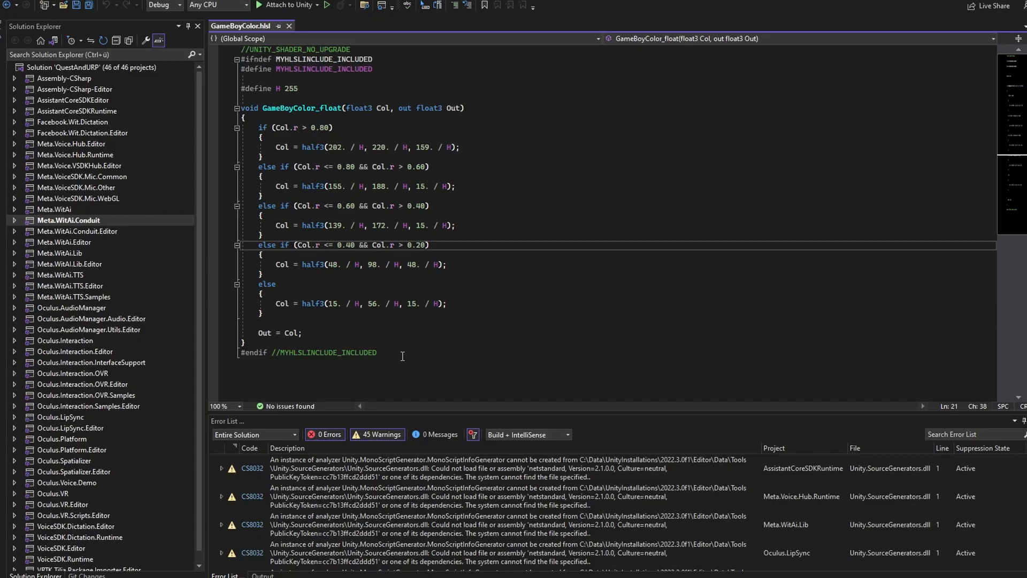
- Select all of the GameBoyColor.hlsl palette function code in the editor
{"action": "key", "text": "ctrl+a"}
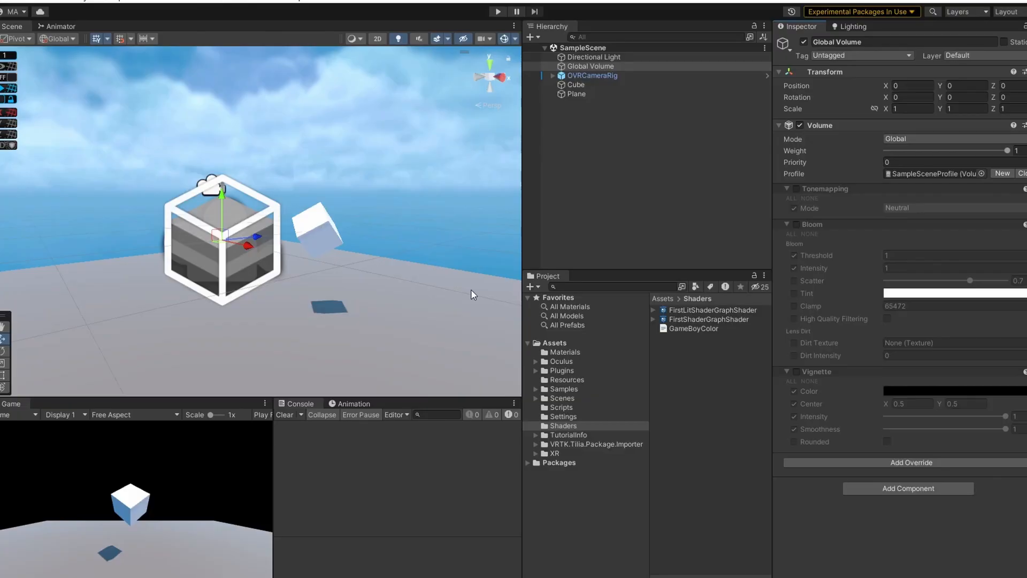
{"action": "mouse_move", "coordinate": [676, 365]}
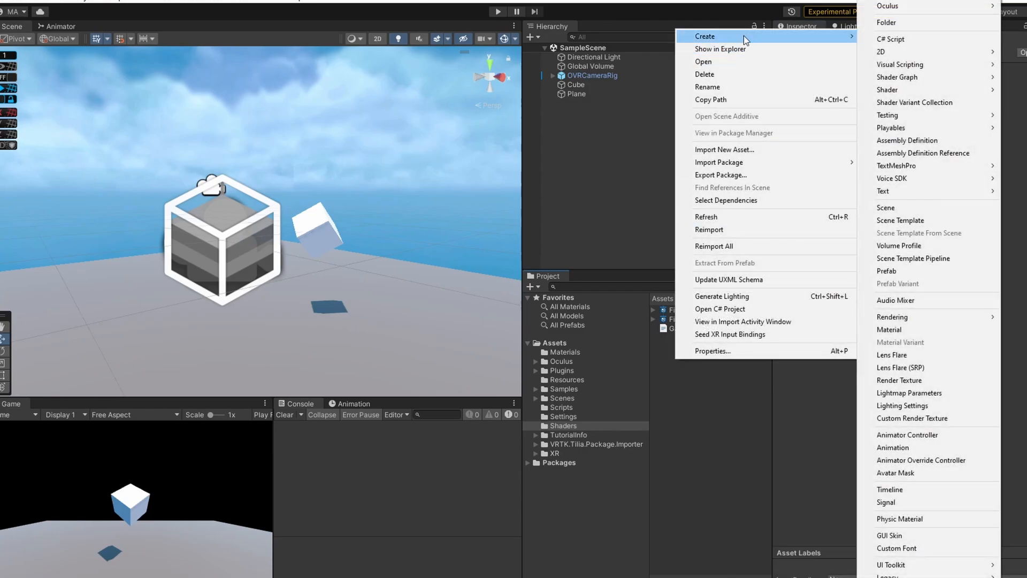
{"action": "mouse_move", "coordinate": [918, 77]}
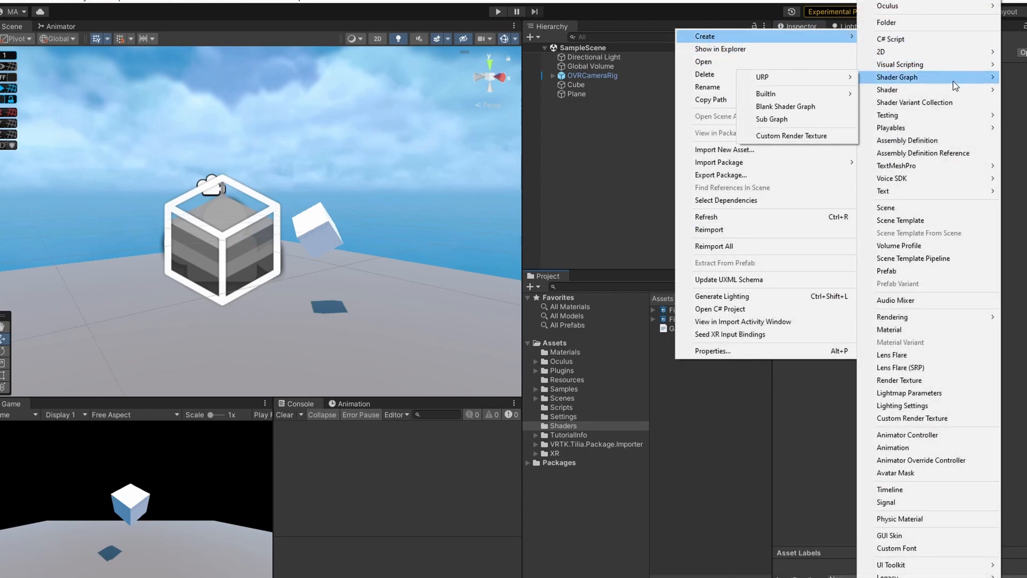
{"action": "mouse_move", "coordinate": [763, 77]}
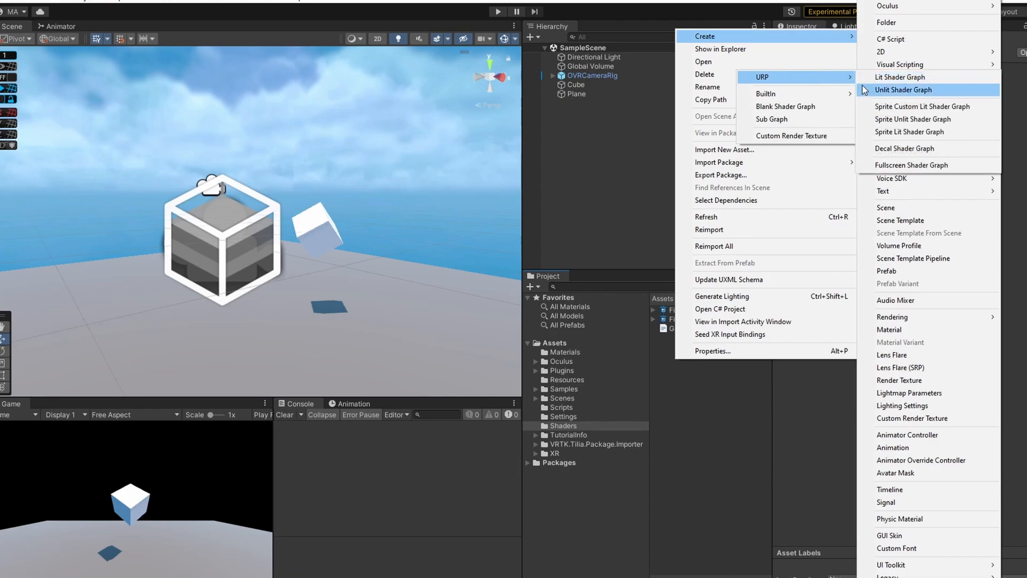
{"action": "mouse_move", "coordinate": [916, 168]}
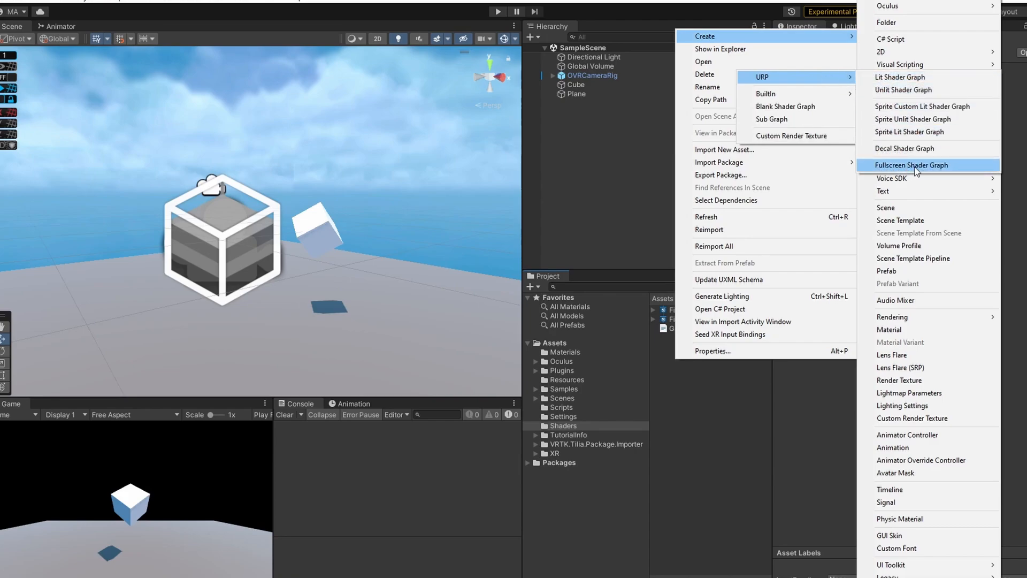
- Rename the new Fullscreen Shader Graph asset to GameBoyShaderGraphShader
{"action": "left_click", "coordinate": [911, 165]}
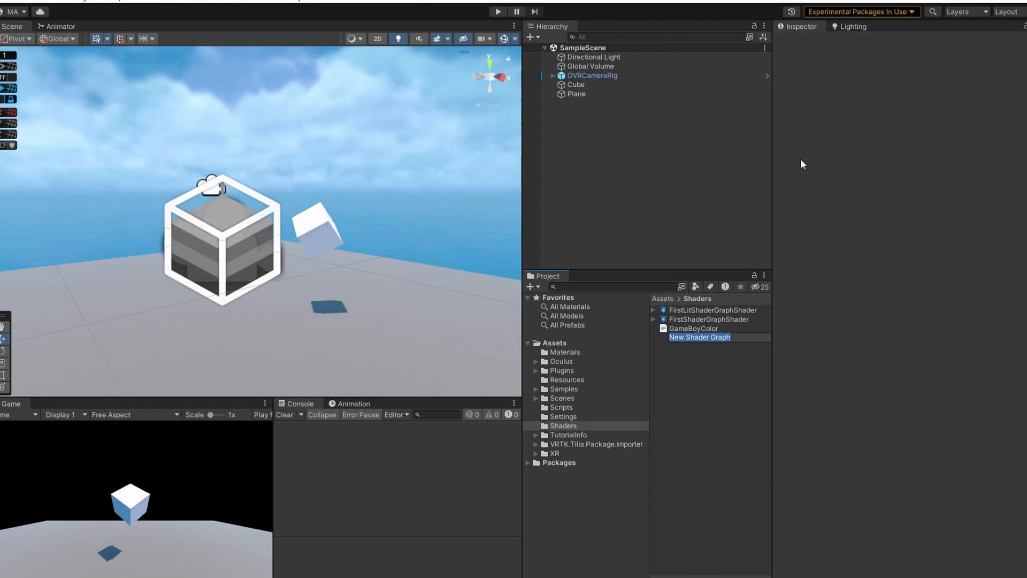
{"action": "mouse_move", "coordinate": [678, 303]}
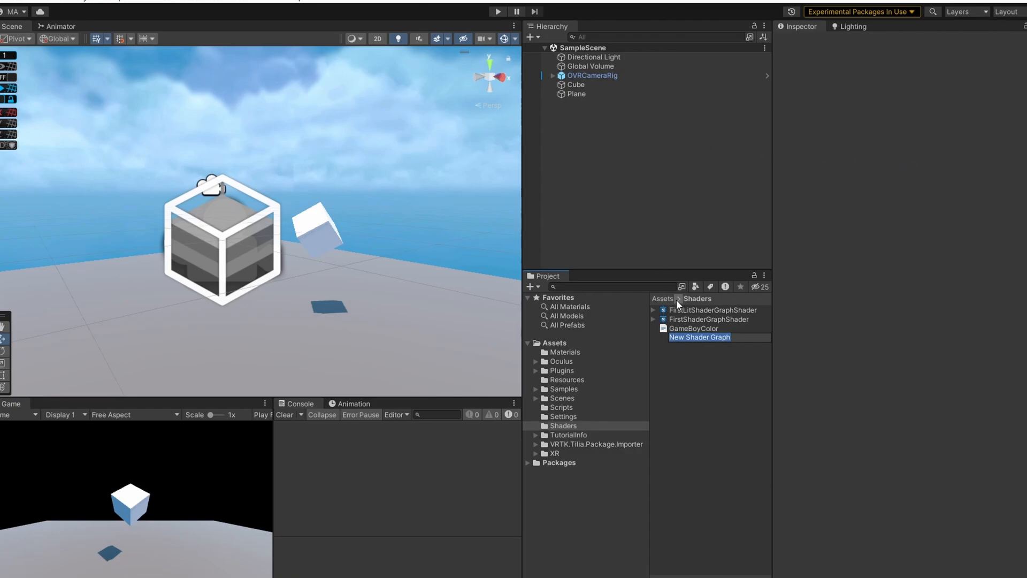
{"action": "mouse_move", "coordinate": [678, 320]}
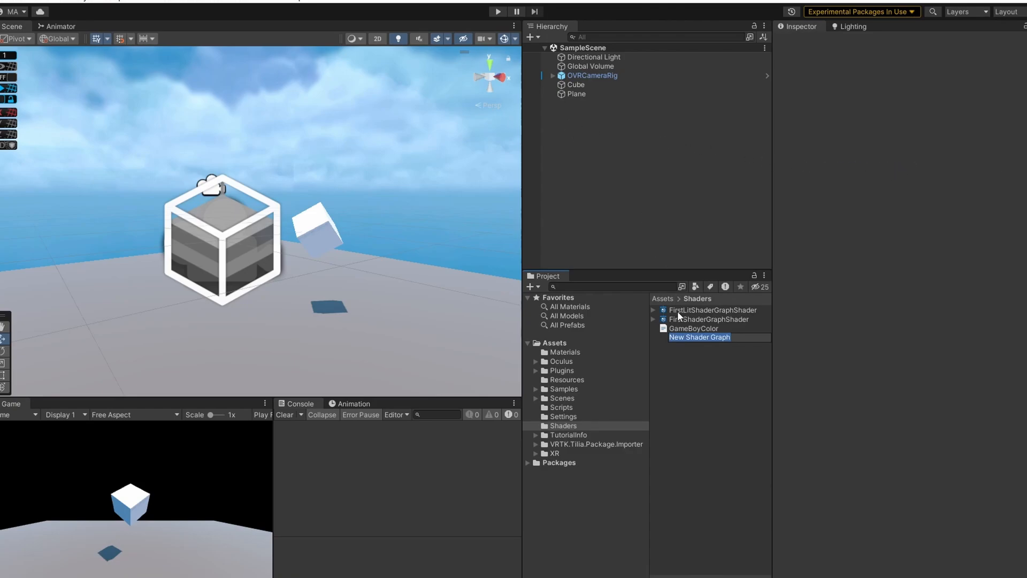
{"action": "type", "text": "GameBoyGraph"}
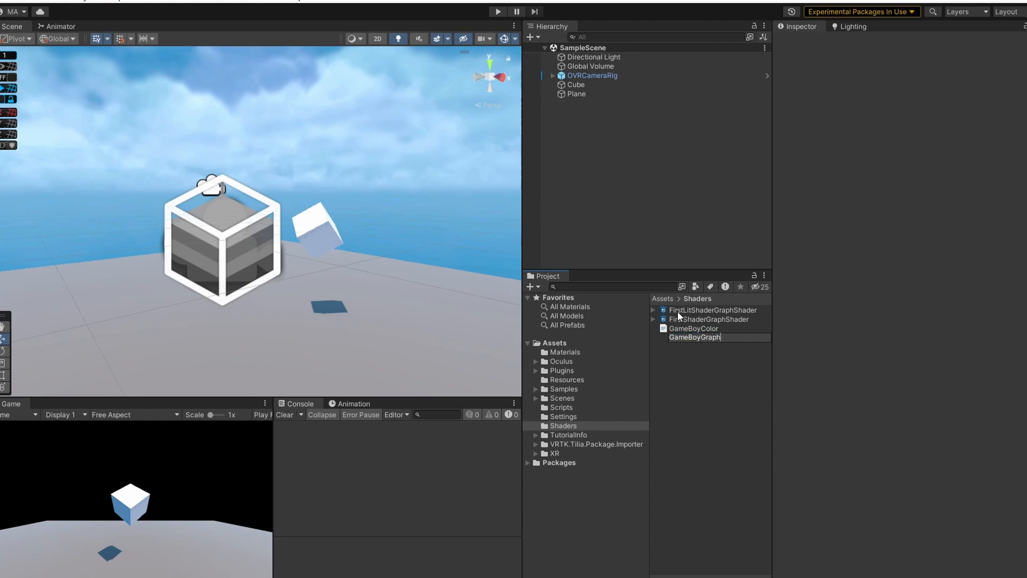
{"action": "type", "text": "Shader"}
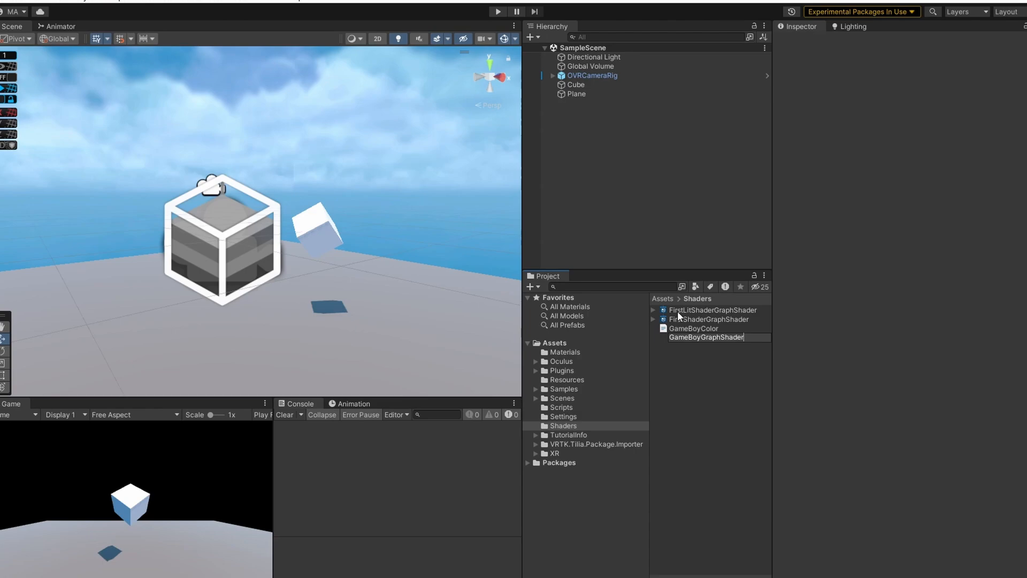
{"action": "type", "text": "Shaa"}
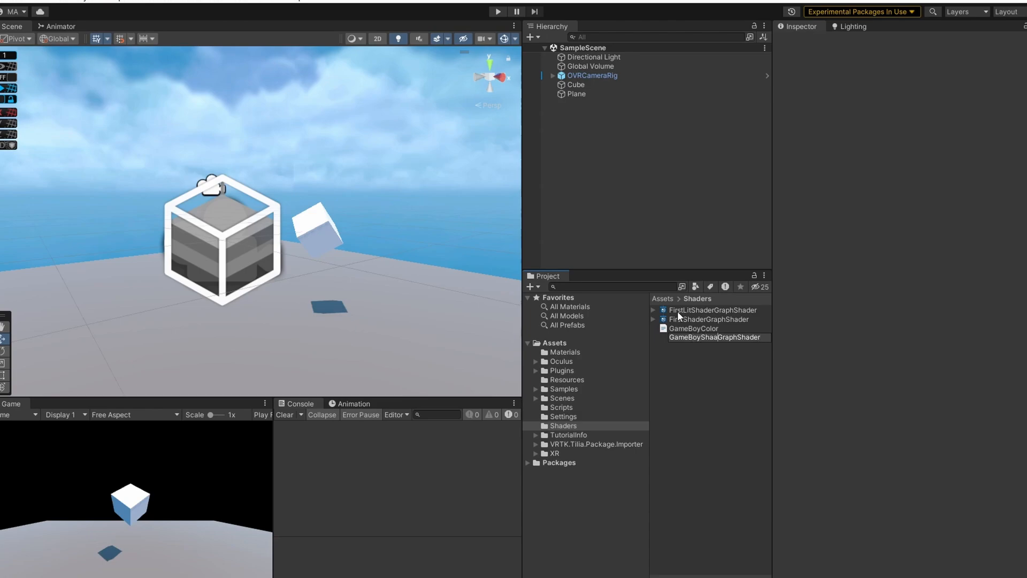
- Open GameBoyShaderGraphShader for editing and maximize the graph editor window
{"action": "double_click", "coordinate": [716, 337]}
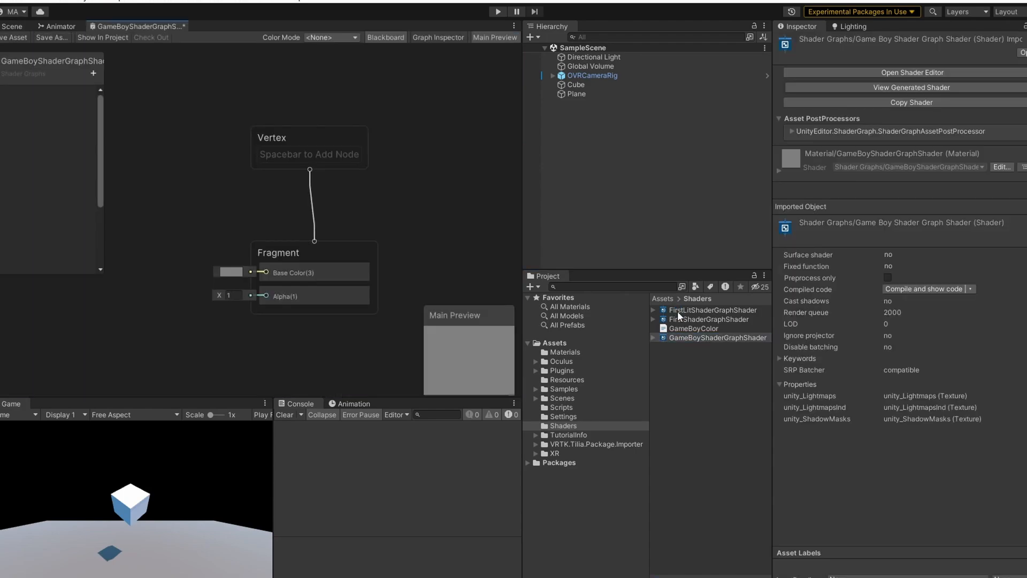
{"action": "left_click", "coordinate": [513, 25]}
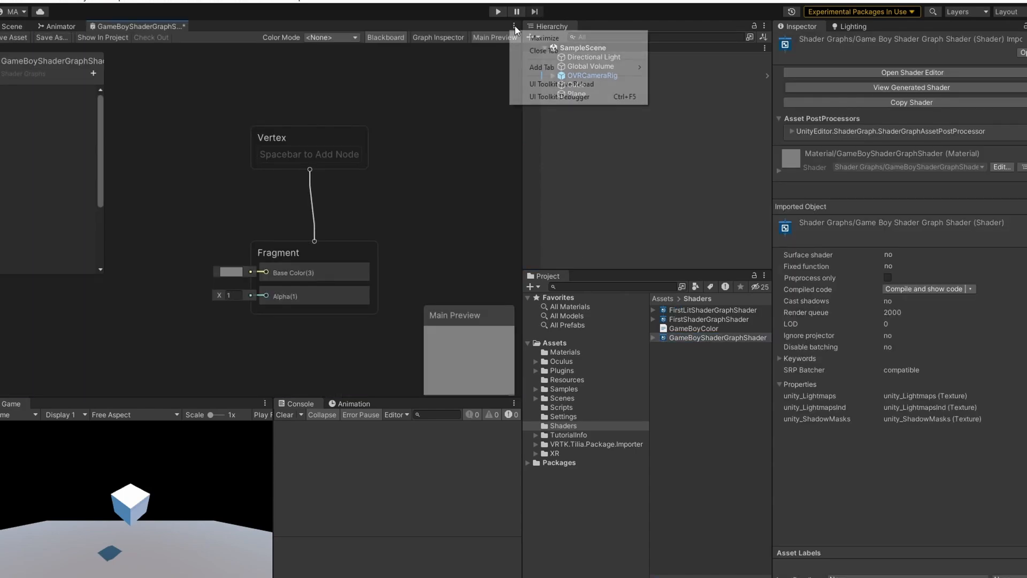
{"action": "left_click", "coordinate": [540, 37]}
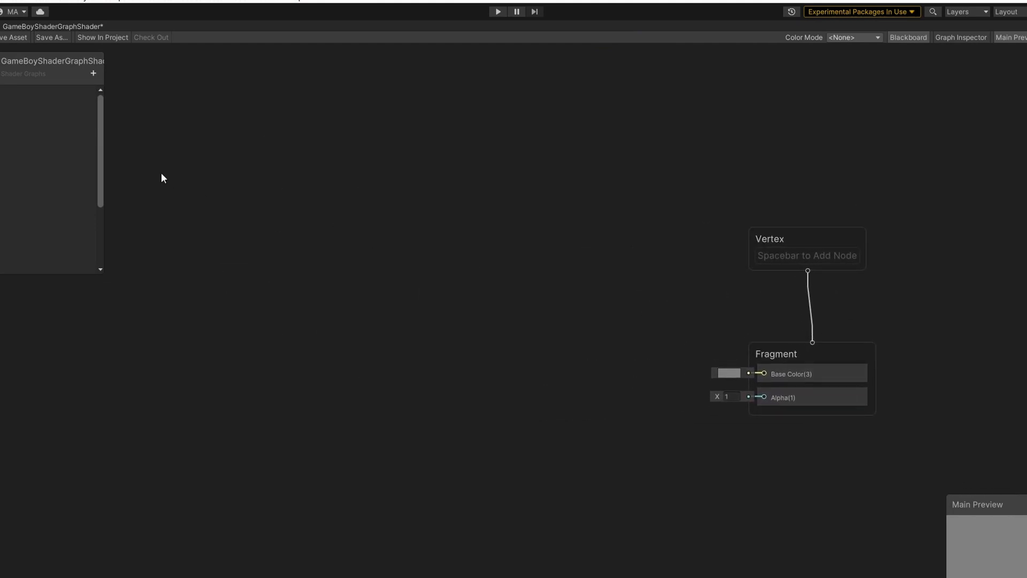
{"action": "mouse_move", "coordinate": [92, 72]}
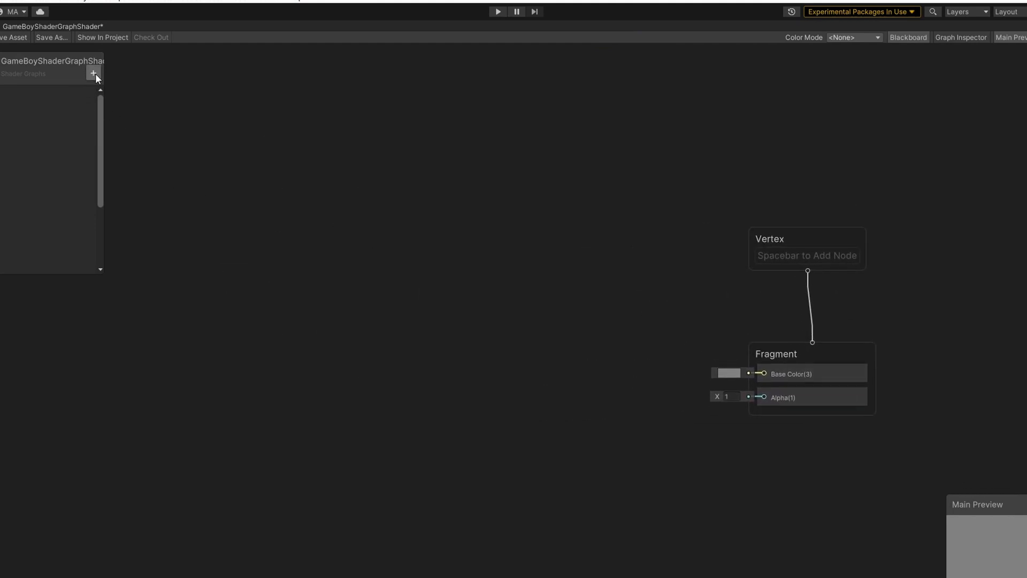
- Add a Float property named PixelSize to the graph's Blackboard
{"action": "left_click", "coordinate": [93, 73]}
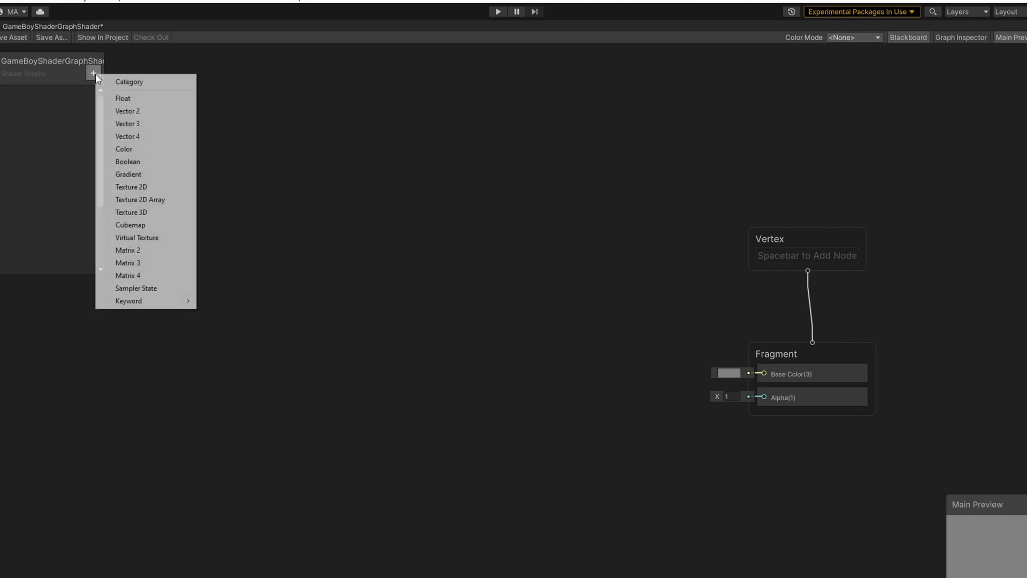
{"action": "left_click", "coordinate": [122, 97]}
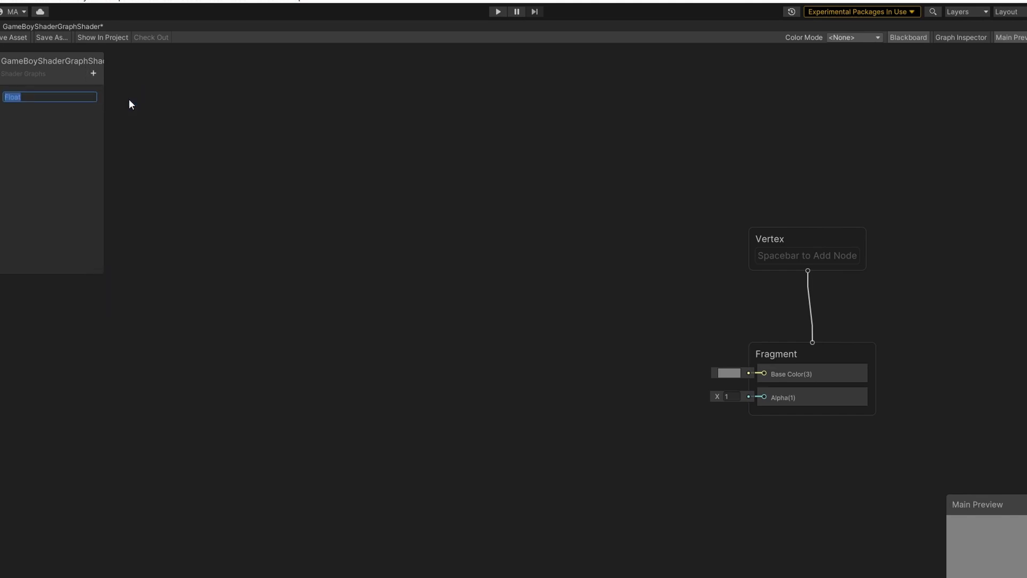
{"action": "type", "text": "PixelSize"}
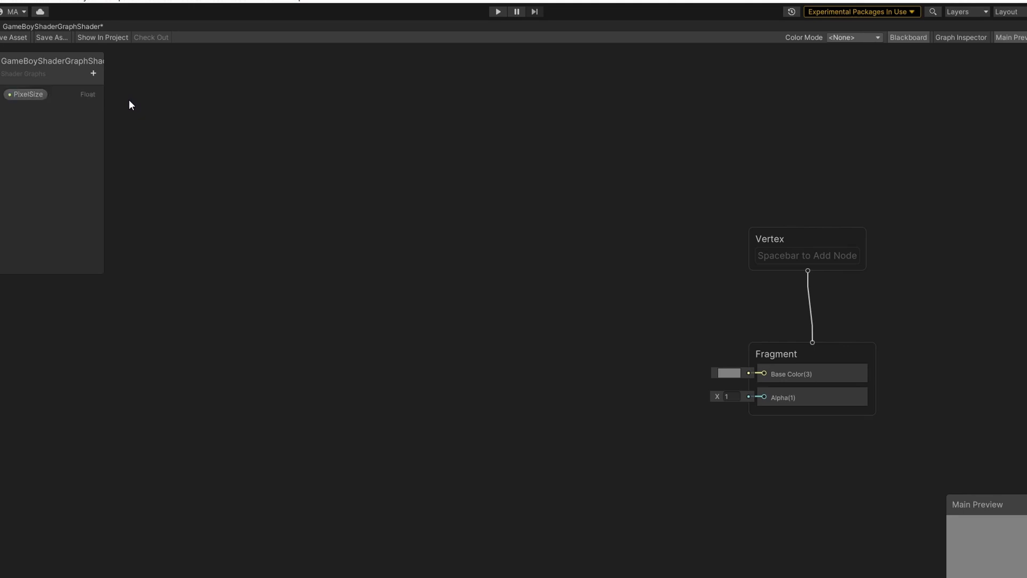
{"action": "left_click", "coordinate": [25, 95]}
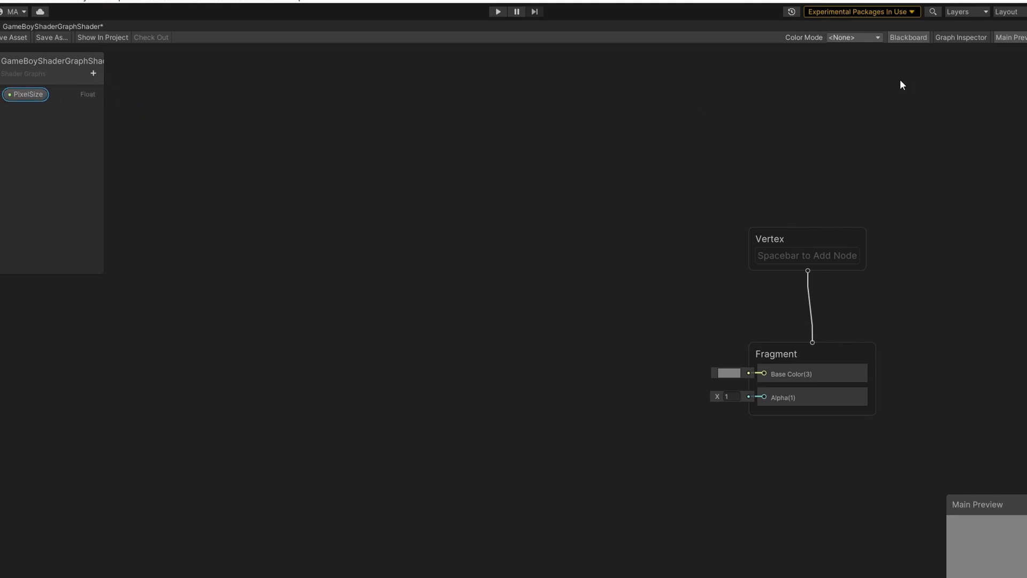
- Make PixelSize a slider with default and minimum 50 and maximum 200
{"action": "left_click", "coordinate": [958, 36]}
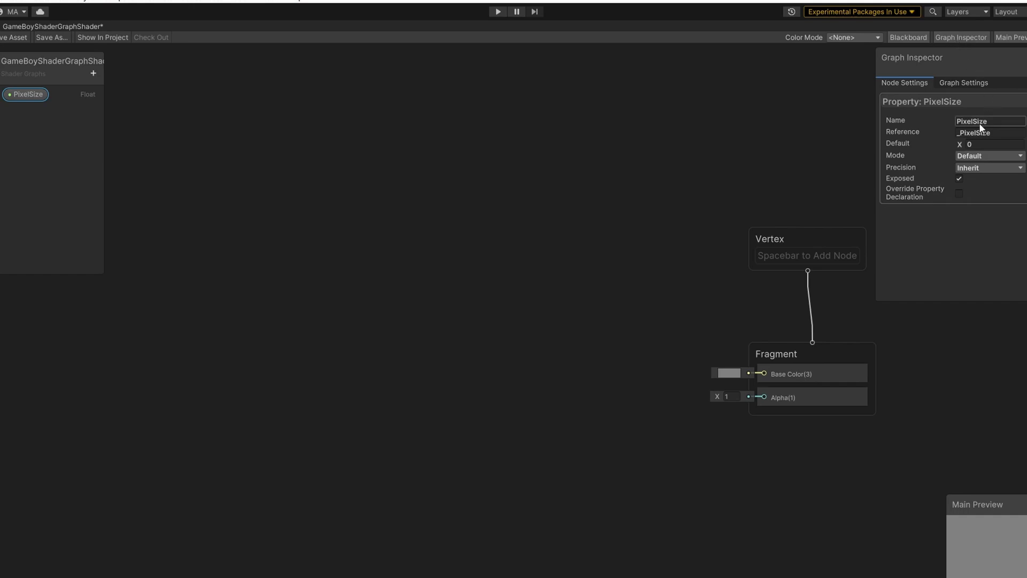
{"action": "left_click", "coordinate": [980, 155]}
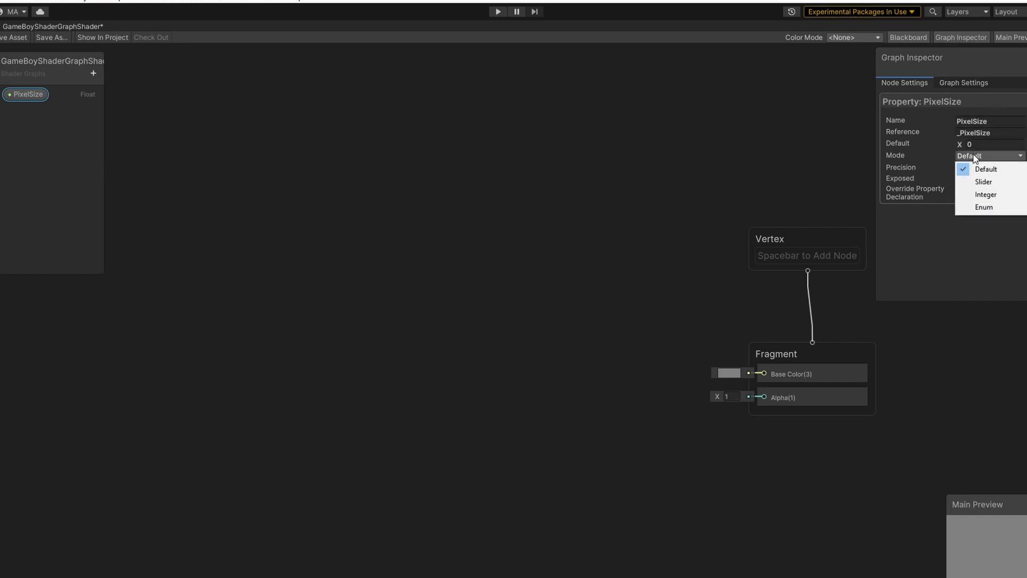
{"action": "left_click", "coordinate": [984, 182]}
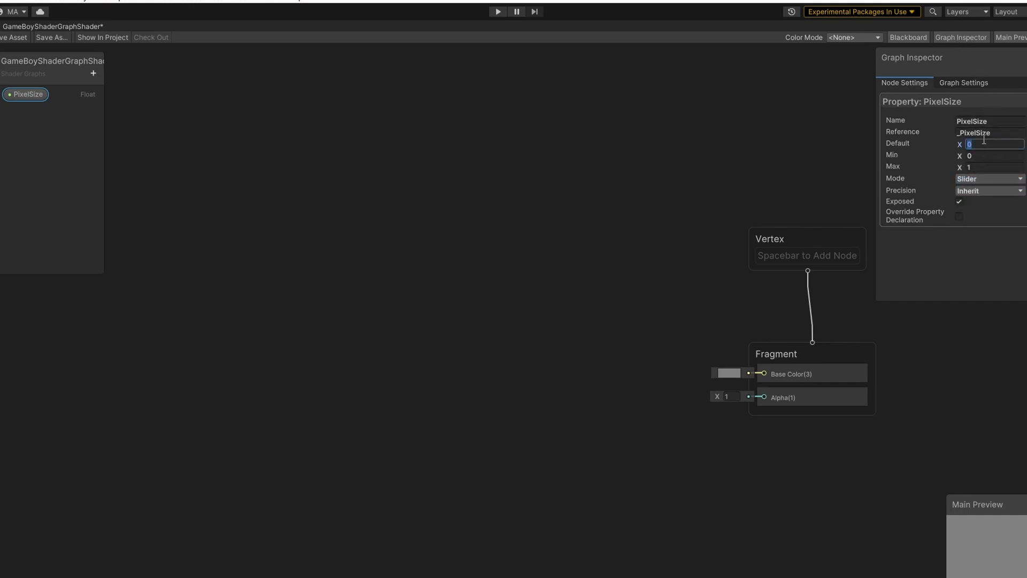
{"action": "type", "text": "50"}
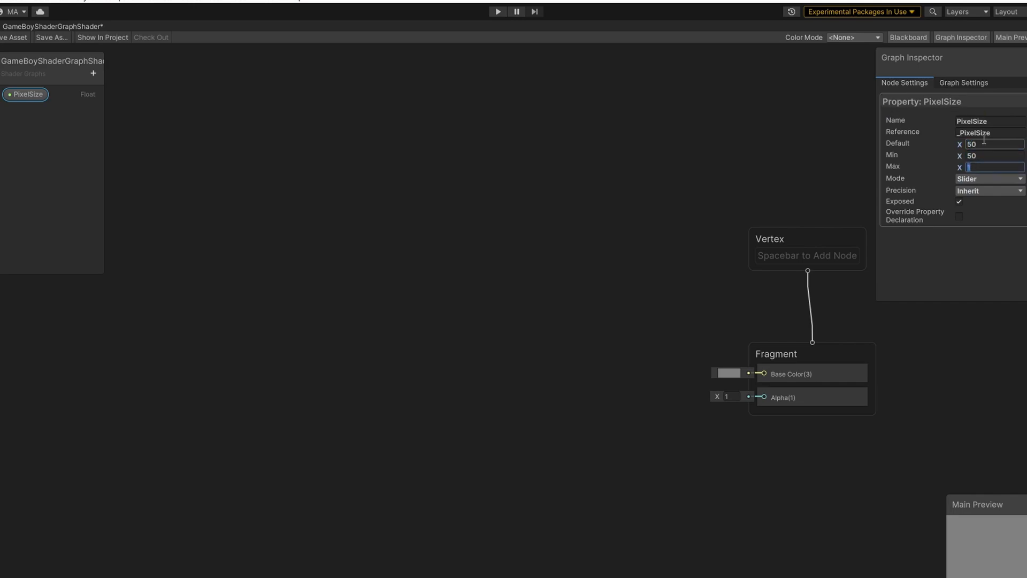
{"action": "type", "text": "200"}
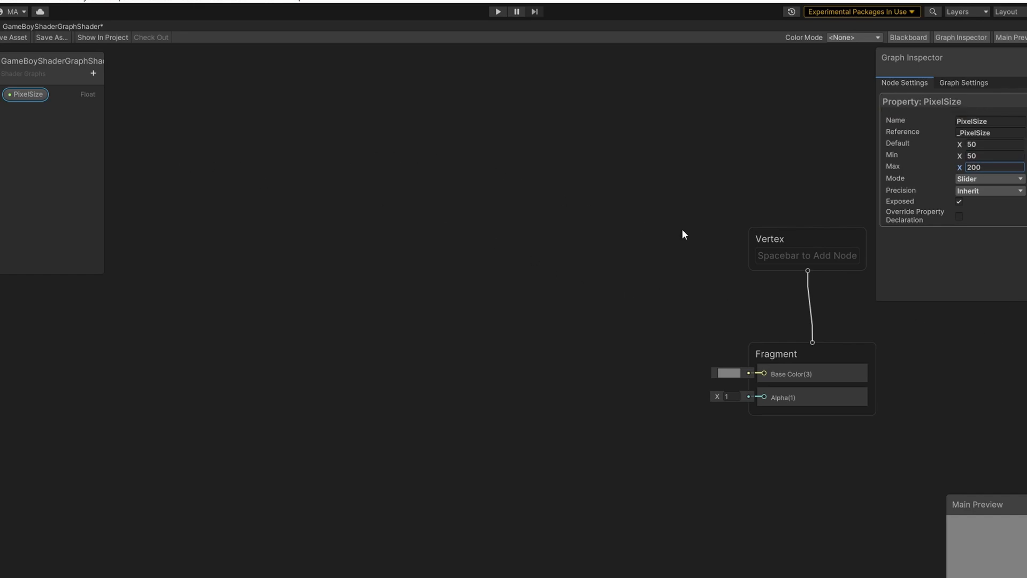
{"action": "mouse_move", "coordinate": [297, 184]}
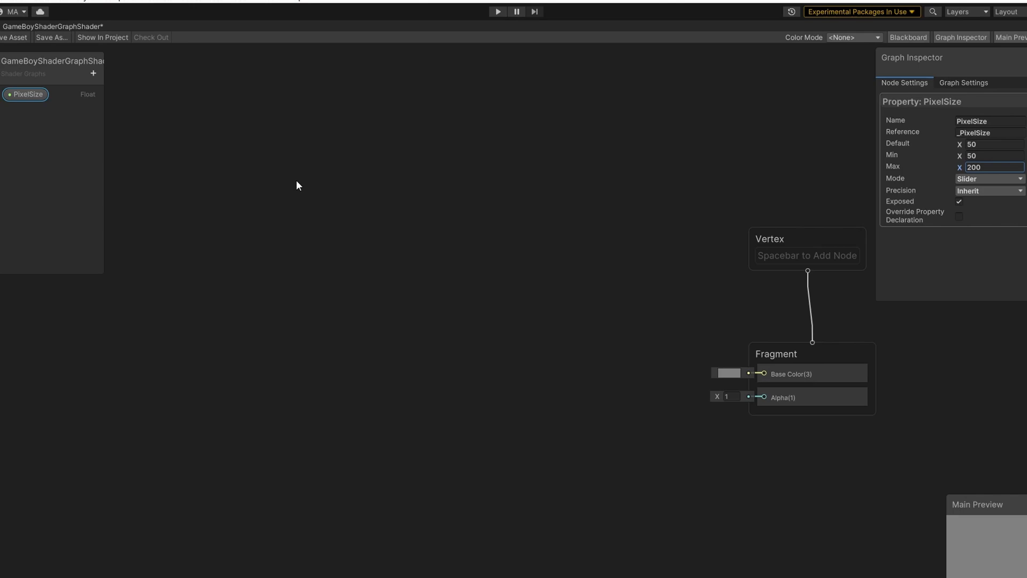
{"action": "mouse_move", "coordinate": [230, 164]}
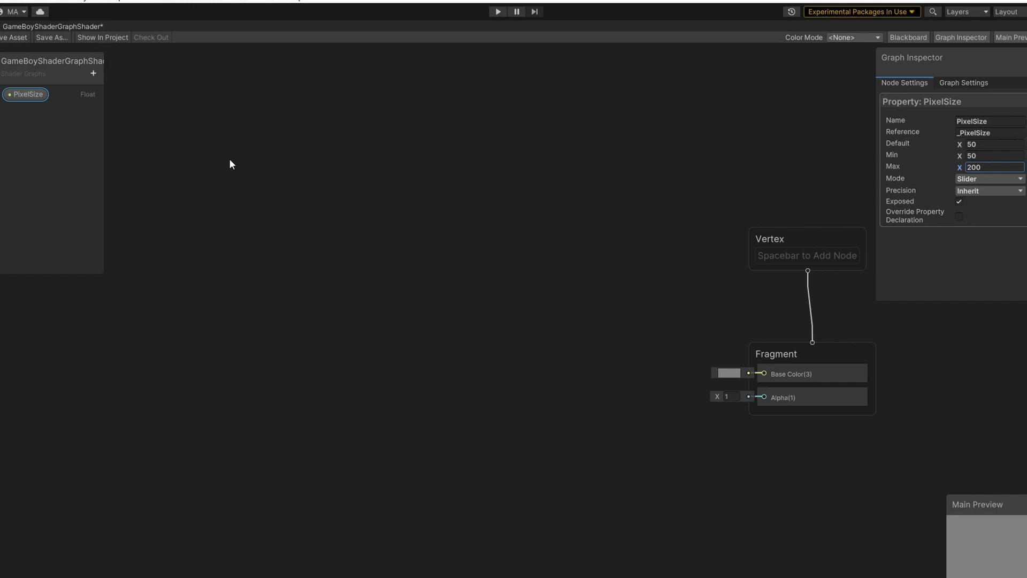
- Add the UV node and a Multiply node scaling the UVs by PixelSize
{"action": "right_click", "coordinate": [231, 163]}
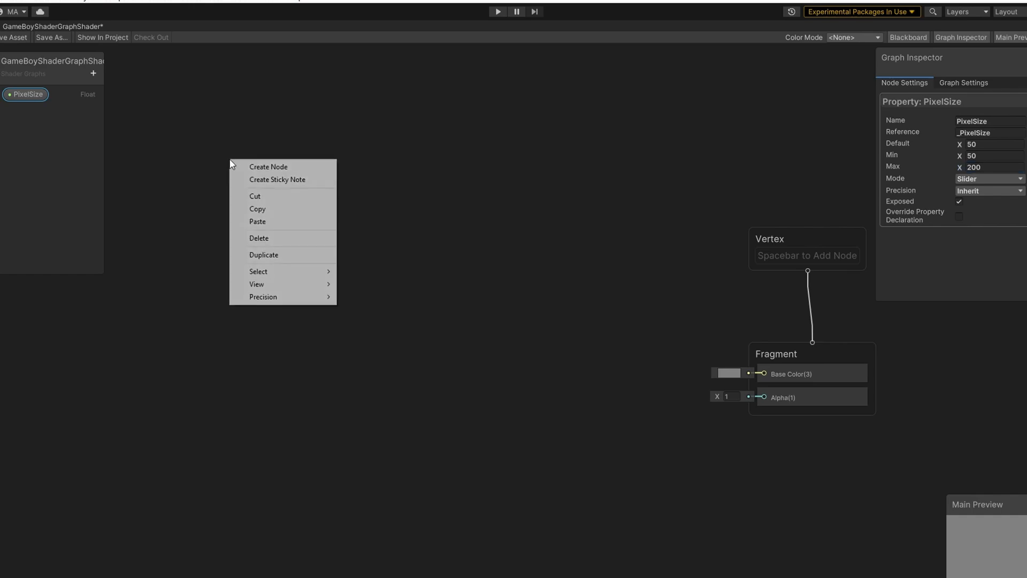
{"action": "left_click", "coordinate": [267, 167]}
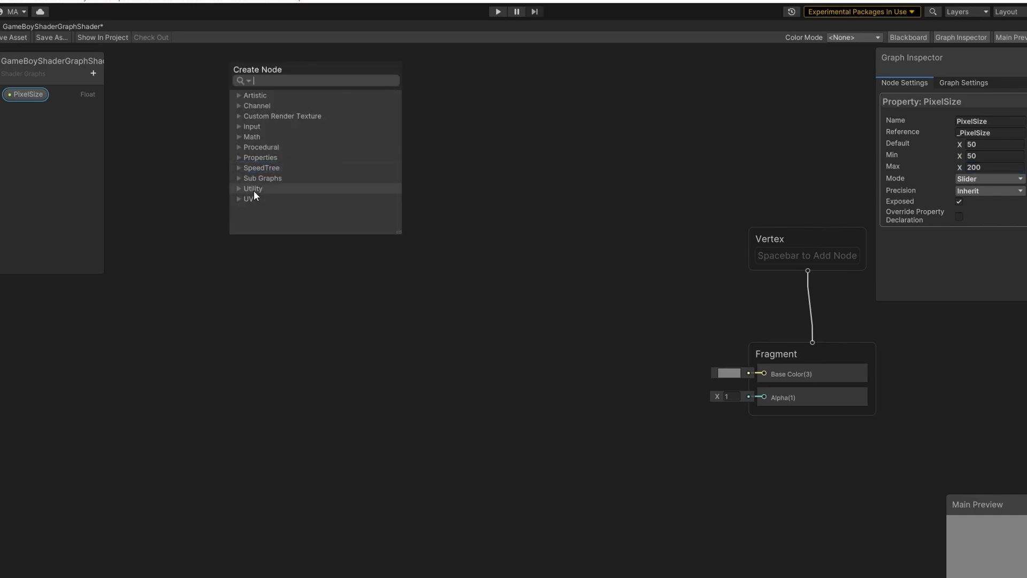
{"action": "left_click", "coordinate": [248, 199]}
{"action": "type", "text": "mul"}
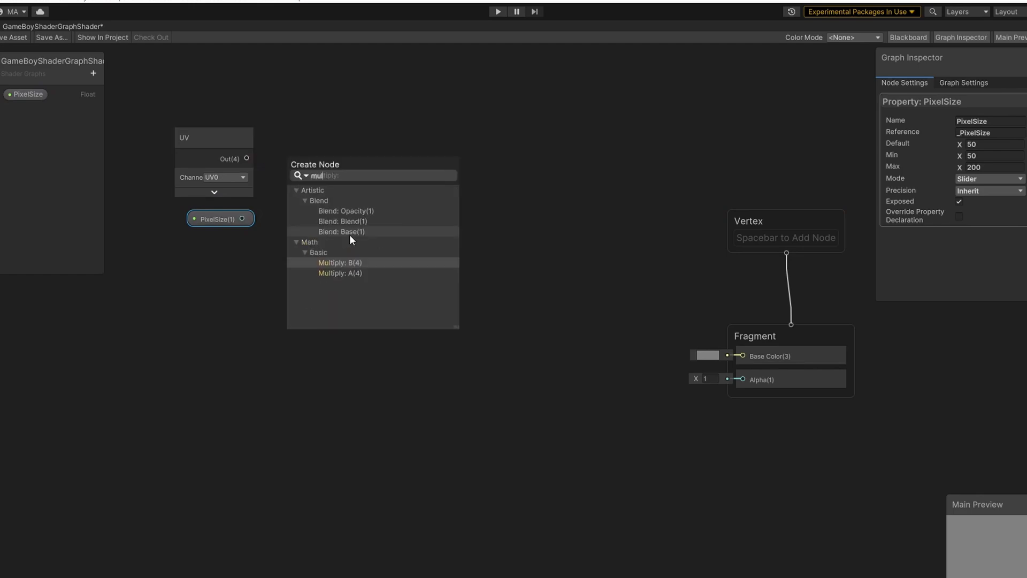
{"action": "left_click", "coordinate": [340, 262]}
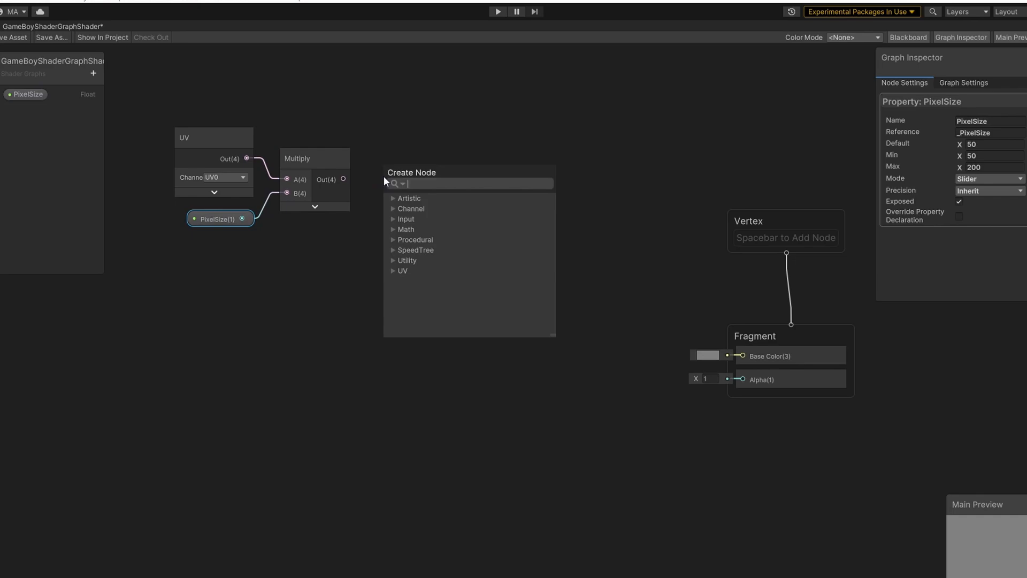
- Floor the scaled UVs and divide the result by PixelSize
{"action": "type", "text": "flor"}
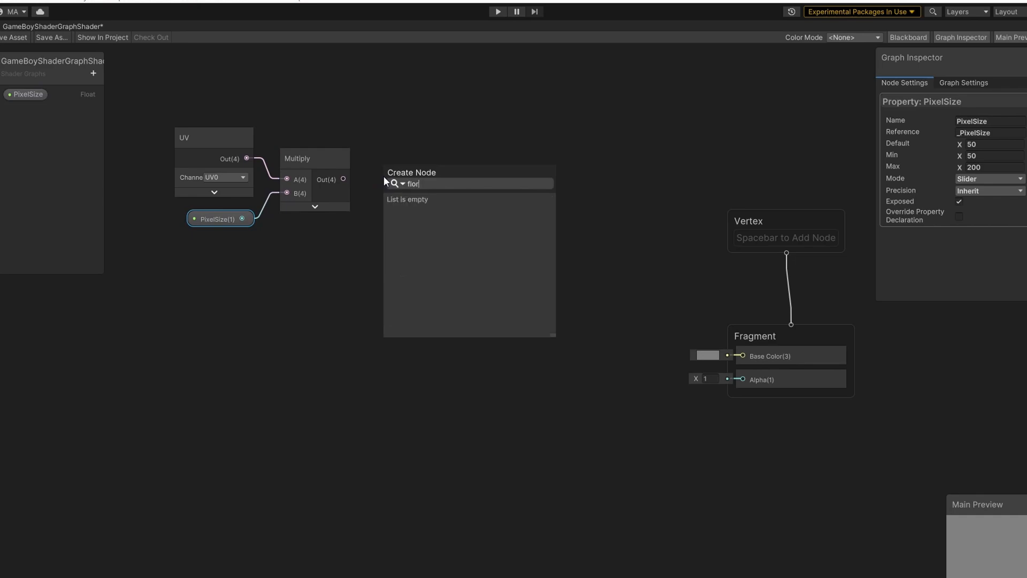
{"action": "left_click", "coordinate": [415, 199]}
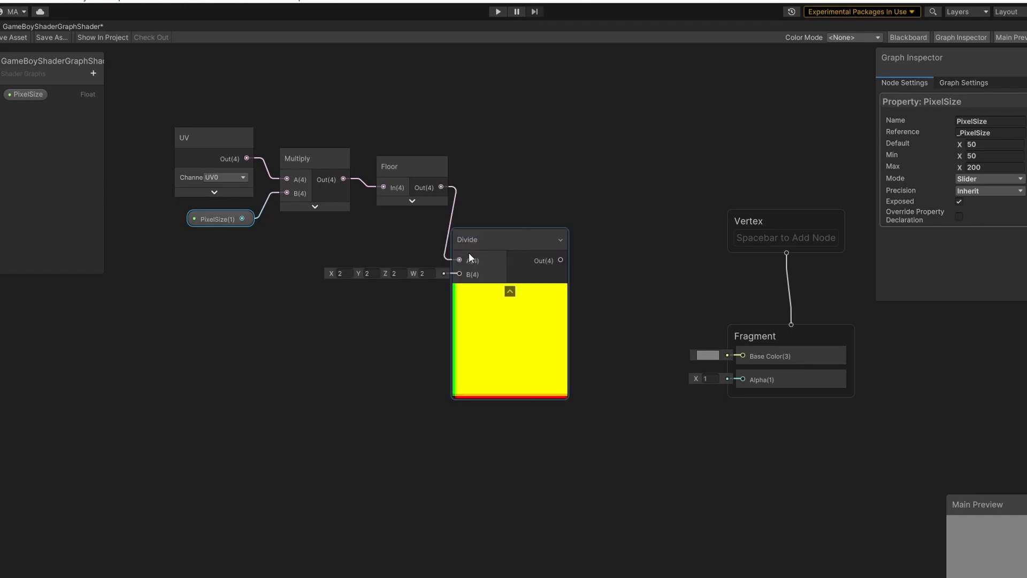
{"action": "left_click_drag", "start_coordinate": [243, 218], "coordinate": [448, 274]}
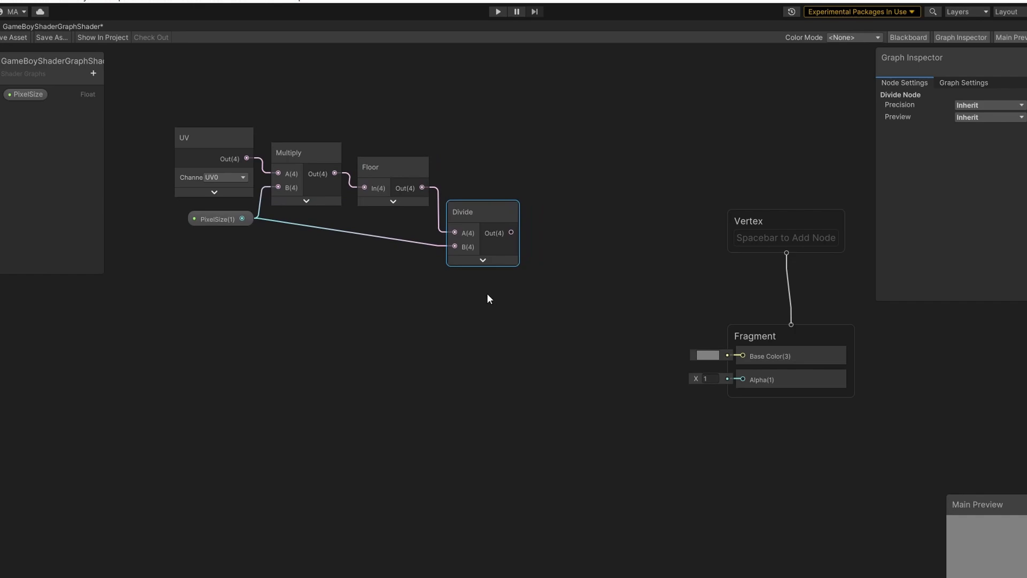
{"action": "mouse_move", "coordinate": [482, 342]}
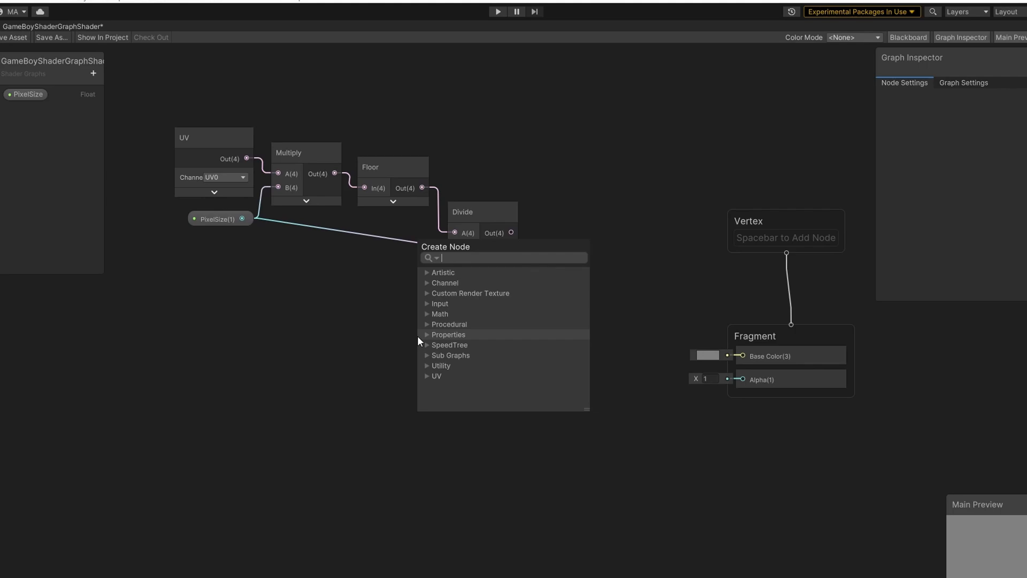
- Sample BlitSource with a URP Sample Buffer at the divided UVs, output to Base Color, and save
{"action": "type", "text": "u"}
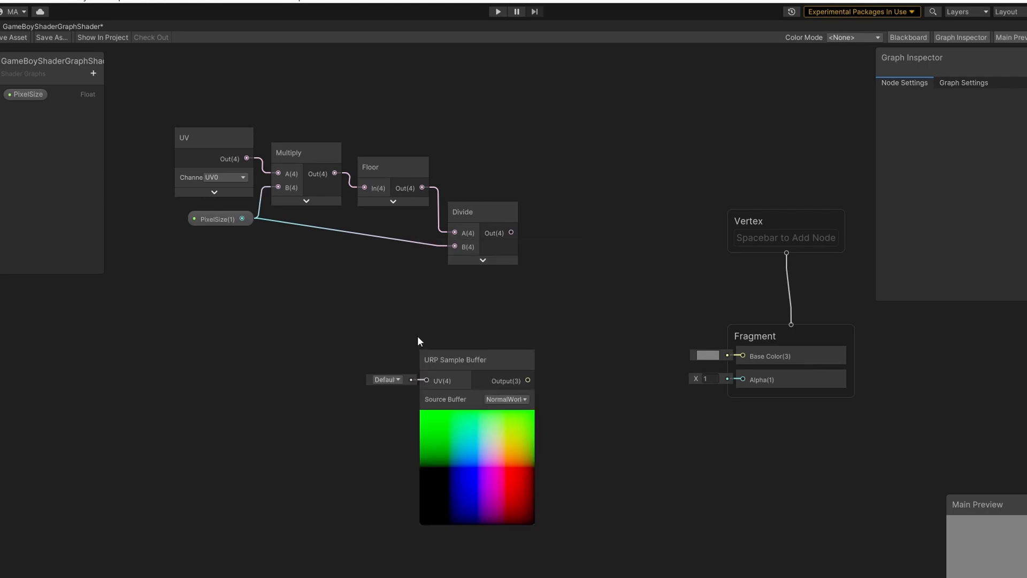
{"action": "left_click_drag", "start_coordinate": [454, 360], "coordinate": [509, 302]}
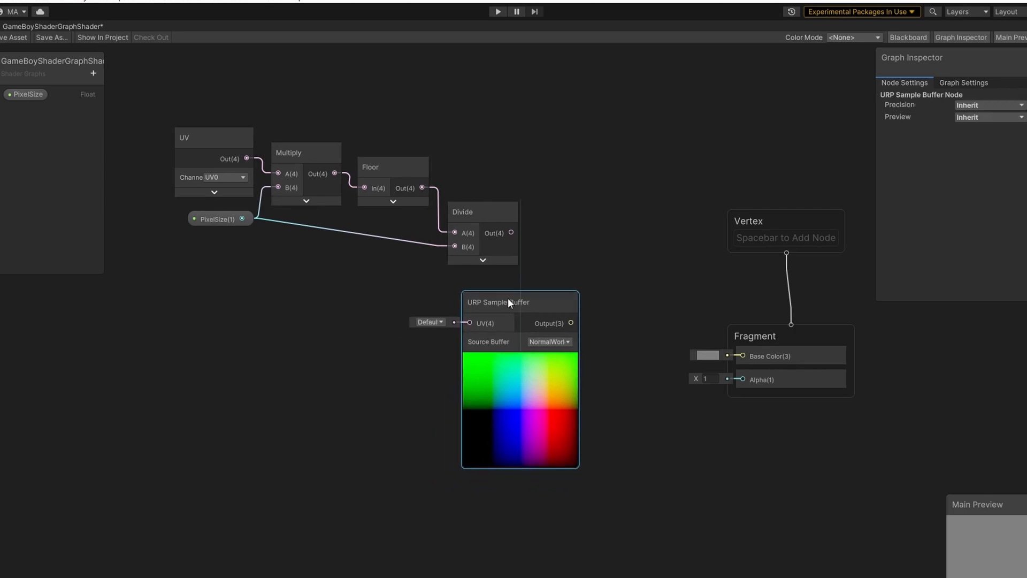
{"action": "left_click_drag", "start_coordinate": [510, 302], "coordinate": [576, 294]}
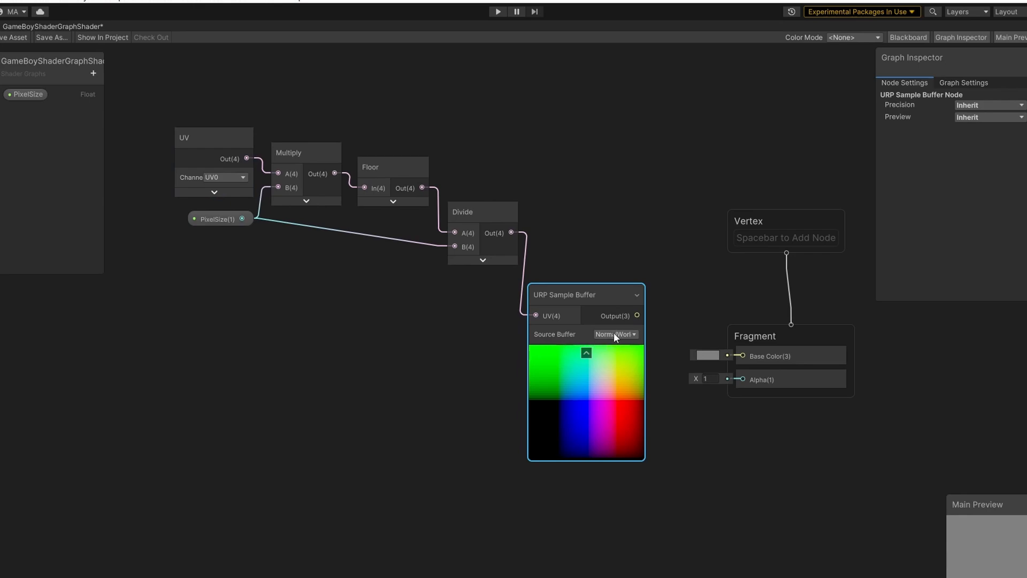
{"action": "left_click", "coordinate": [615, 334]}
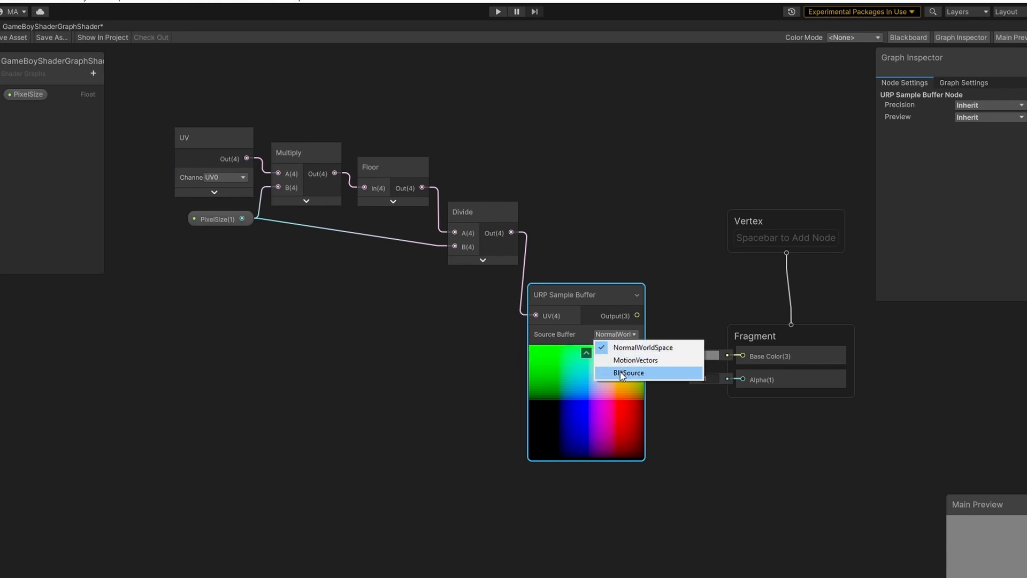
{"action": "left_click", "coordinate": [628, 372]}
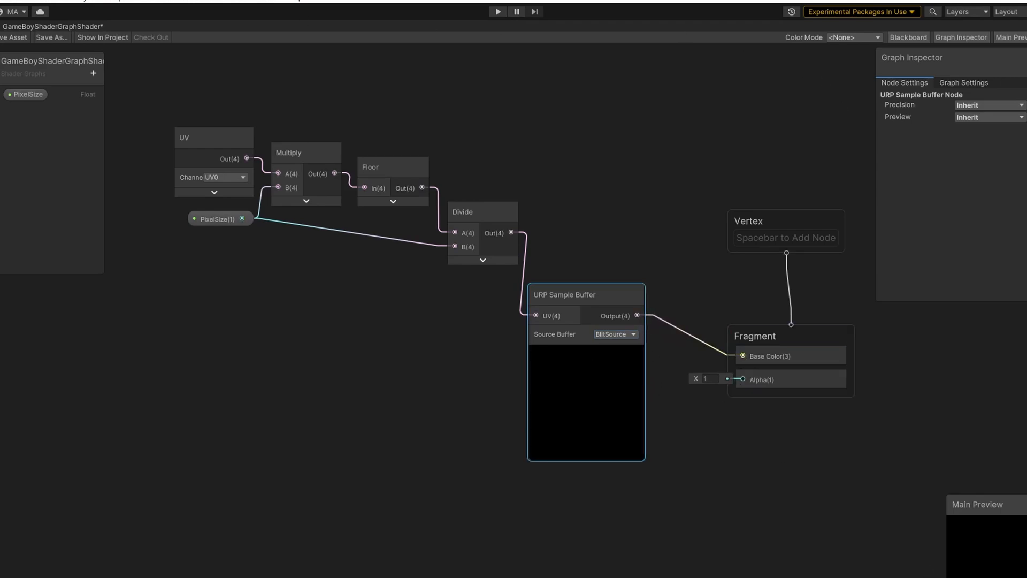
{"action": "left_click", "coordinate": [8, 36]}
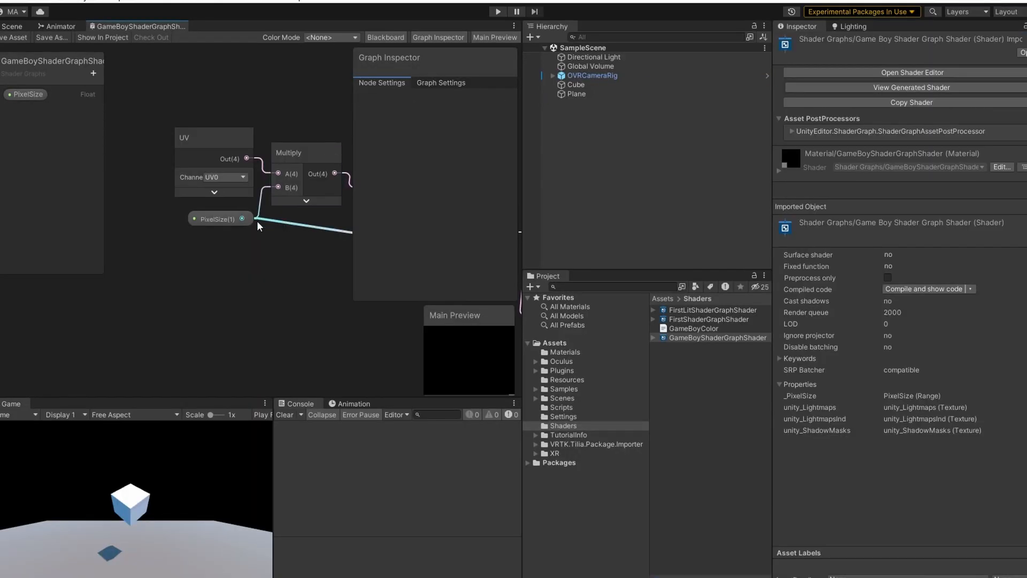
- Create a material from GameBoyShaderGraphShader and browse to the Settings folder
{"action": "right_click", "coordinate": [718, 337]}
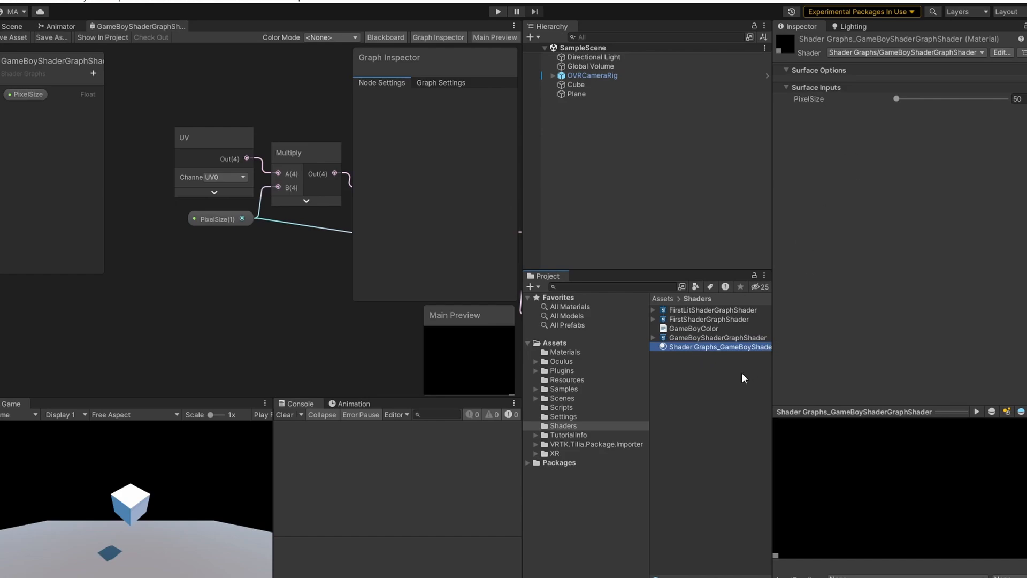
{"action": "mouse_move", "coordinate": [740, 389]}
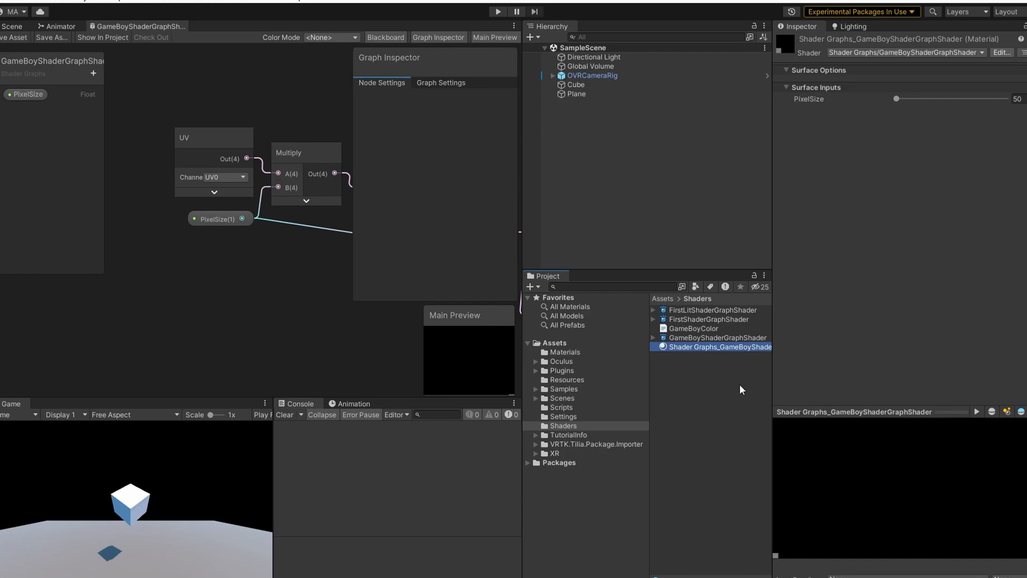
{"action": "mouse_move", "coordinate": [627, 308]}
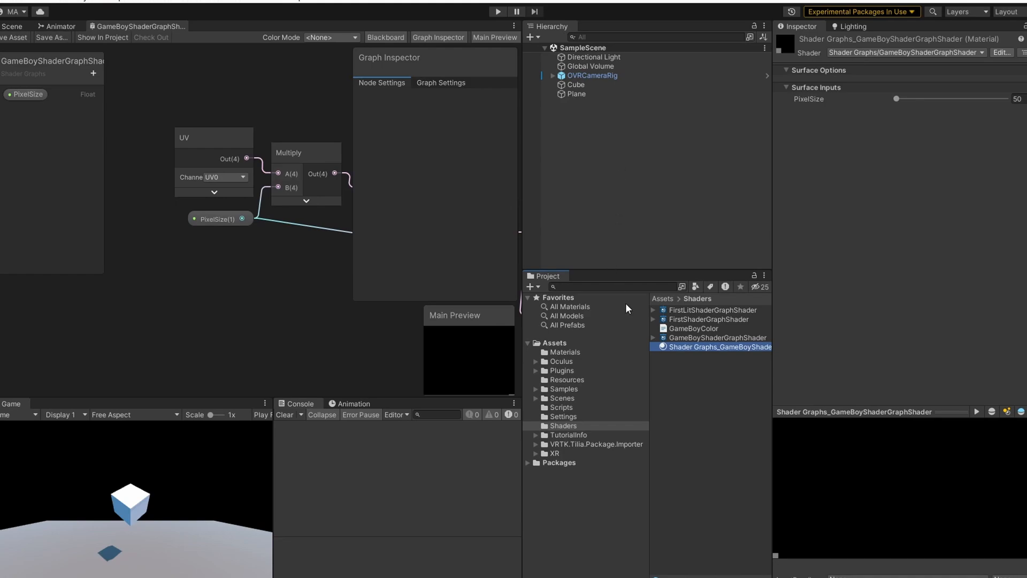
{"action": "mouse_move", "coordinate": [584, 398]}
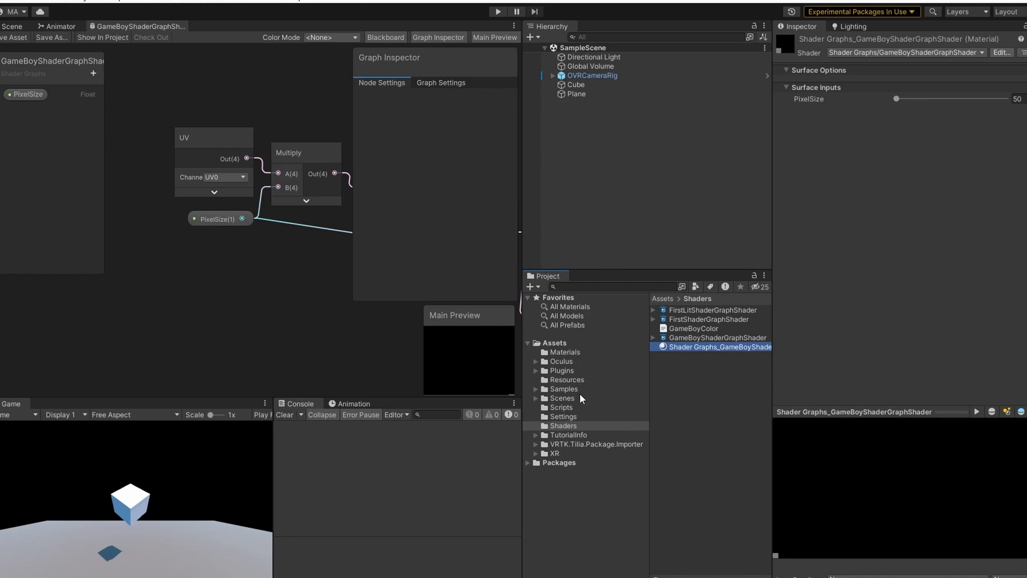
{"action": "left_click", "coordinate": [563, 416]}
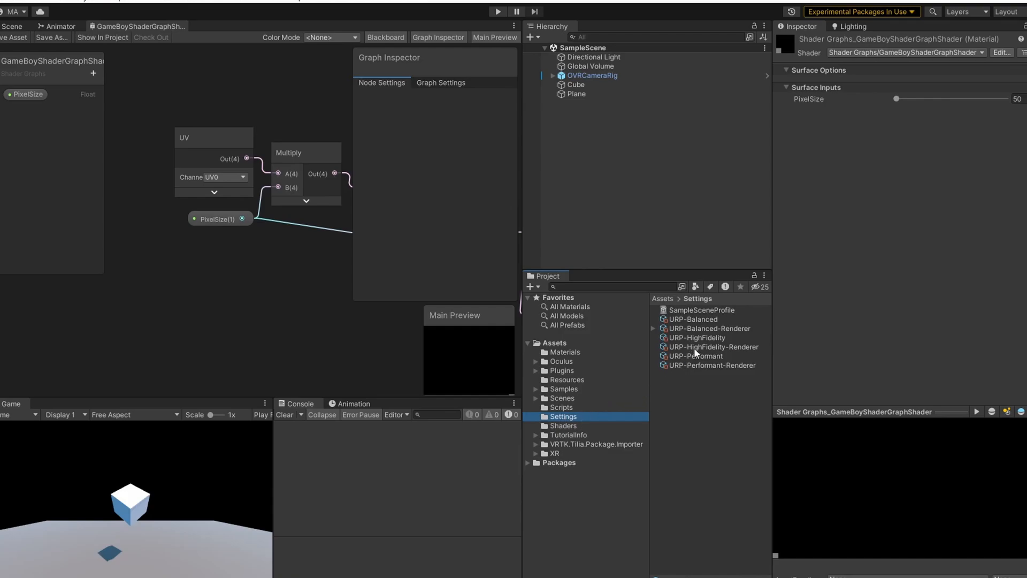
- Add a Full Screen Pass Renderer Feature to URP-HighFidelity-Renderer using the Game Boy material
{"action": "left_click", "coordinate": [713, 347]}
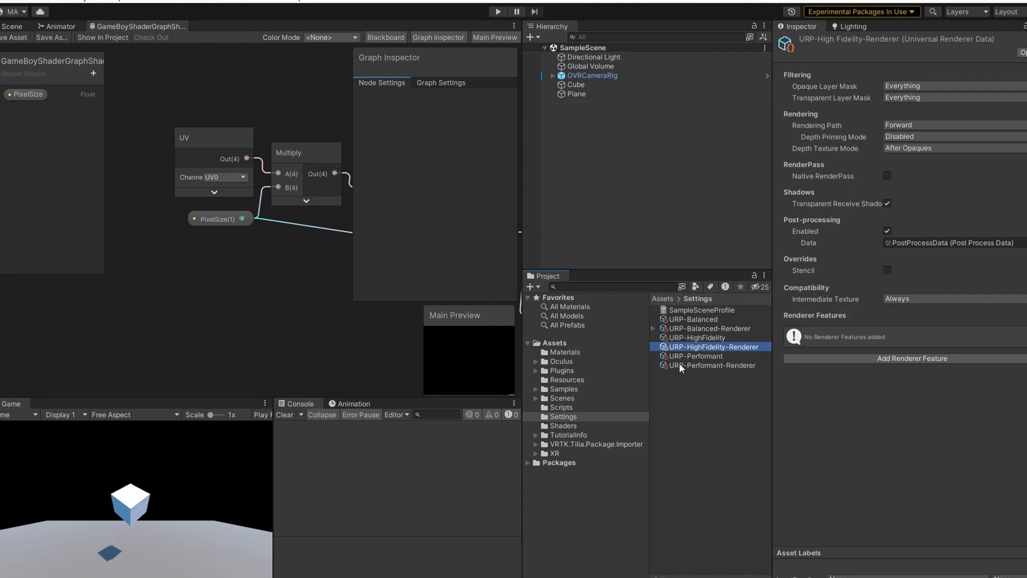
{"action": "mouse_move", "coordinate": [893, 362]}
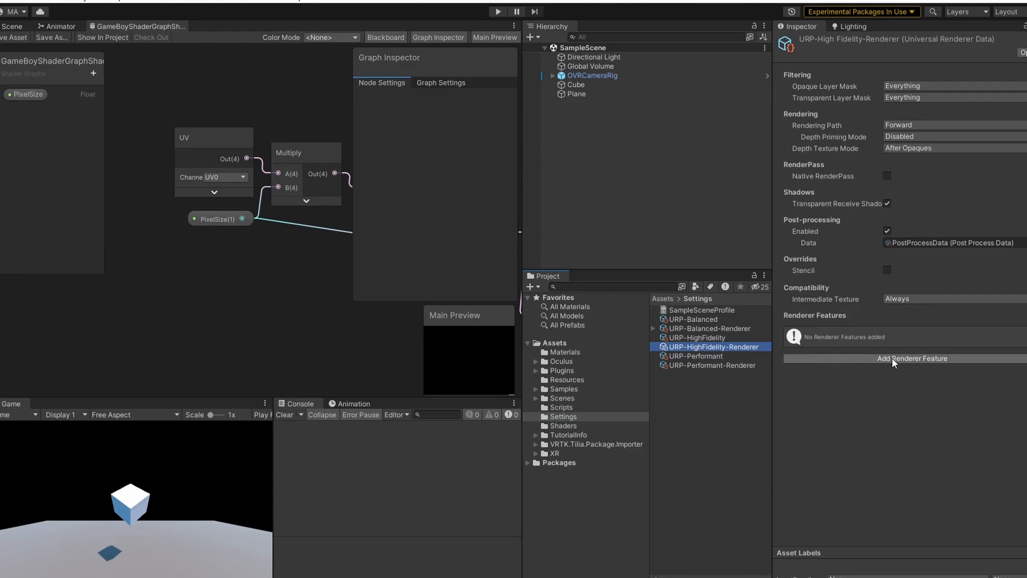
{"action": "left_click", "coordinate": [911, 357]}
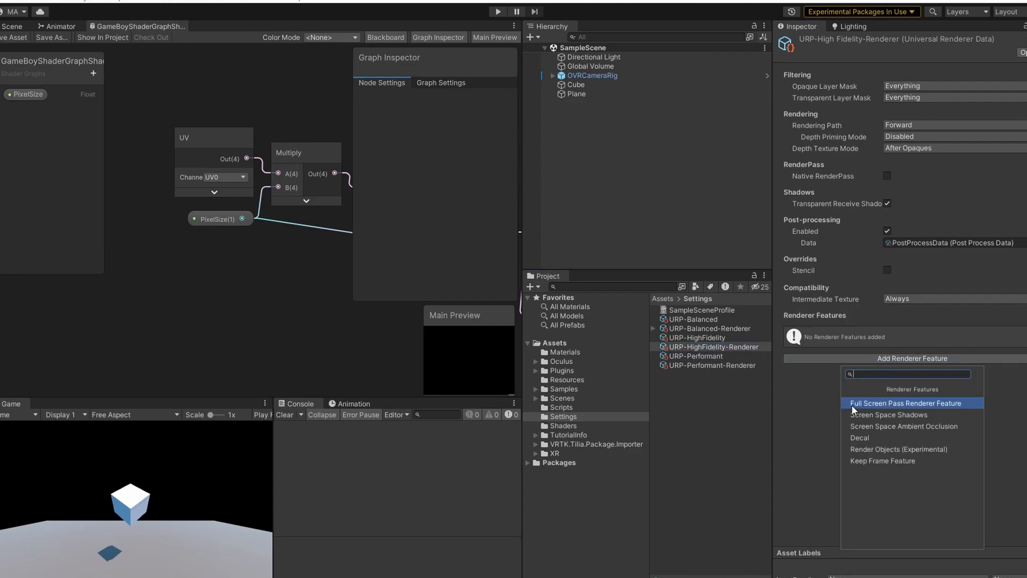
{"action": "left_click", "coordinate": [905, 402]}
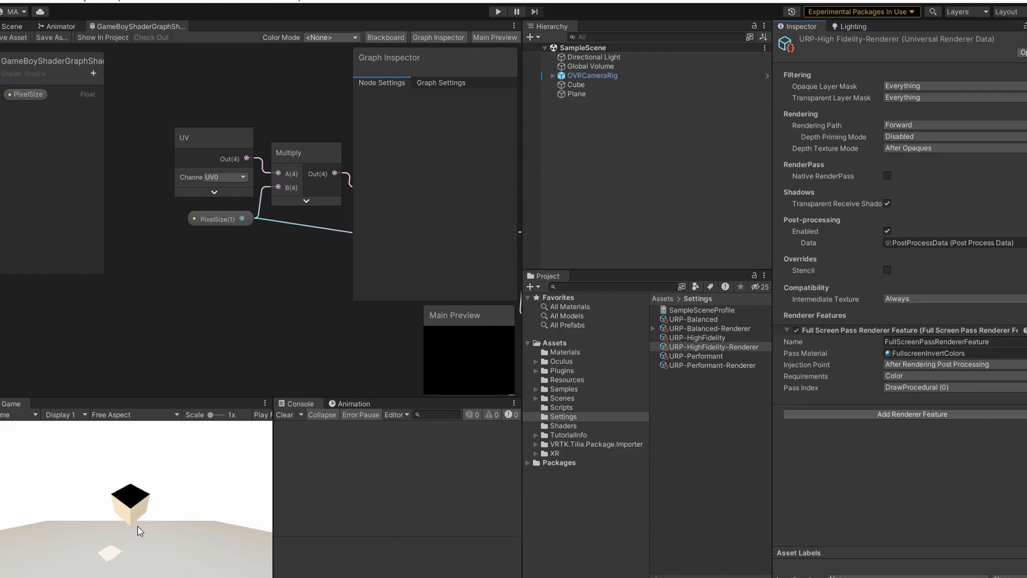
{"action": "mouse_move", "coordinate": [127, 478]}
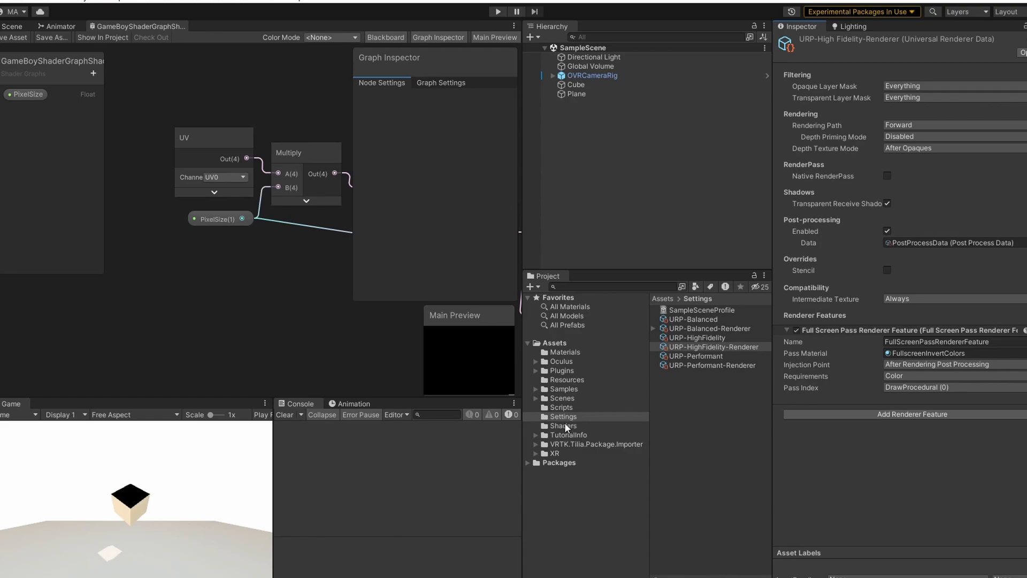
{"action": "left_click", "coordinate": [562, 426]}
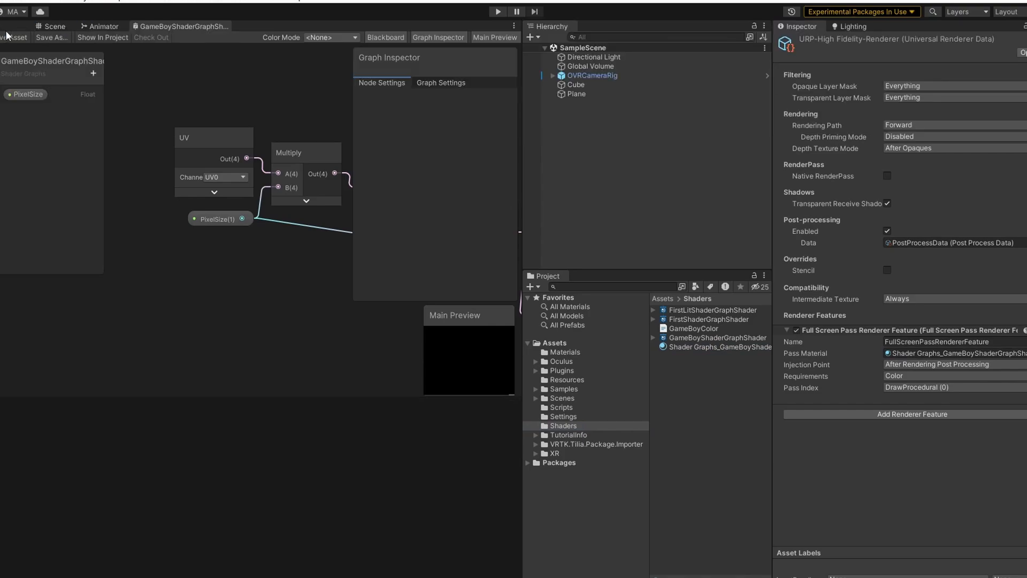
- Check the effect in the Scene view and raise the material's PixelSize slider to 200
{"action": "left_click", "coordinate": [9, 24]}
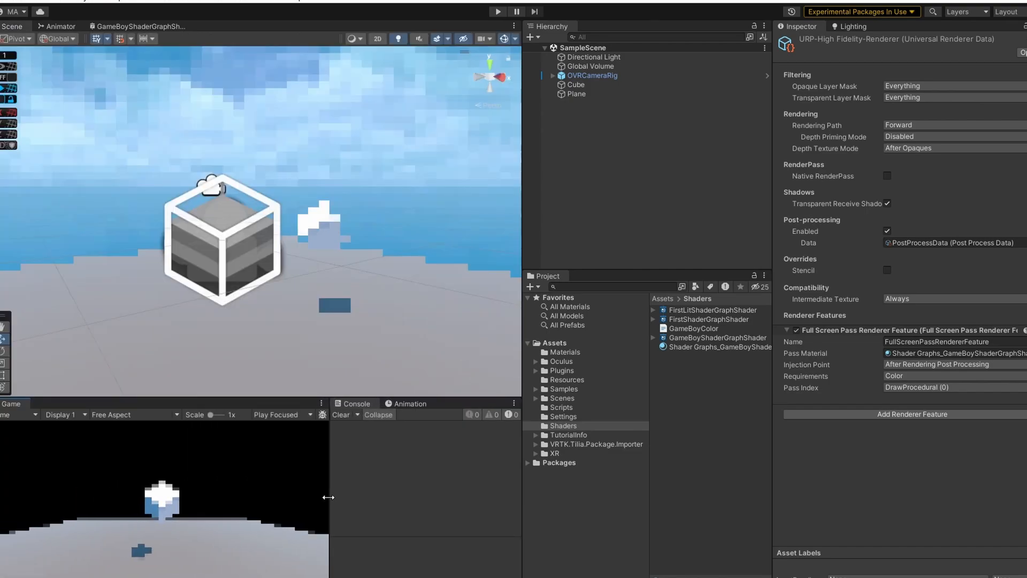
{"action": "mouse_move", "coordinate": [386, 225]}
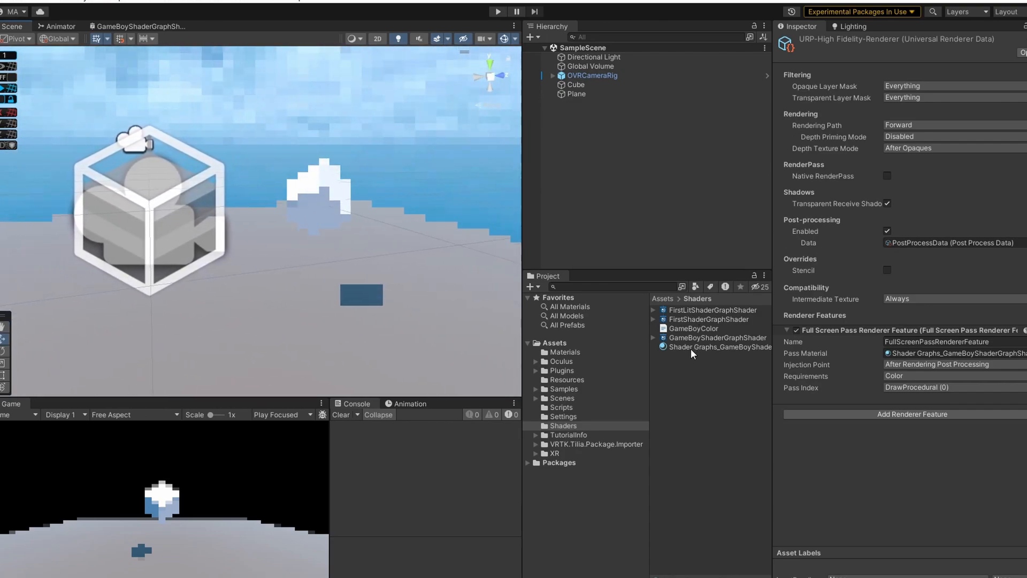
{"action": "left_click", "coordinate": [719, 347]}
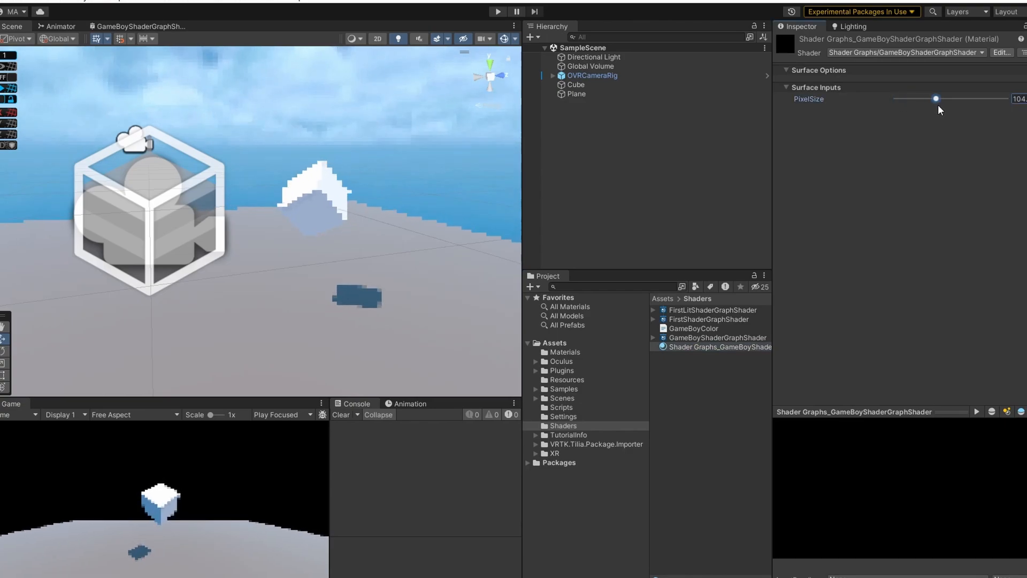
{"action": "left_click_drag", "start_coordinate": [935, 98], "coordinate": [1006, 98]}
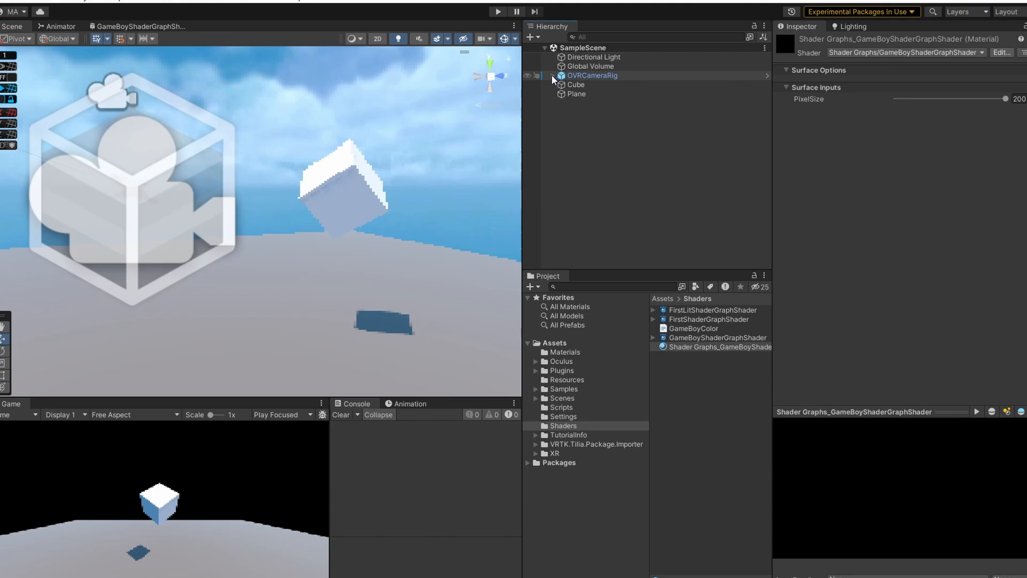
- Inspect the CenterEyeAnchor camera under OVRCameraRig, then browse Scripts and Settings renderer assets
{"action": "left_click", "coordinate": [544, 75]}
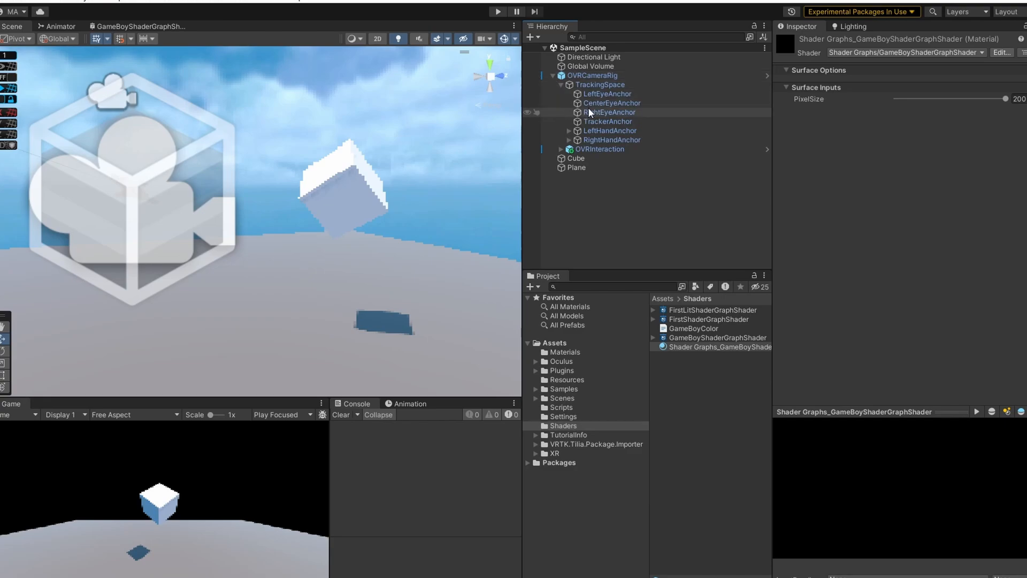
{"action": "left_click", "coordinate": [612, 103]}
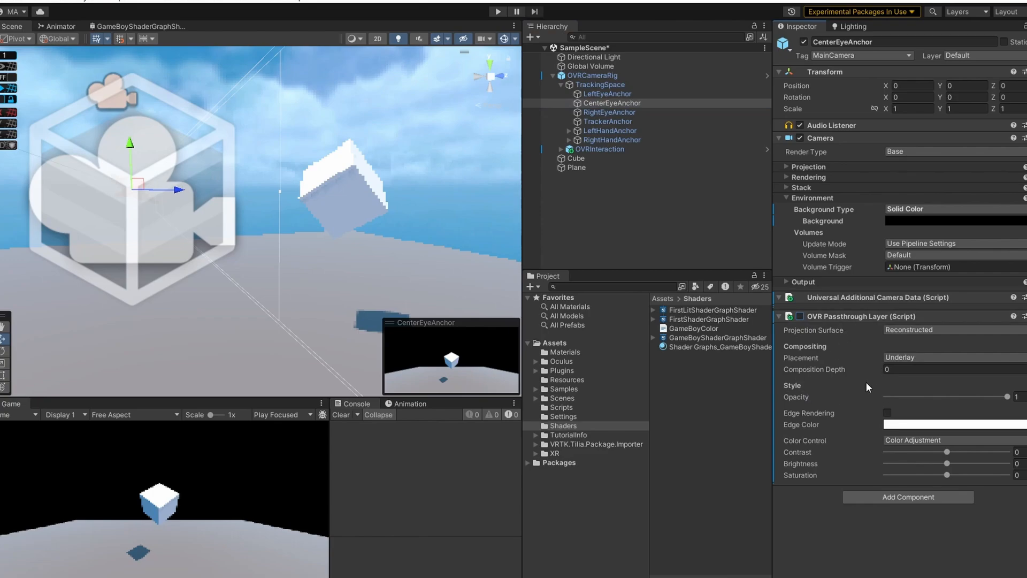
{"action": "mouse_move", "coordinate": [562, 117]}
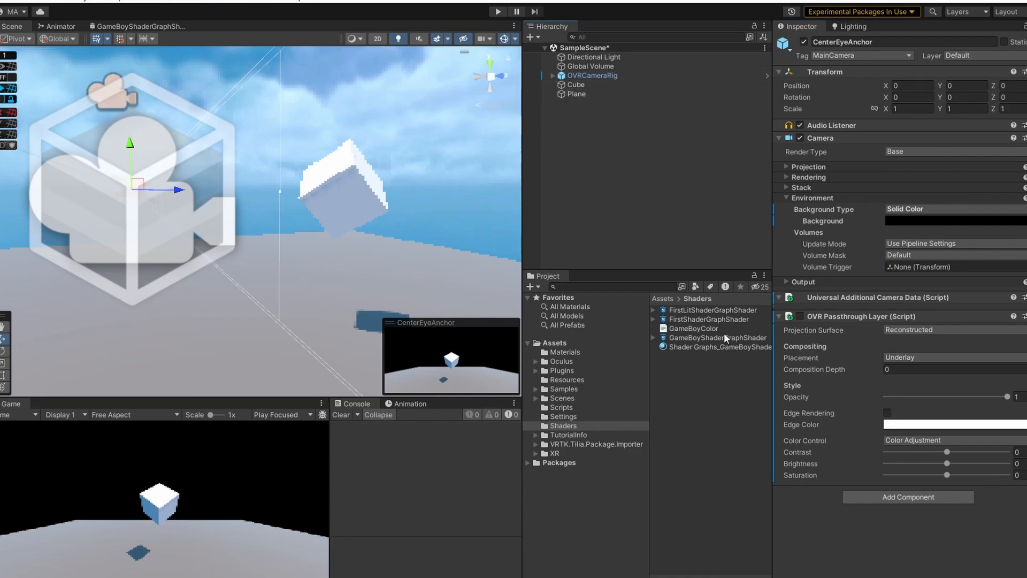
{"action": "left_click", "coordinate": [561, 406]}
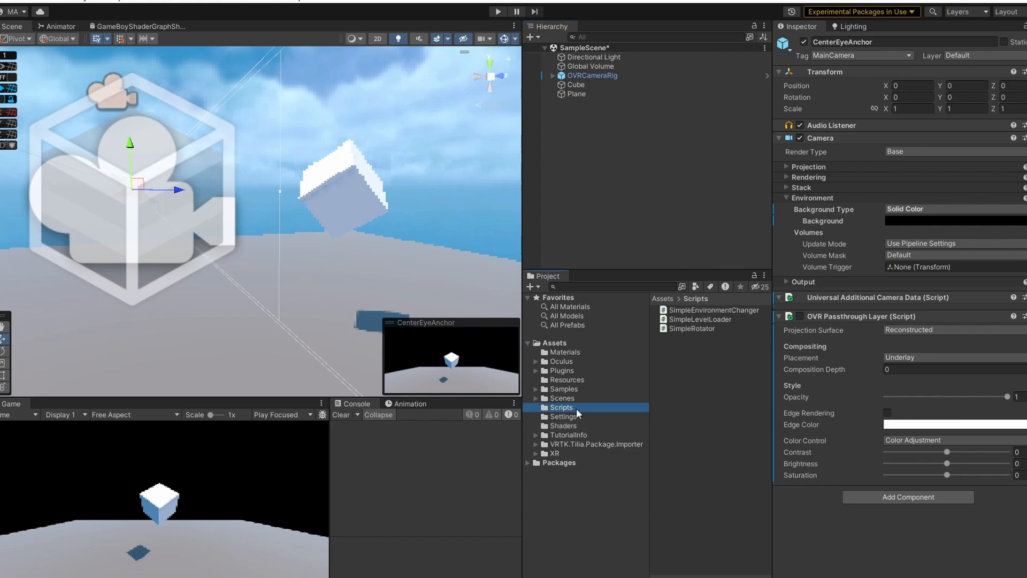
{"action": "left_click", "coordinate": [714, 346]}
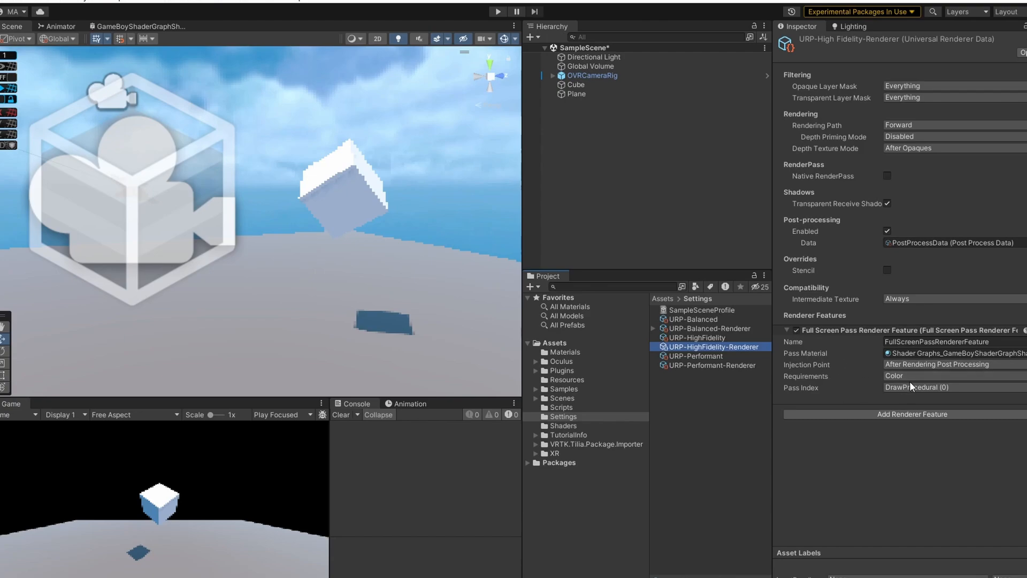
{"action": "mouse_move", "coordinate": [612, 146]}
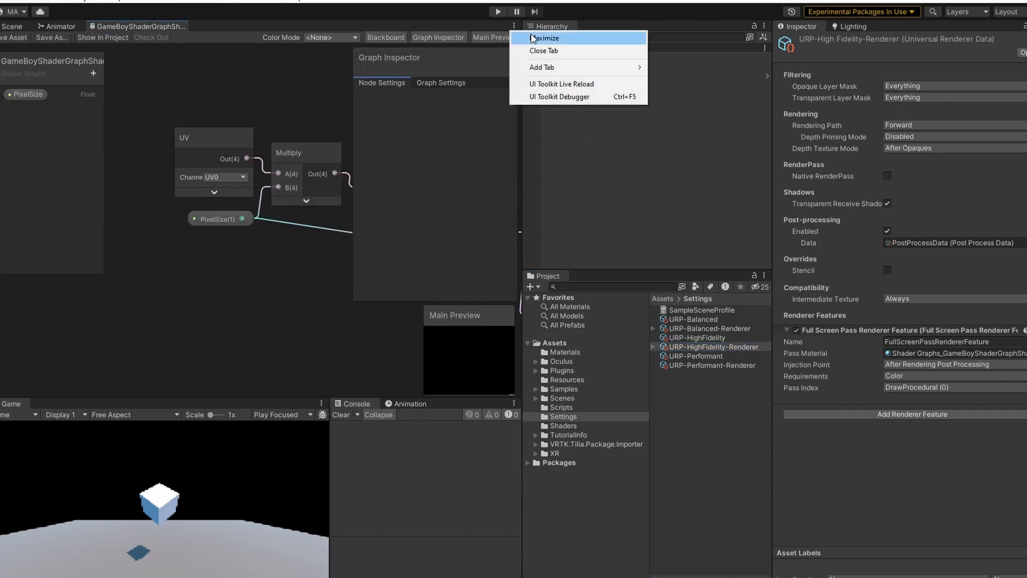
- Maximize the graph, move the URP Sample Buffer aside and add a Custom Function node
{"action": "left_click", "coordinate": [547, 38]}
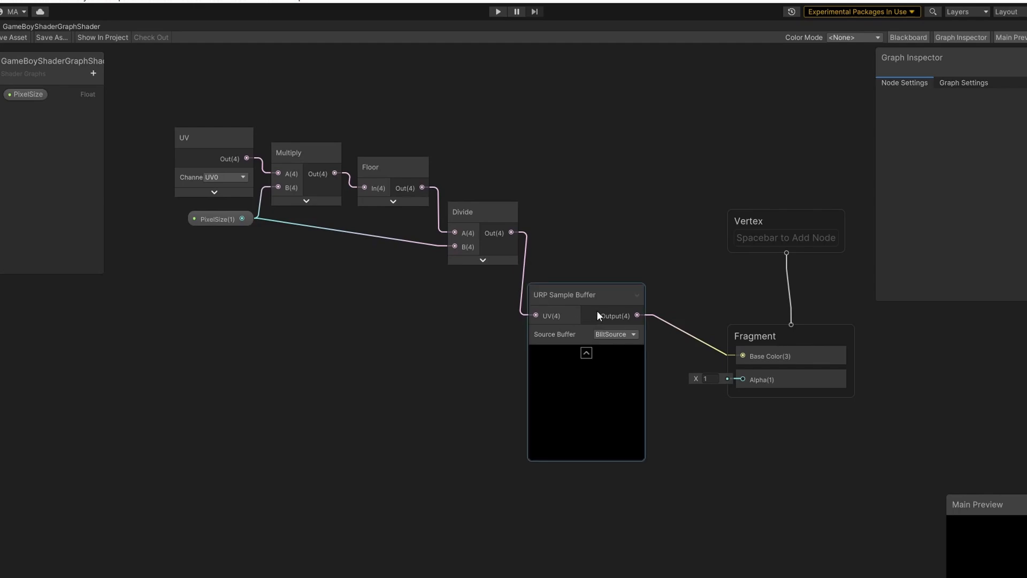
{"action": "mouse_move", "coordinate": [567, 288]}
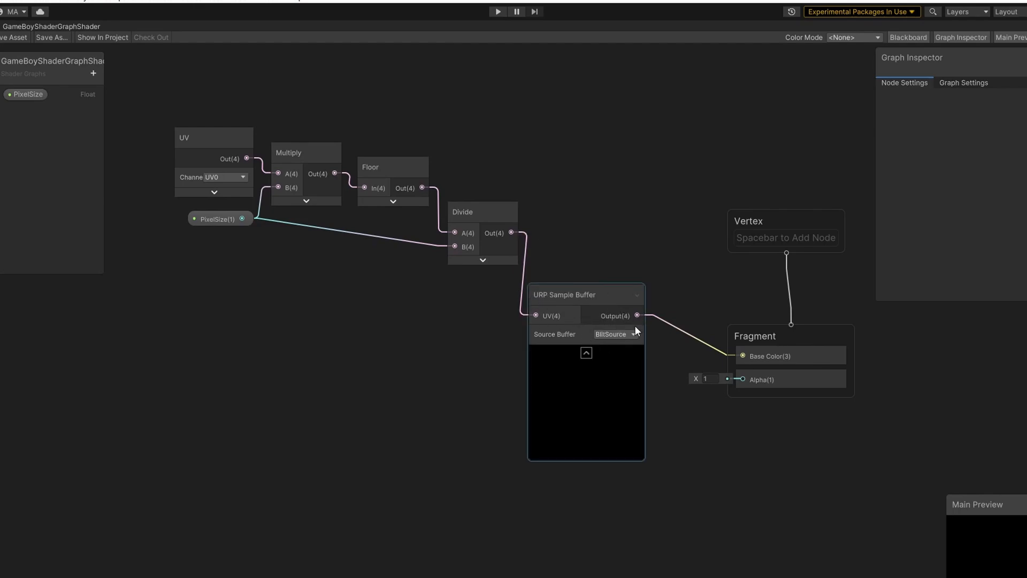
{"action": "left_click_drag", "start_coordinate": [585, 294], "coordinate": [467, 308]}
{"action": "type", "text": "cus"}
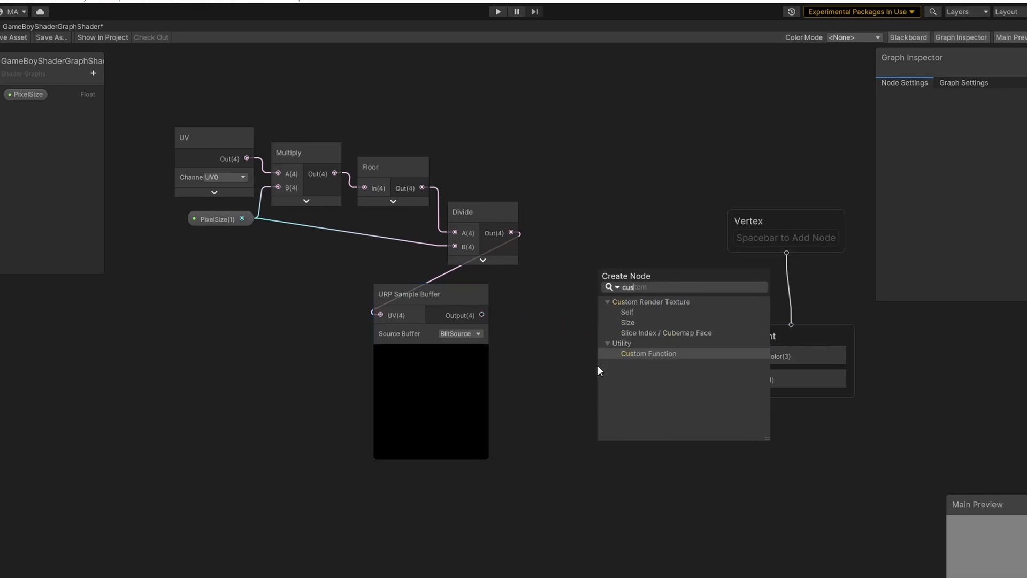
{"action": "left_click", "coordinate": [648, 353]}
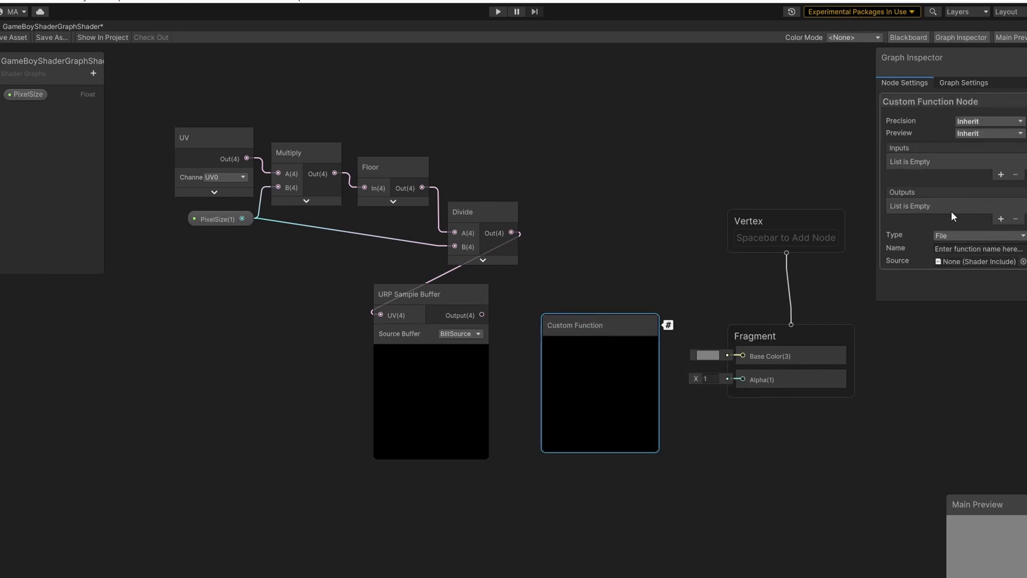
- Give the custom function a Vector 3 input named Col and start naming it GameBoyColor
{"action": "left_click", "coordinate": [1001, 174]}
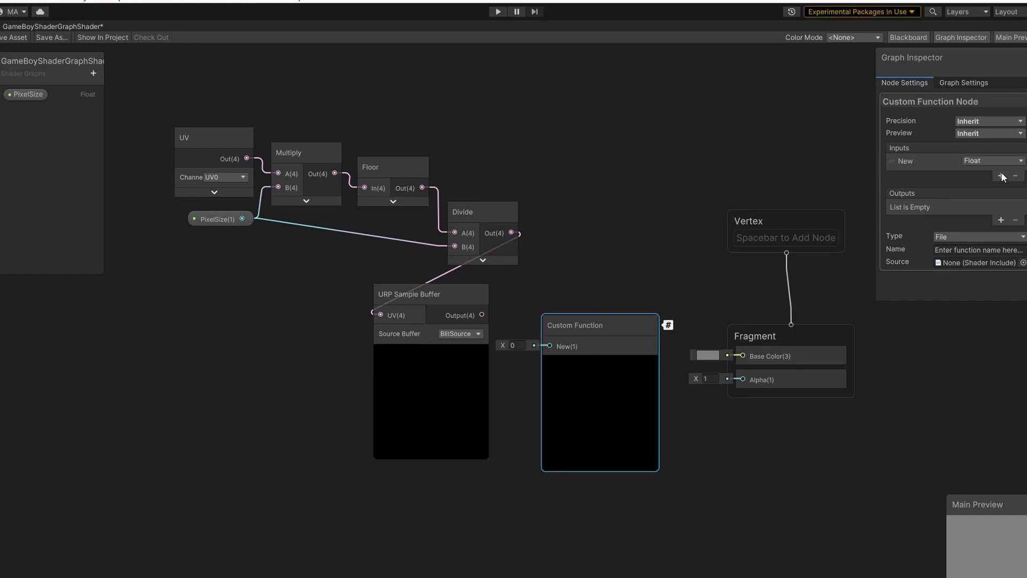
{"action": "left_click", "coordinate": [918, 160]}
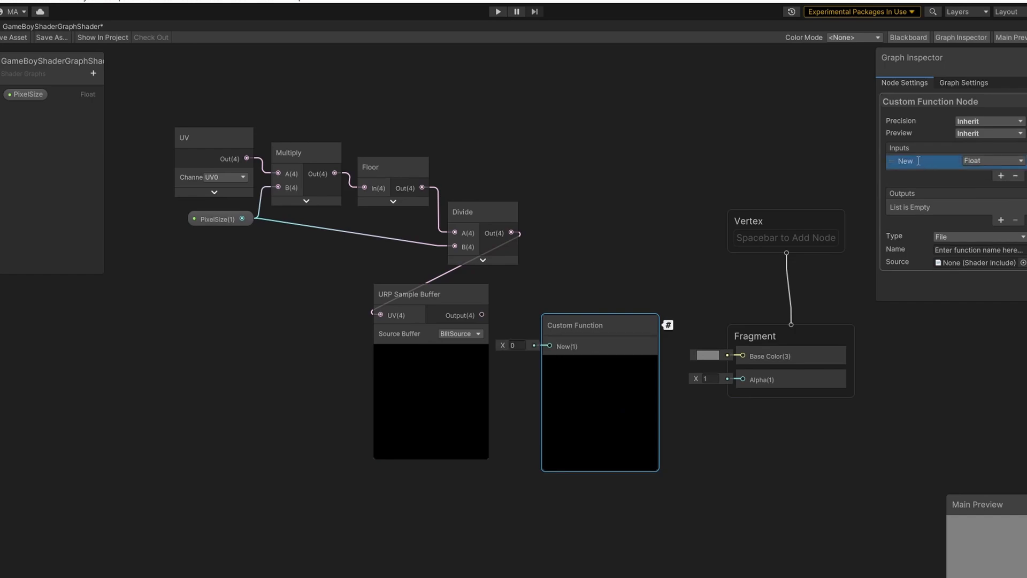
{"action": "type", "text": "Col"}
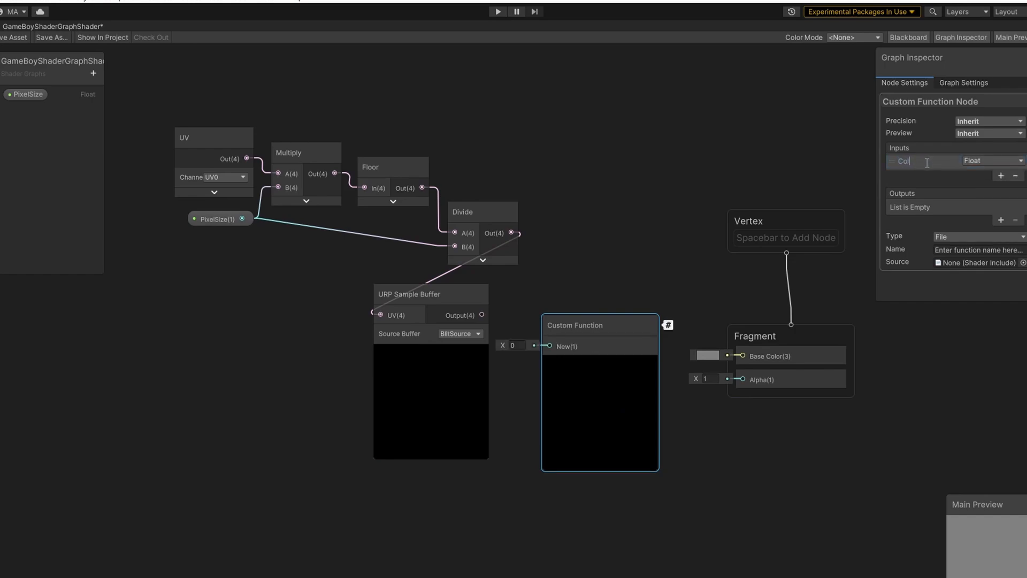
{"action": "left_click", "coordinate": [988, 160]}
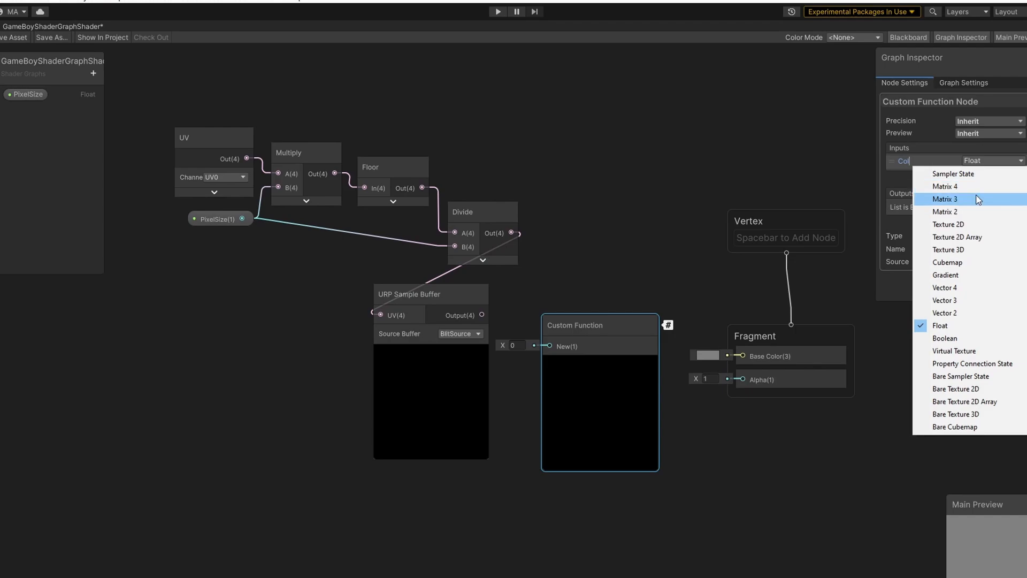
{"action": "left_click", "coordinate": [945, 300]}
{"action": "type", "text": "Out"}
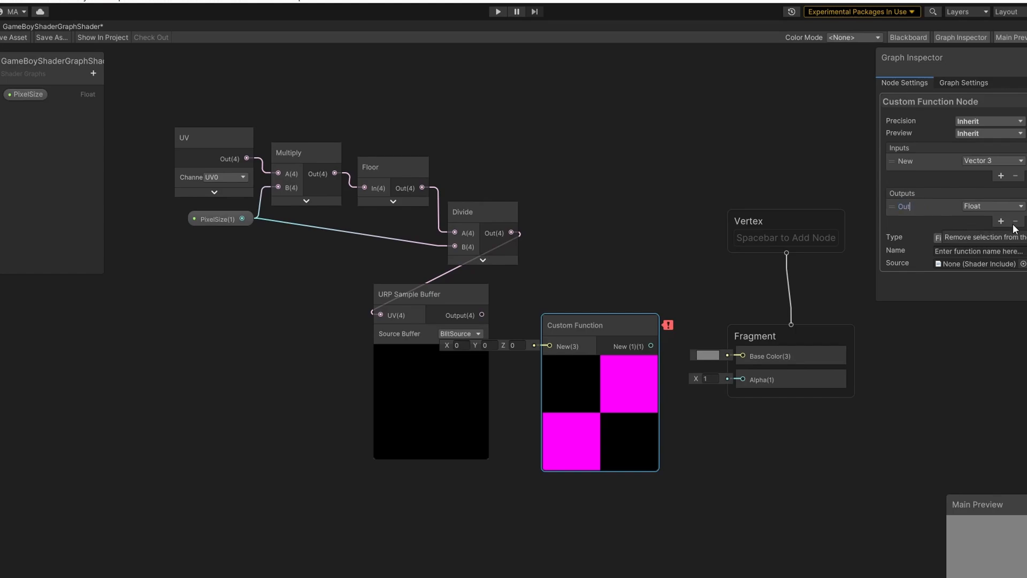
{"action": "left_click", "coordinate": [994, 206]}
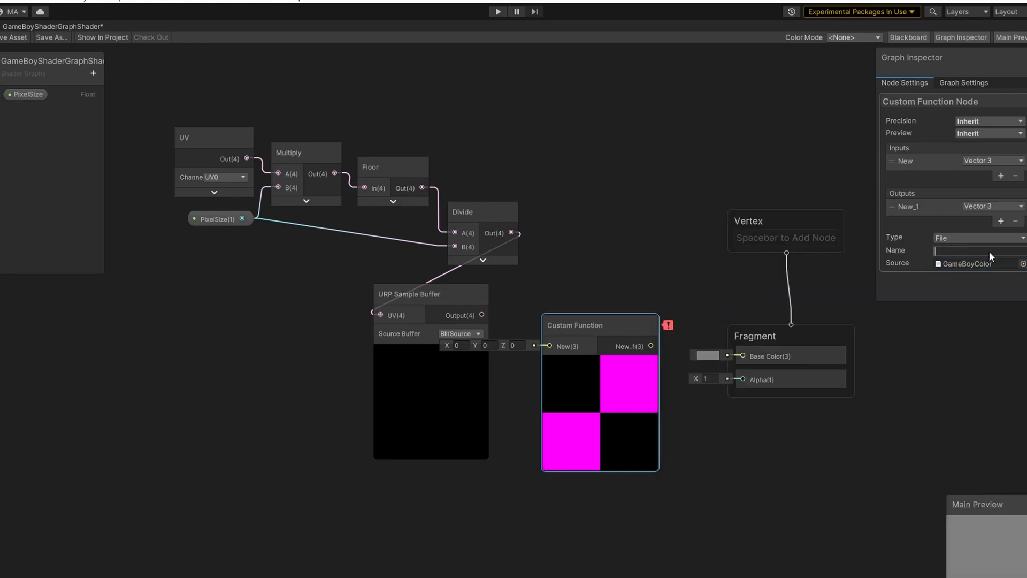
{"action": "type", "text": "GameBoyColor"}
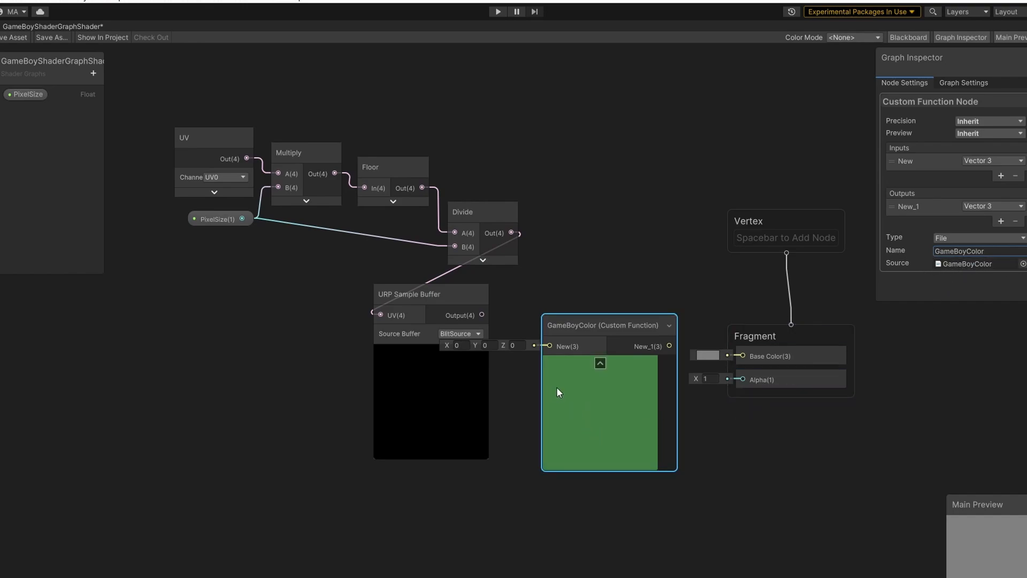
{"action": "mouse_move", "coordinate": [622, 415]}
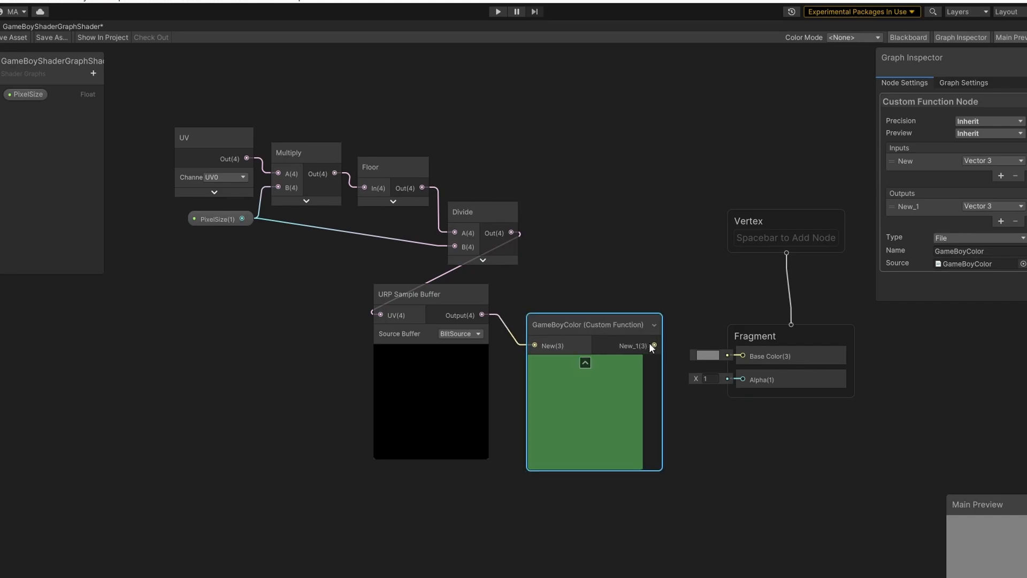
- Wire the function output to Fragment Base Color and name the output port Out
{"action": "left_click_drag", "start_coordinate": [654, 346], "coordinate": [742, 355]}
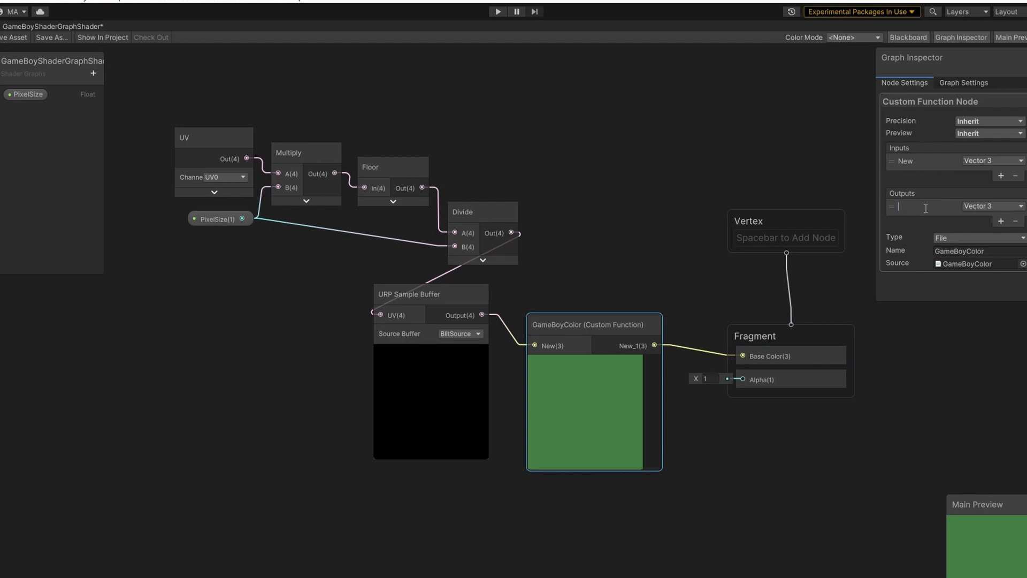
{"action": "type", "text": "Out"}
{"action": "left_click", "coordinate": [922, 160]}
{"action": "type", "text": "Col"}
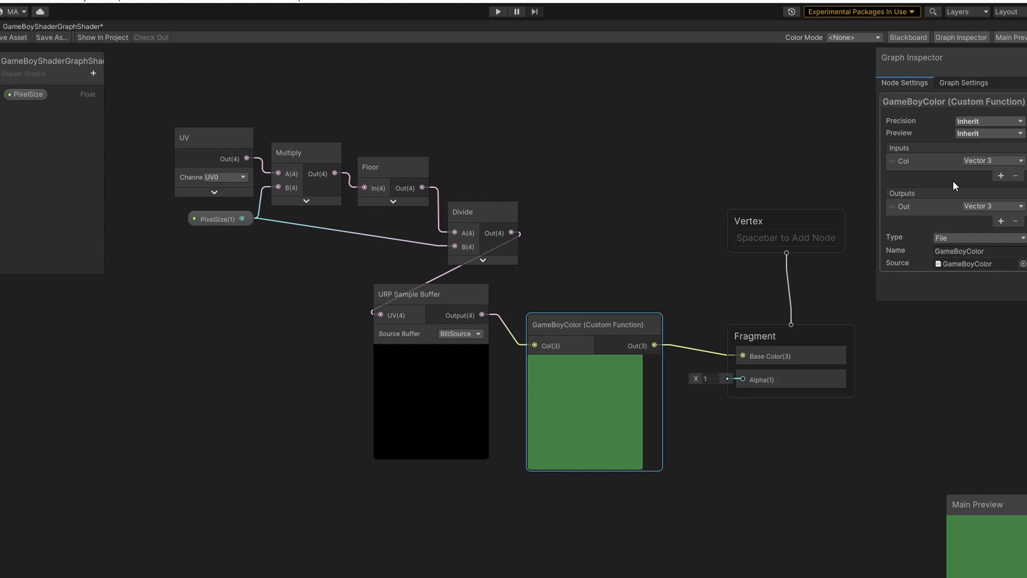
{"action": "mouse_move", "coordinate": [993, 567]}
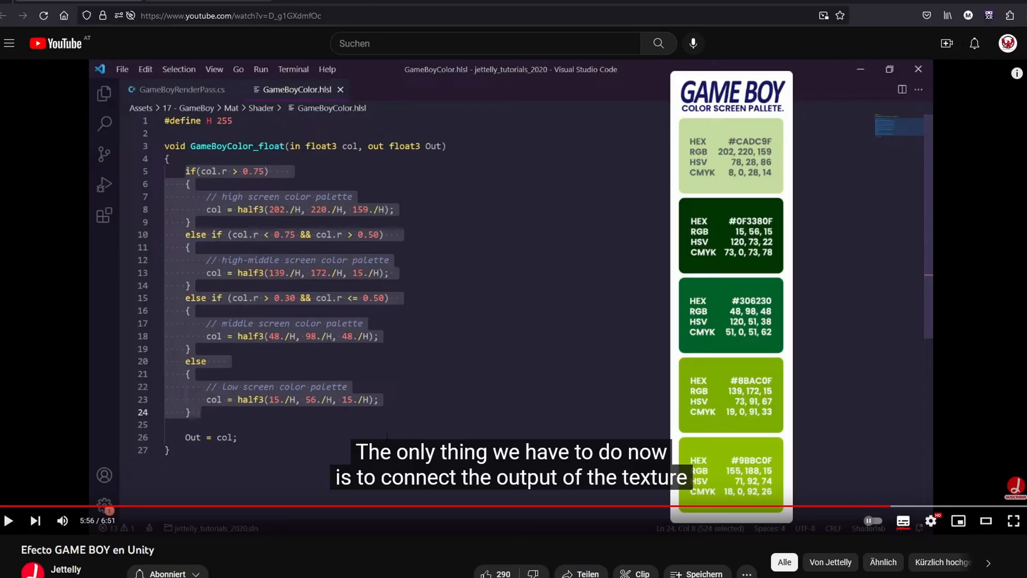
{"action": "mouse_move", "coordinate": [304, 244]}
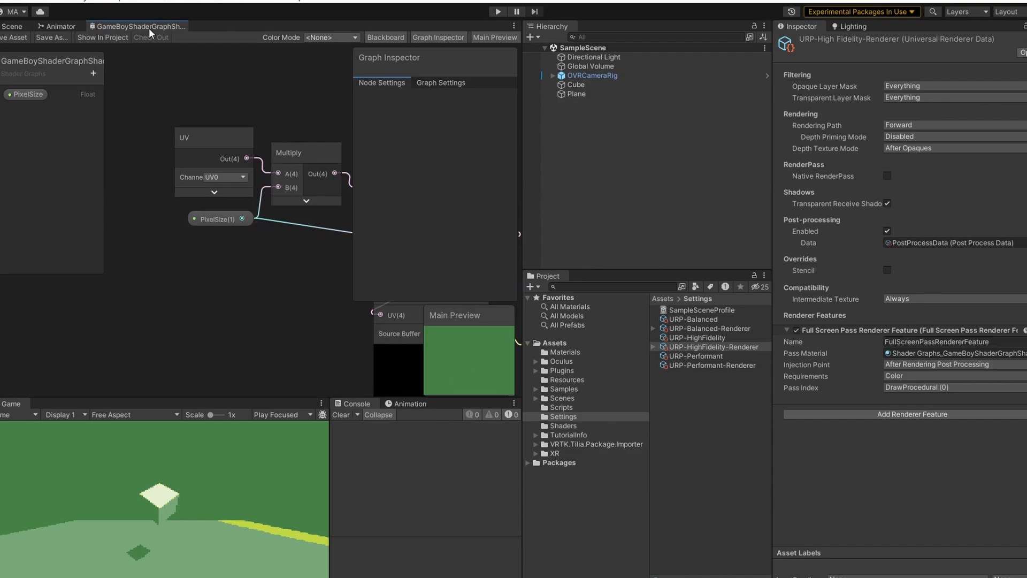
- Bring the GameBoyShaderGraphShader tab back up full-size
{"action": "left_click", "coordinate": [514, 27]}
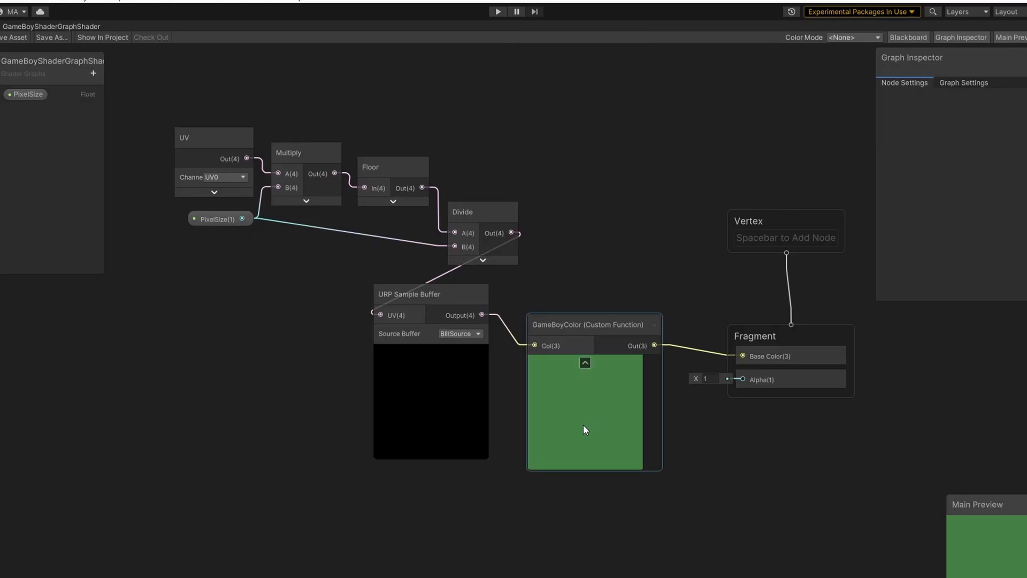
{"action": "mouse_move", "coordinate": [563, 432]}
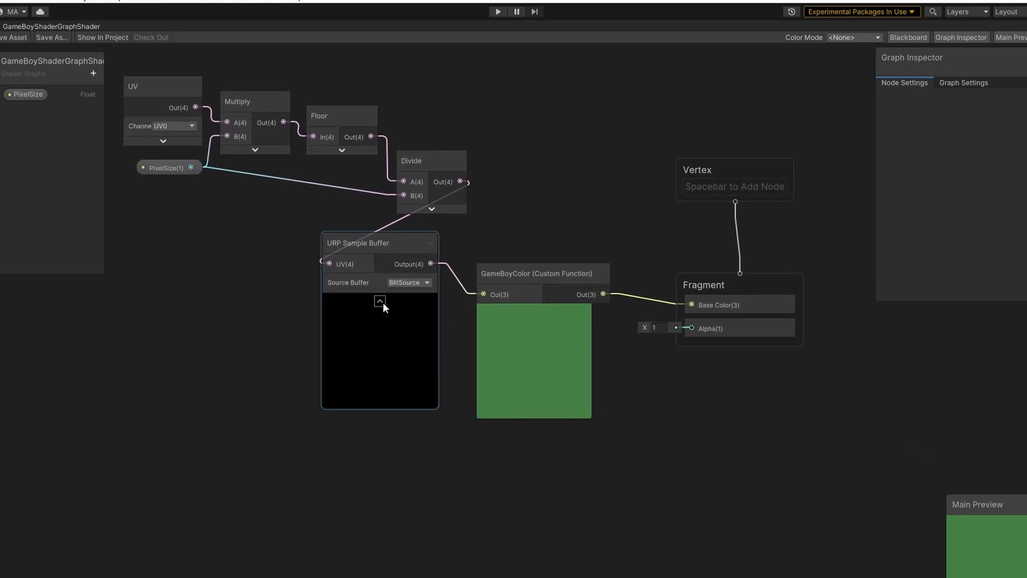
- Insert a Colorspace Conversion node (RGB to Linear) between GameBoyColor and Base Color
{"action": "left_click", "coordinate": [380, 301]}
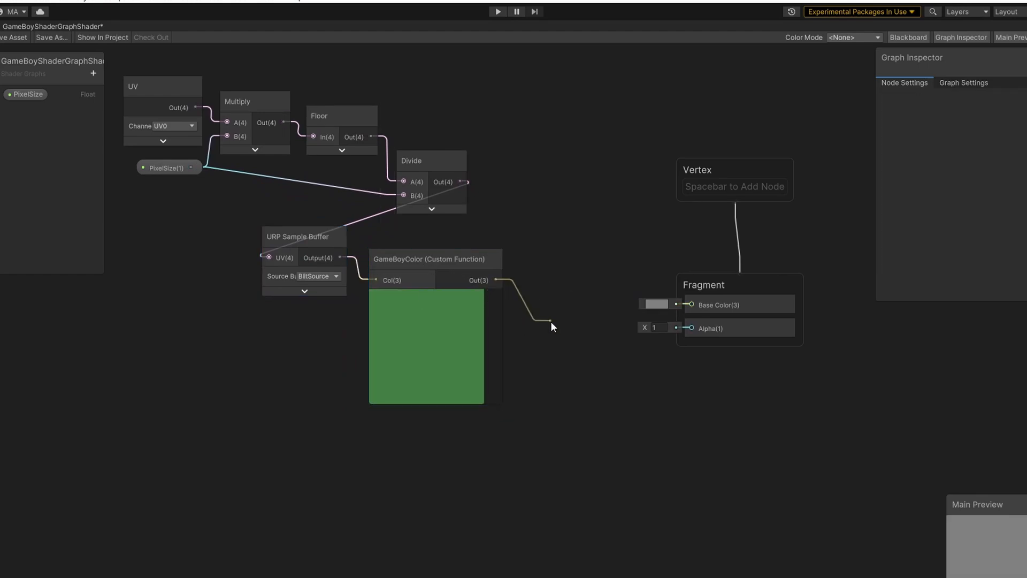
{"action": "type", "text": "color"}
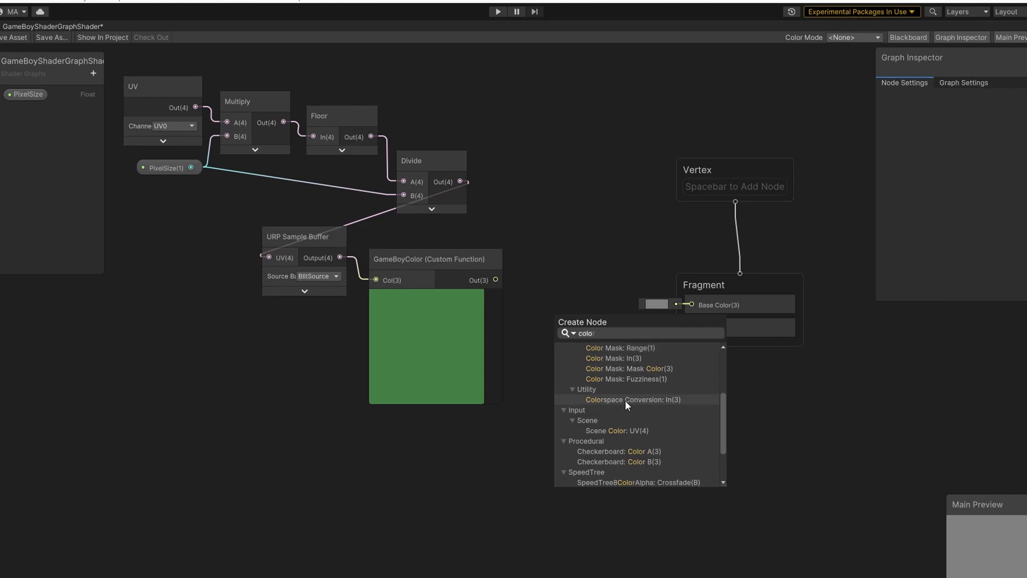
{"action": "left_click", "coordinate": [629, 400]}
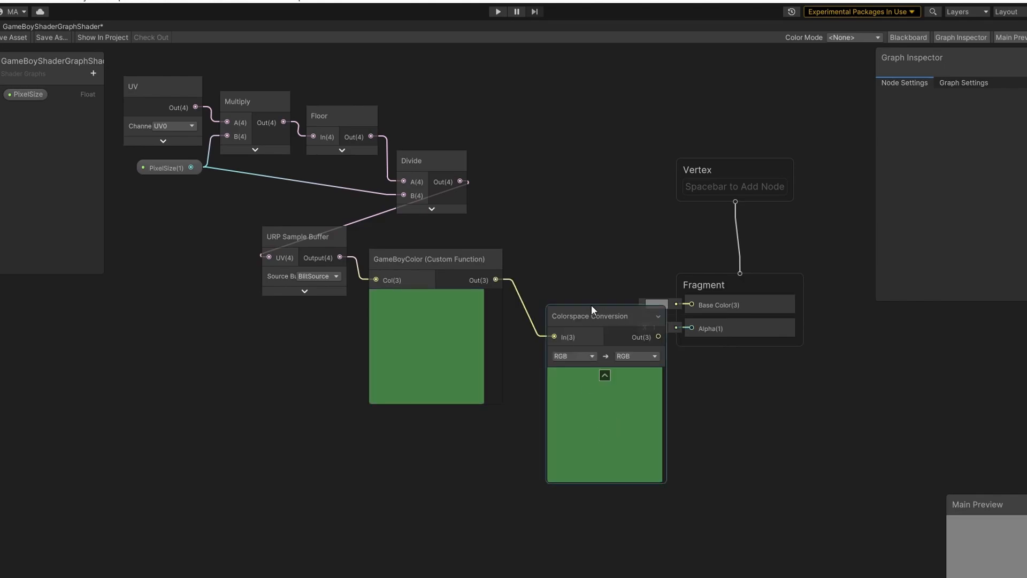
{"action": "left_click", "coordinate": [572, 356]}
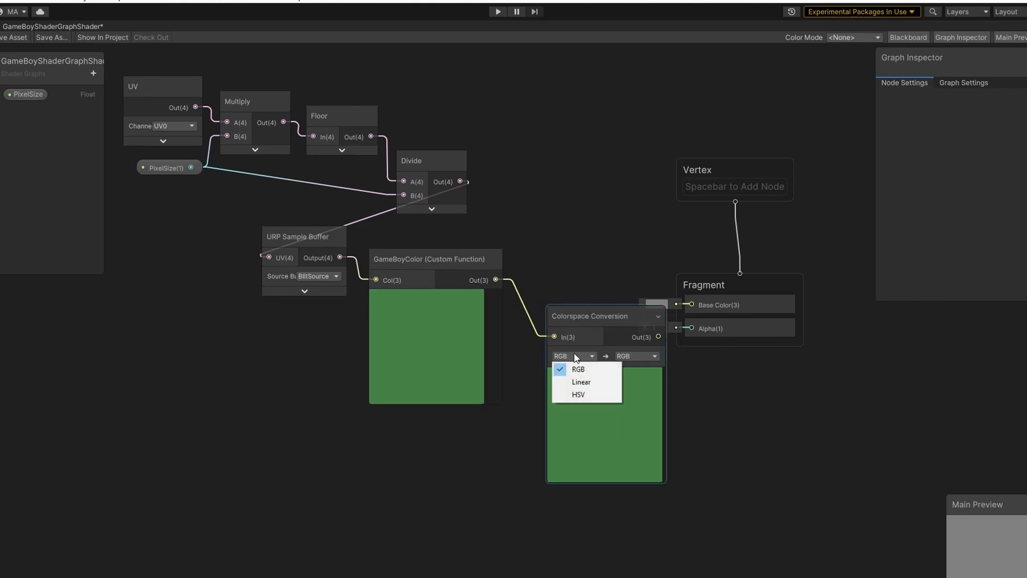
{"action": "left_click", "coordinate": [581, 382]}
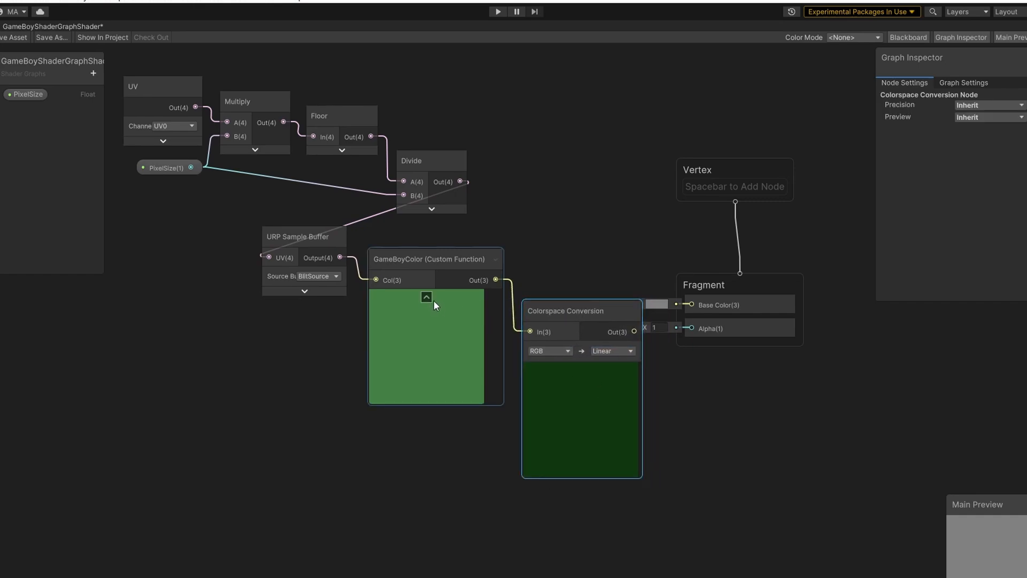
- Review the GameBoyColor custom function's settings in the Graph Inspector
{"action": "left_click", "coordinate": [428, 258]}
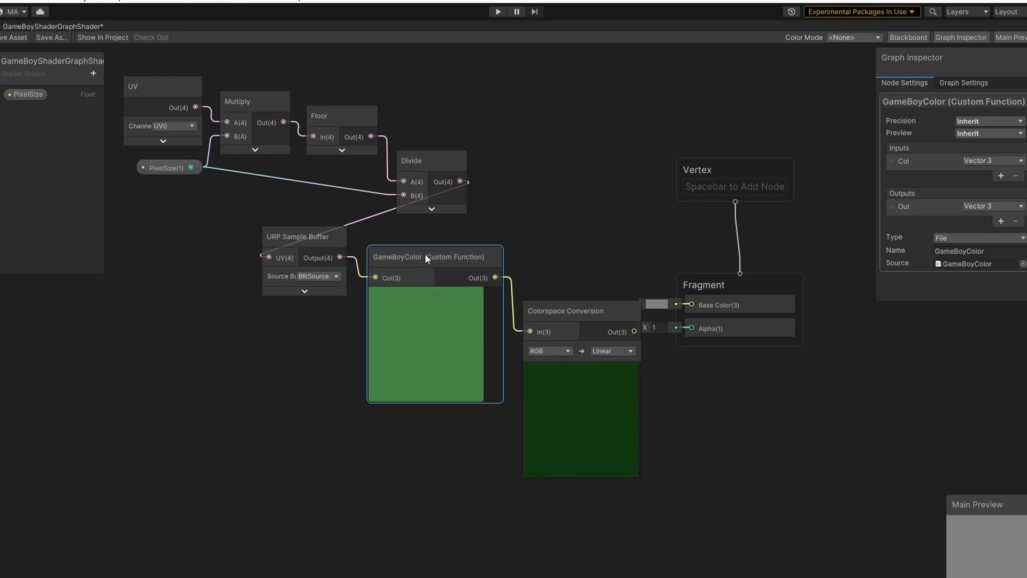
{"action": "left_click", "coordinate": [565, 310]}
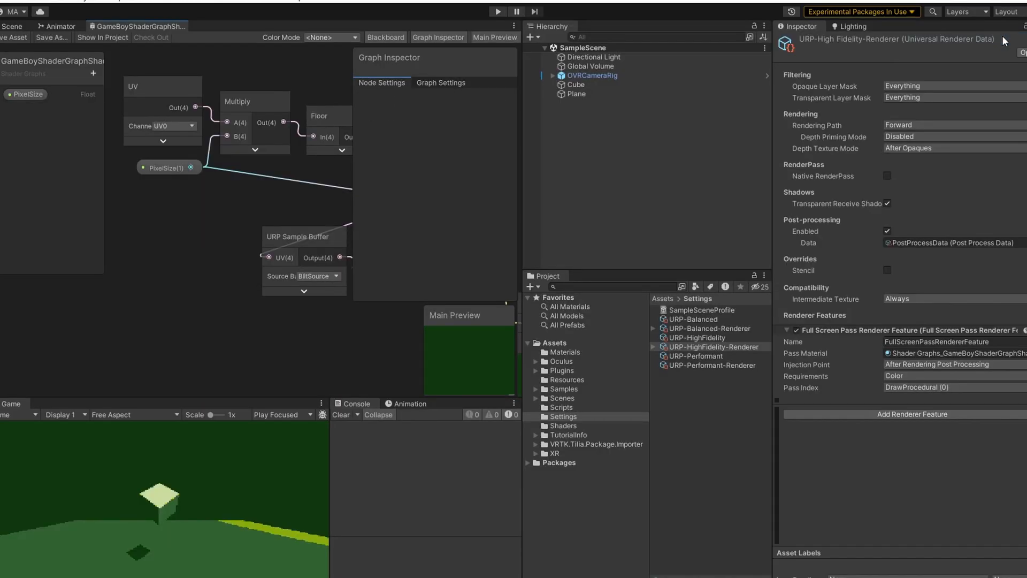
{"action": "mouse_move", "coordinate": [20, 37]}
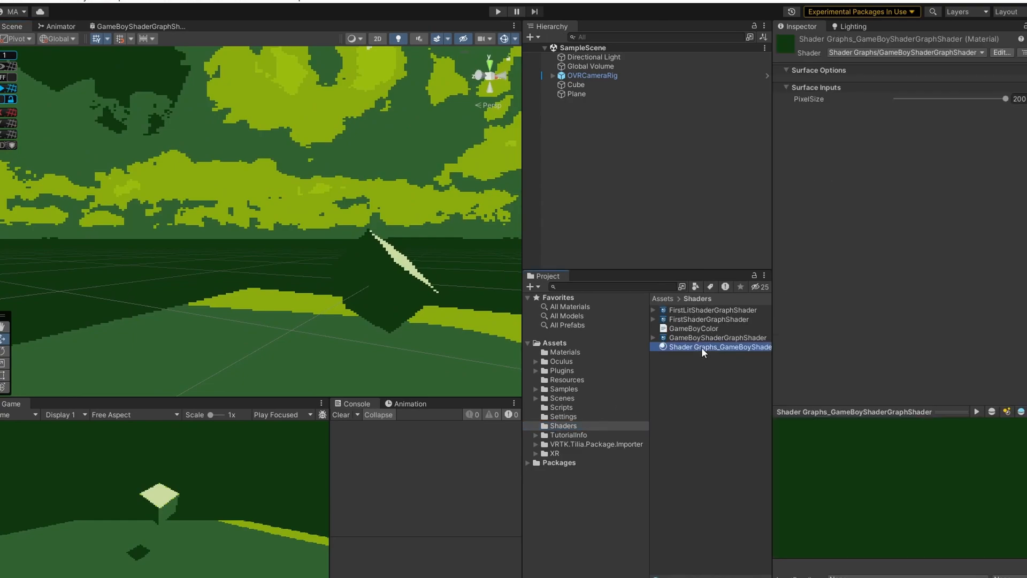
- Try the material PixelSize at 50 and 200, then settle it at 120
{"action": "left_click_drag", "start_coordinate": [1005, 98], "coordinate": [976, 99]}
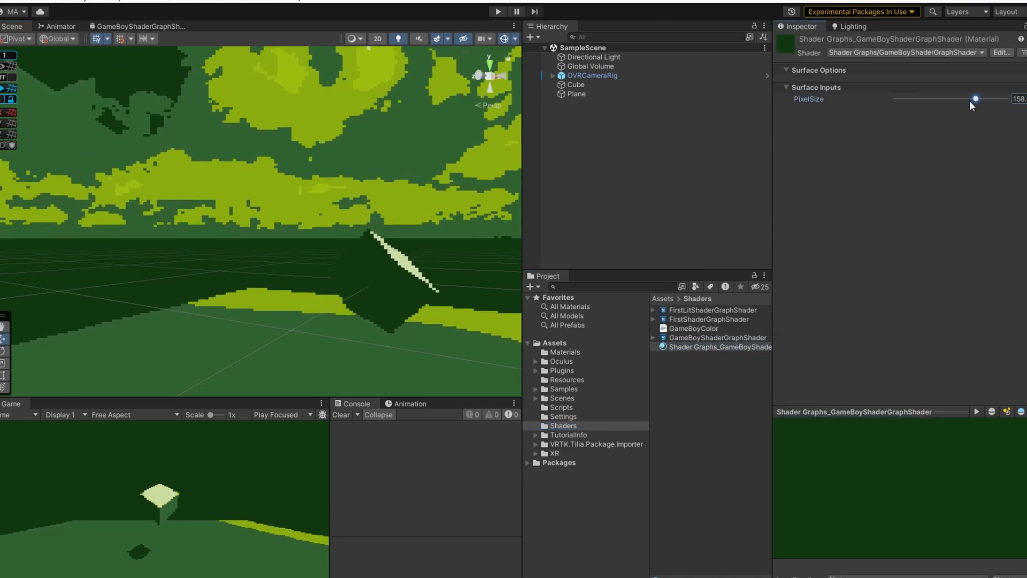
{"action": "left_click_drag", "start_coordinate": [974, 98], "coordinate": [896, 98]}
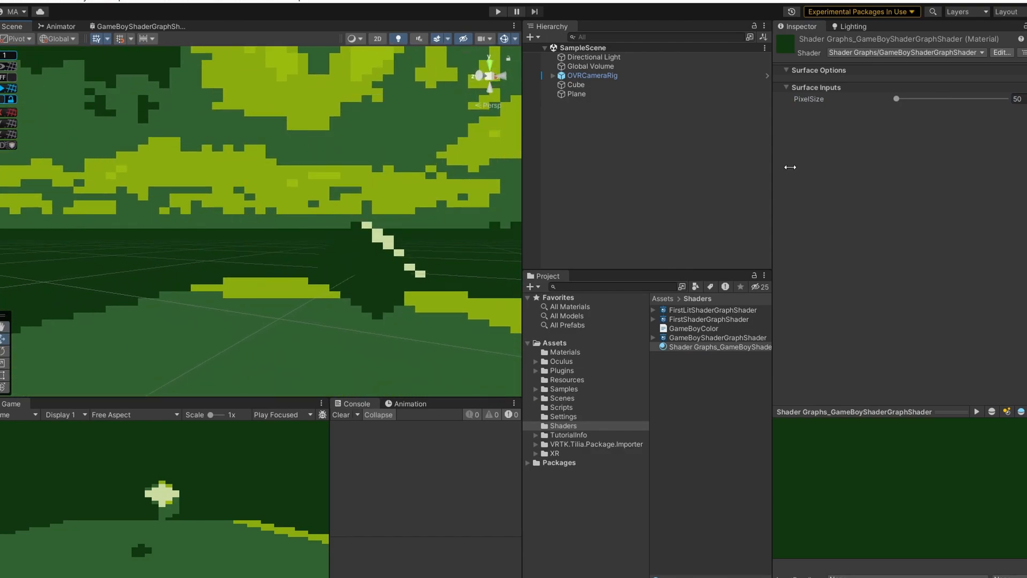
{"action": "left_click_drag", "start_coordinate": [896, 98], "coordinate": [1005, 99]}
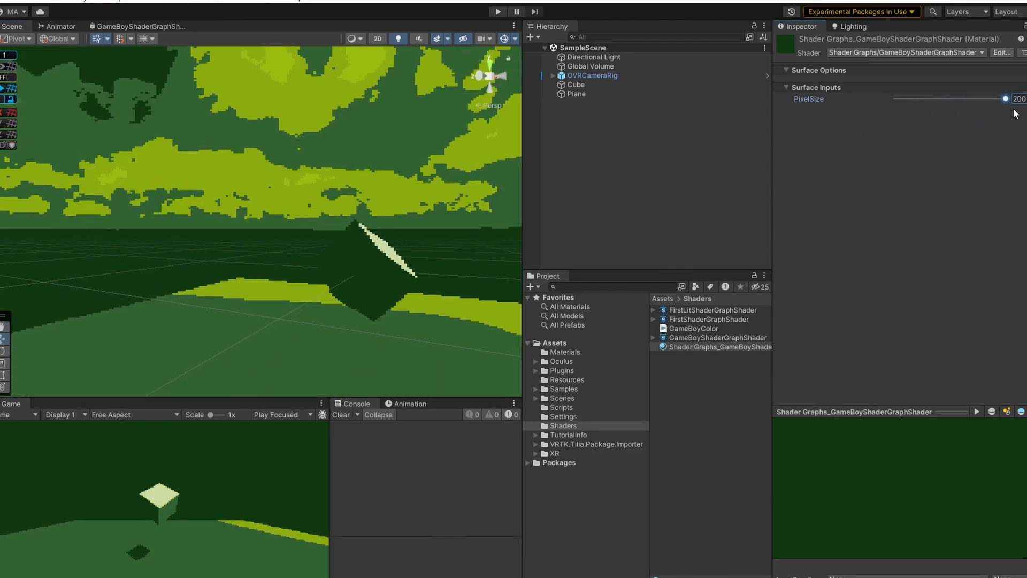
{"action": "left_click_drag", "start_coordinate": [1005, 98], "coordinate": [954, 99]}
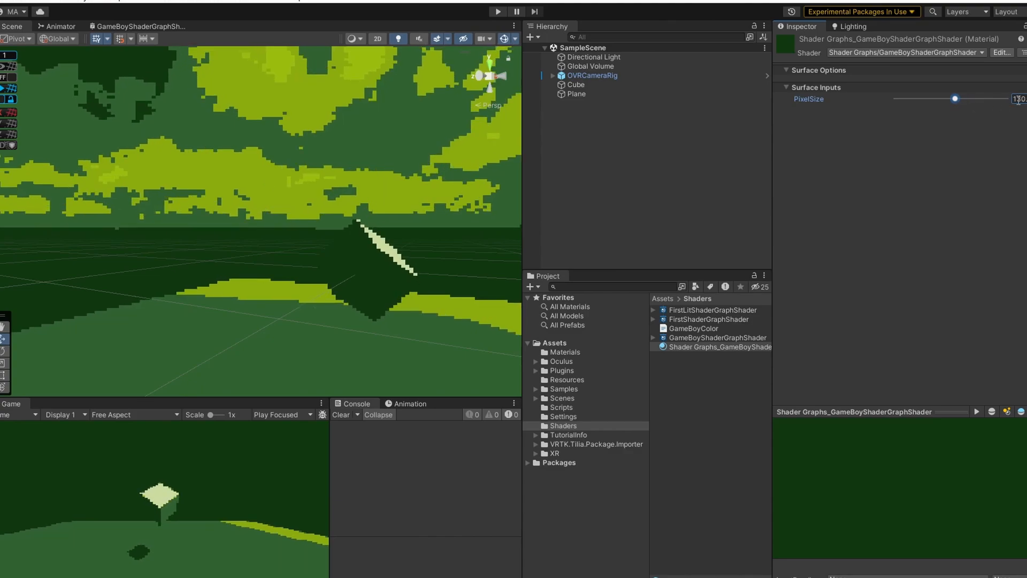
{"action": "left_click_drag", "start_coordinate": [955, 98], "coordinate": [948, 99]}
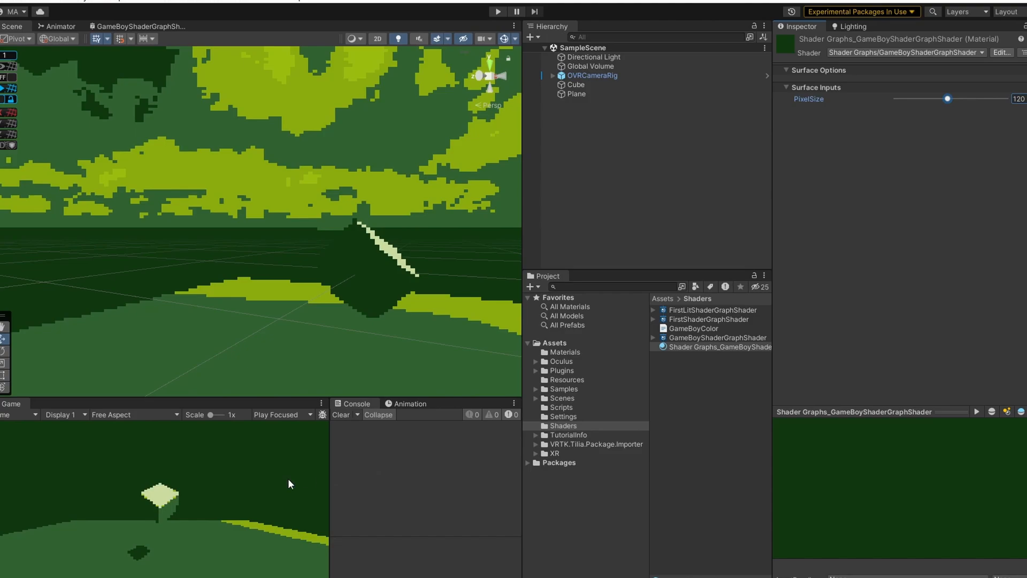
- Set the Game view to Play Maximized instead of Play Focused
{"action": "left_click", "coordinate": [308, 415]}
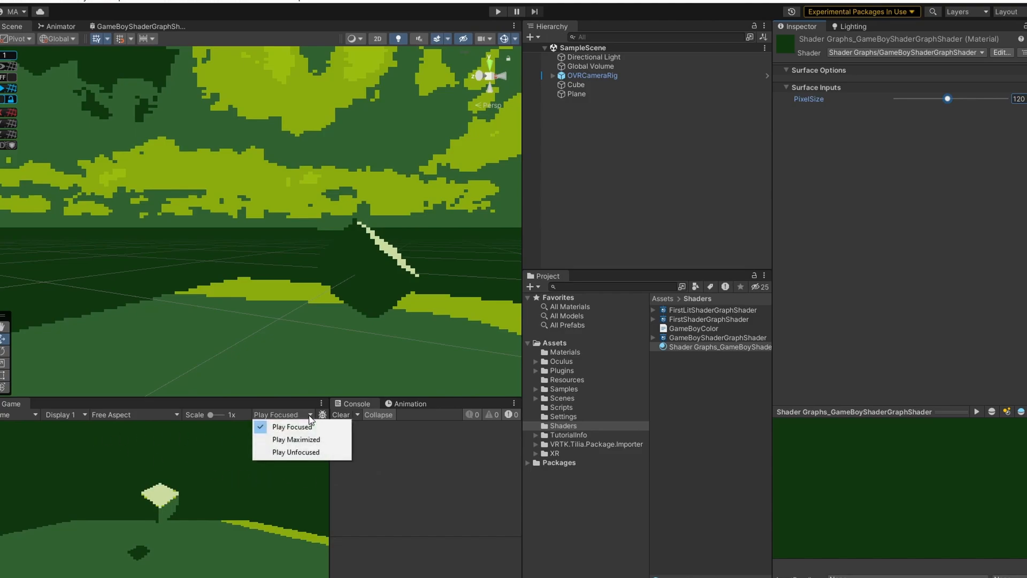
{"action": "left_click", "coordinate": [296, 438]}
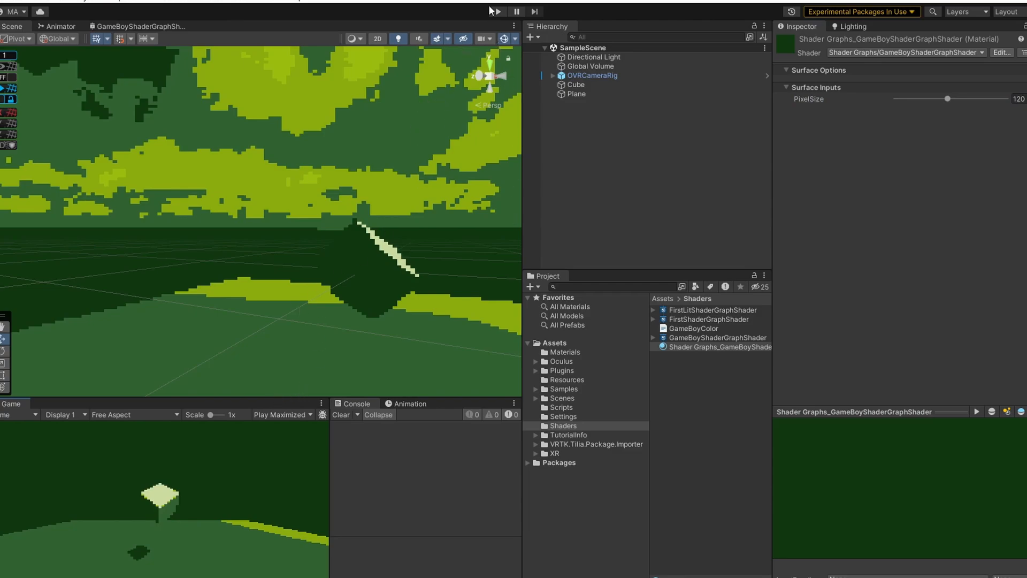
- Play-test the pixelated green Game Boy look maximized, then stop play mode
{"action": "left_click", "coordinate": [496, 12]}
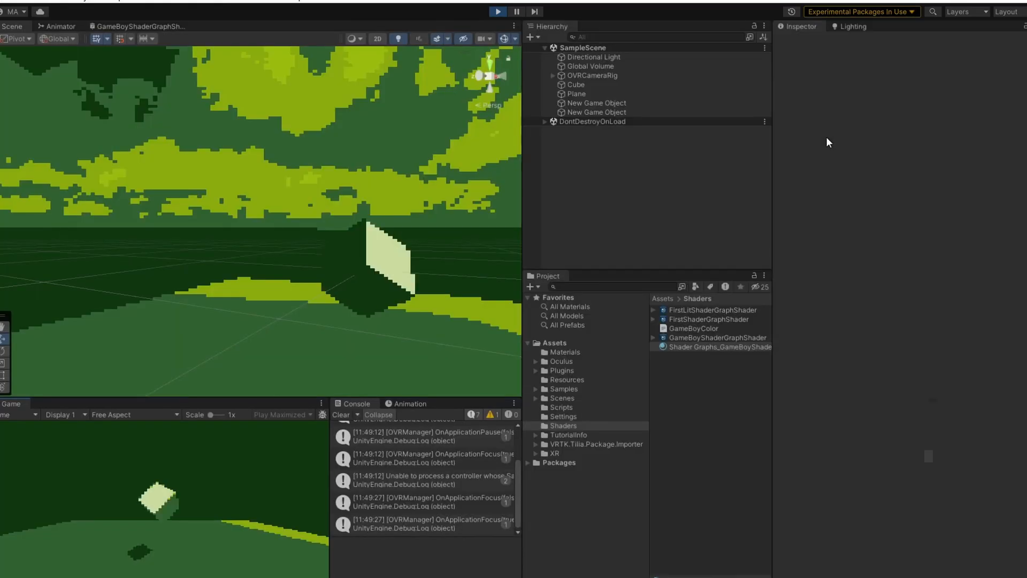
{"action": "left_click", "coordinate": [721, 346]}
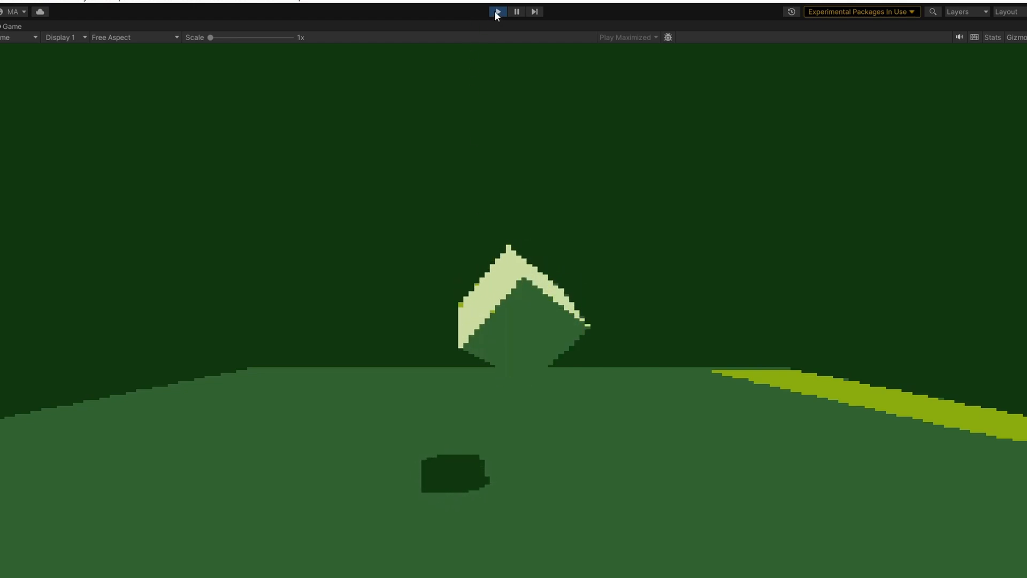
{"action": "left_click", "coordinate": [498, 12]}
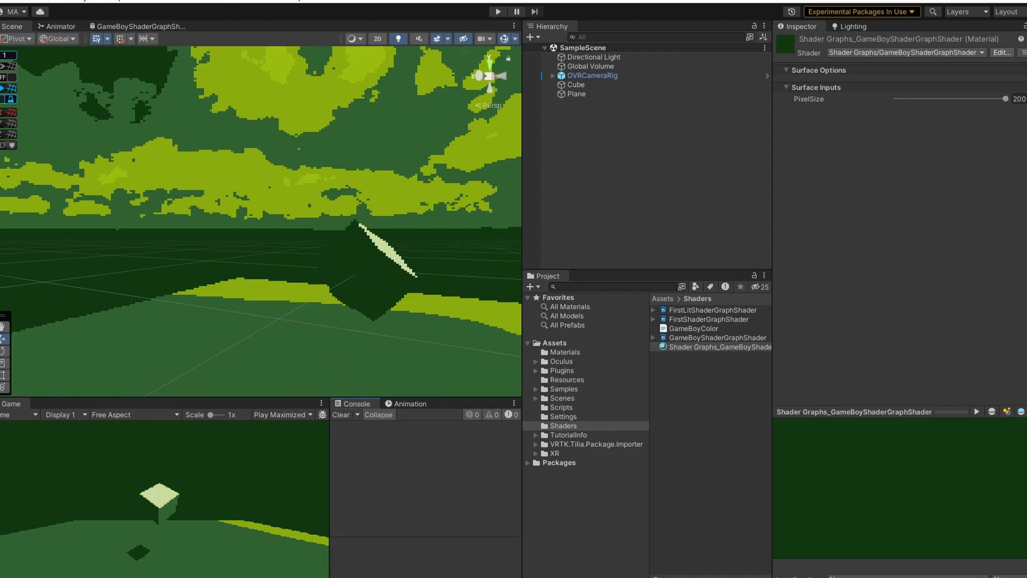
{"action": "mouse_move", "coordinate": [458, 11]}
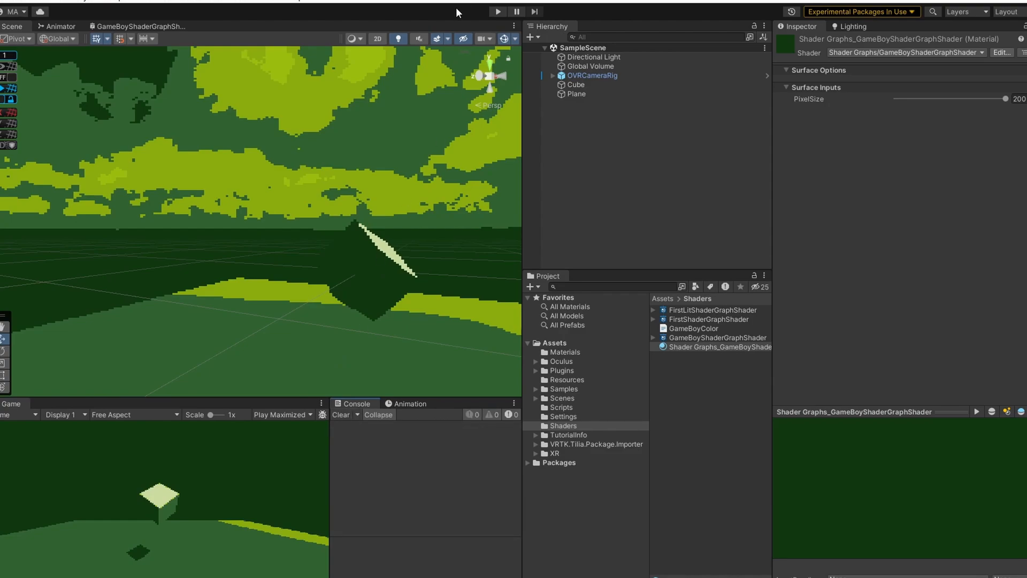
{"action": "left_click", "coordinate": [499, 12]}
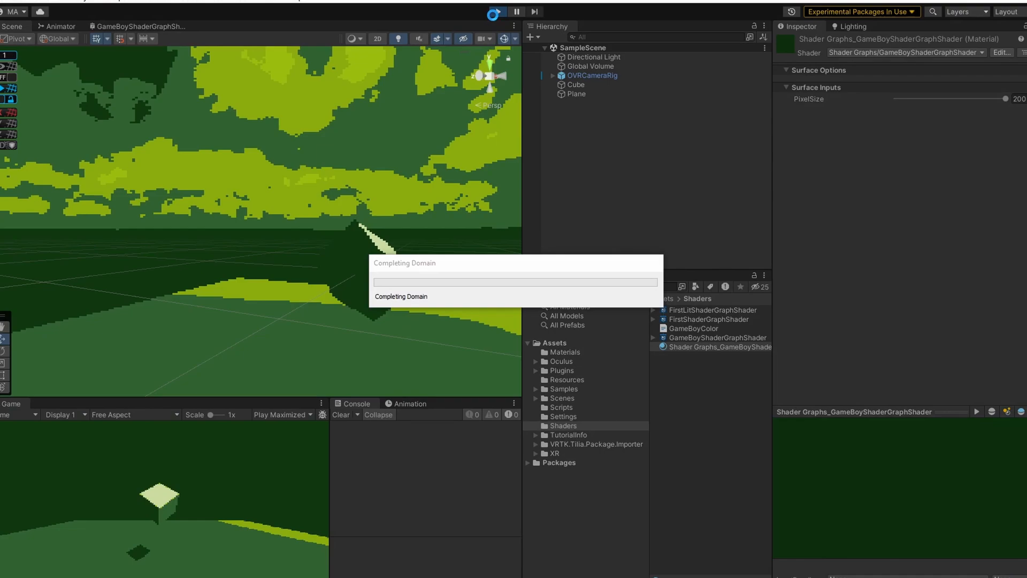
{"action": "left_click", "coordinate": [497, 11]}
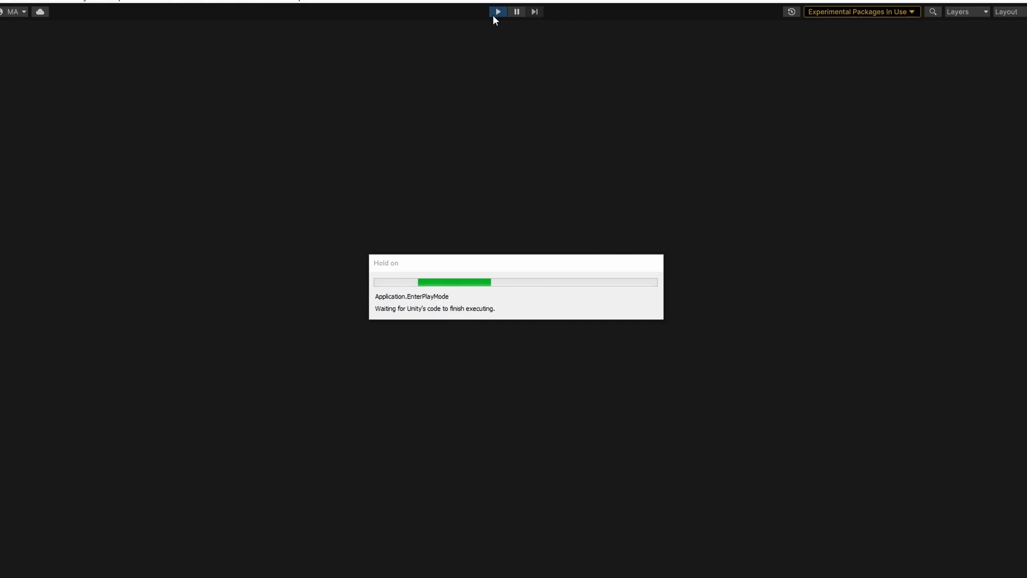
{"action": "left_click", "coordinate": [497, 12]}
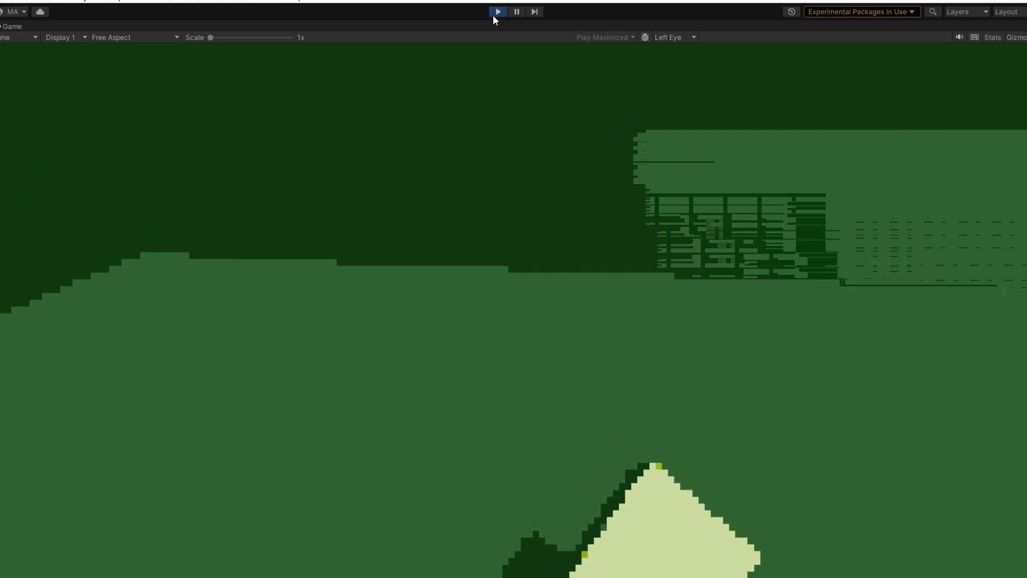
{"action": "left_click", "coordinate": [498, 12]}
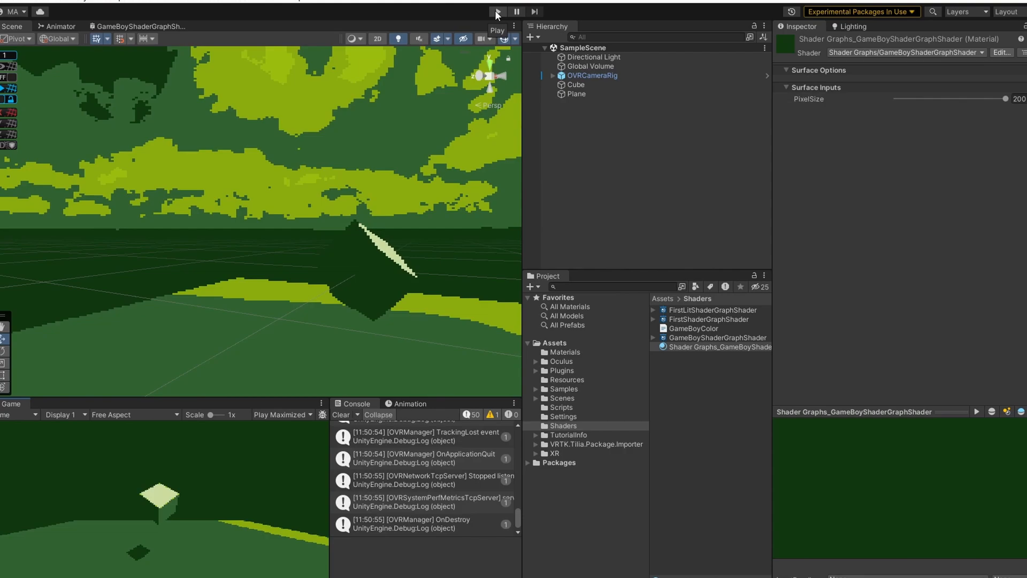
- Set the CenterEyeAnchor camera's Background Type to Skybox and start play mode again
{"action": "left_click", "coordinate": [592, 75]}
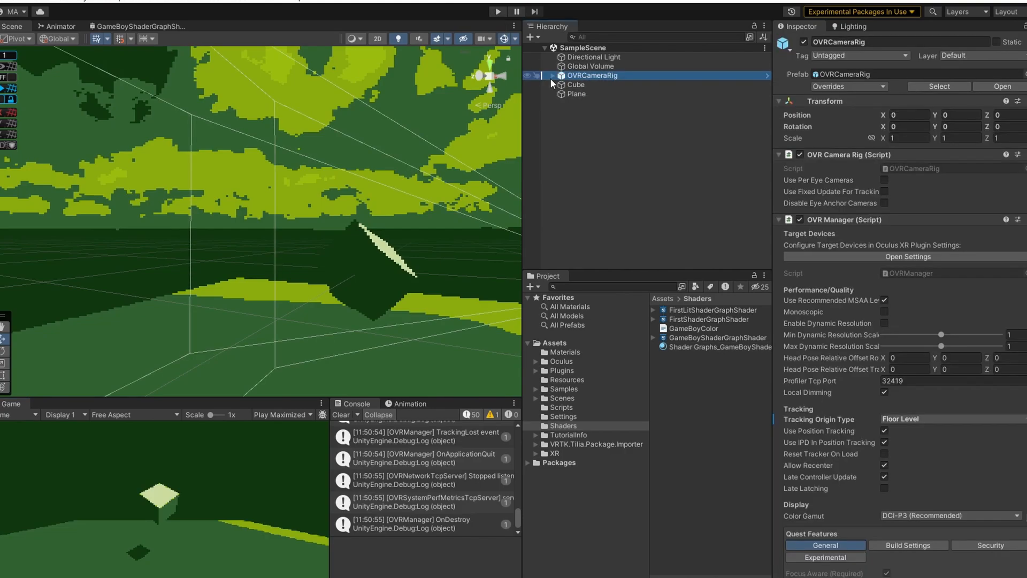
{"action": "left_click", "coordinate": [552, 75]}
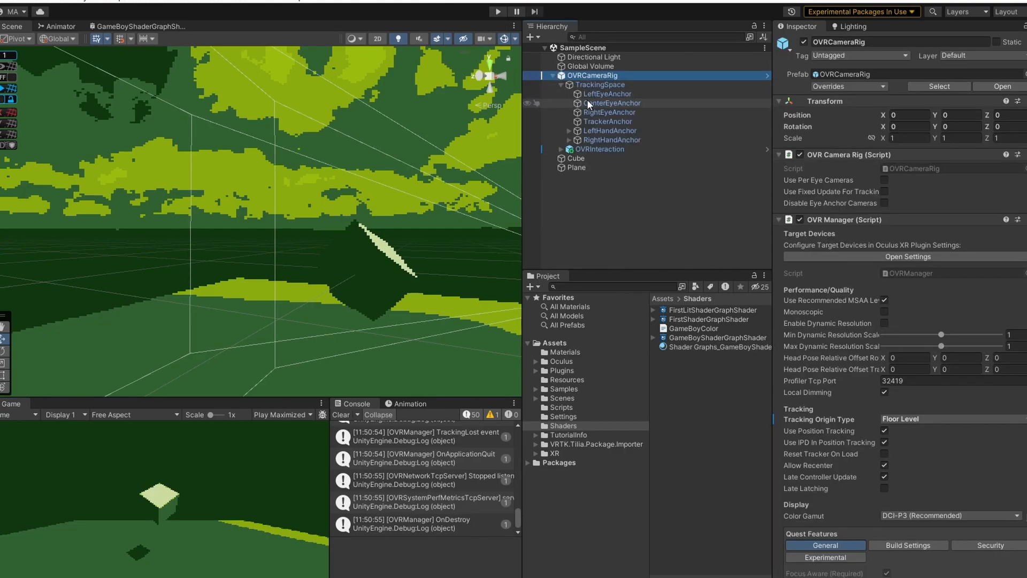
{"action": "left_click", "coordinate": [612, 103]}
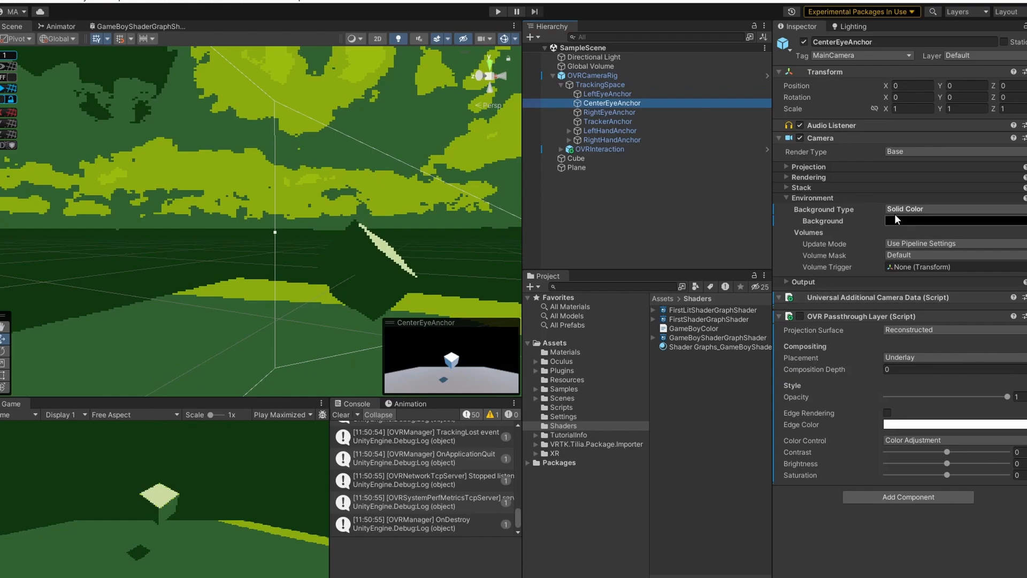
{"action": "left_click", "coordinate": [954, 210]}
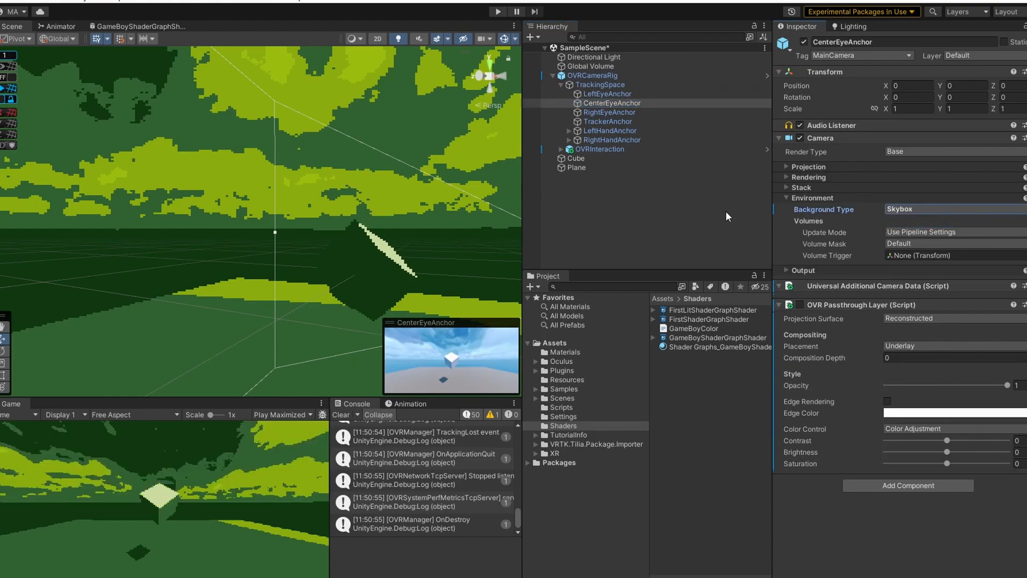
{"action": "mouse_move", "coordinate": [655, 203]}
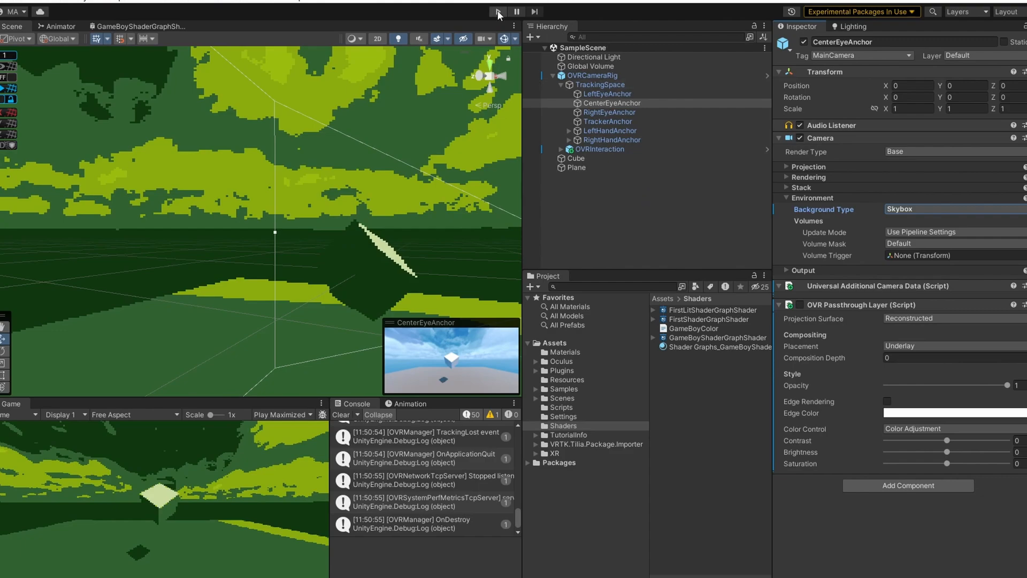
{"action": "left_click", "coordinate": [495, 12]}
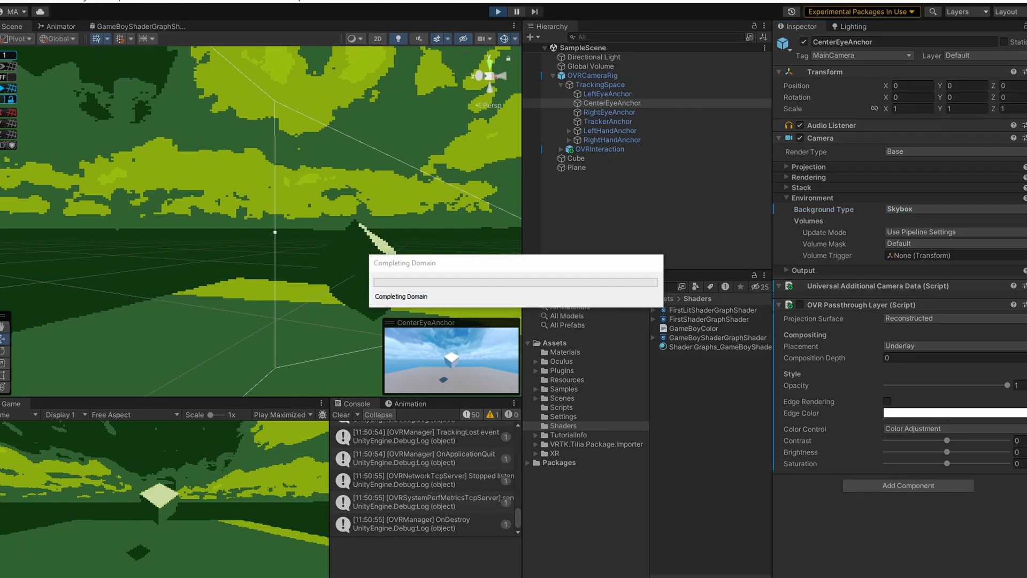